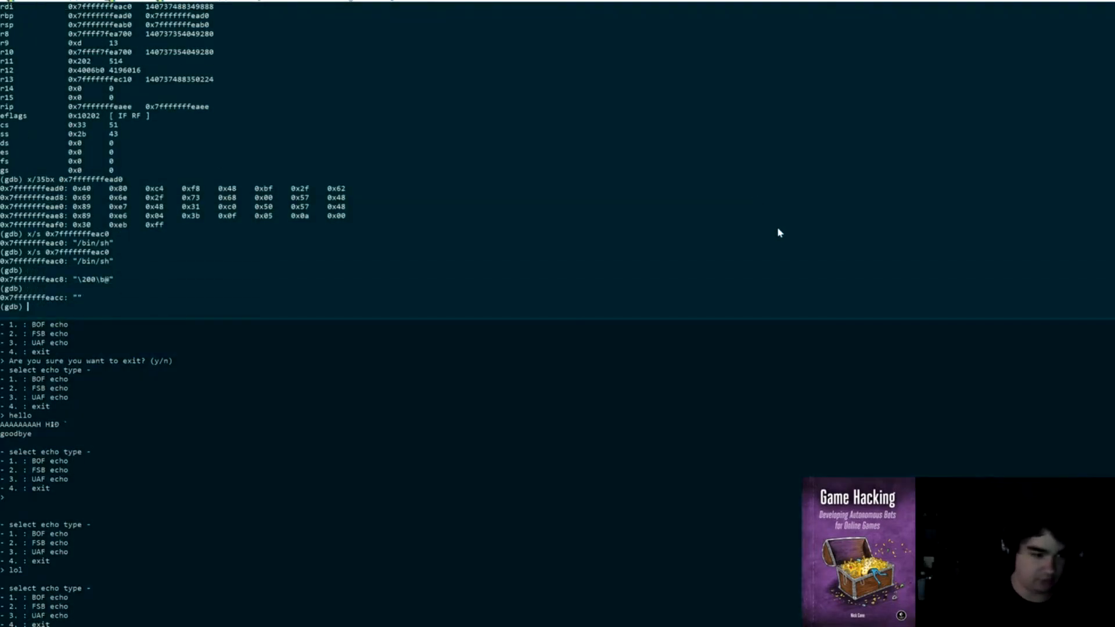
Step: Quit gdb, pipe attack.txt to pwnable.kr port 9011, and review the printed flag
text(QUIT)
text(python gen.py > attack.txt)
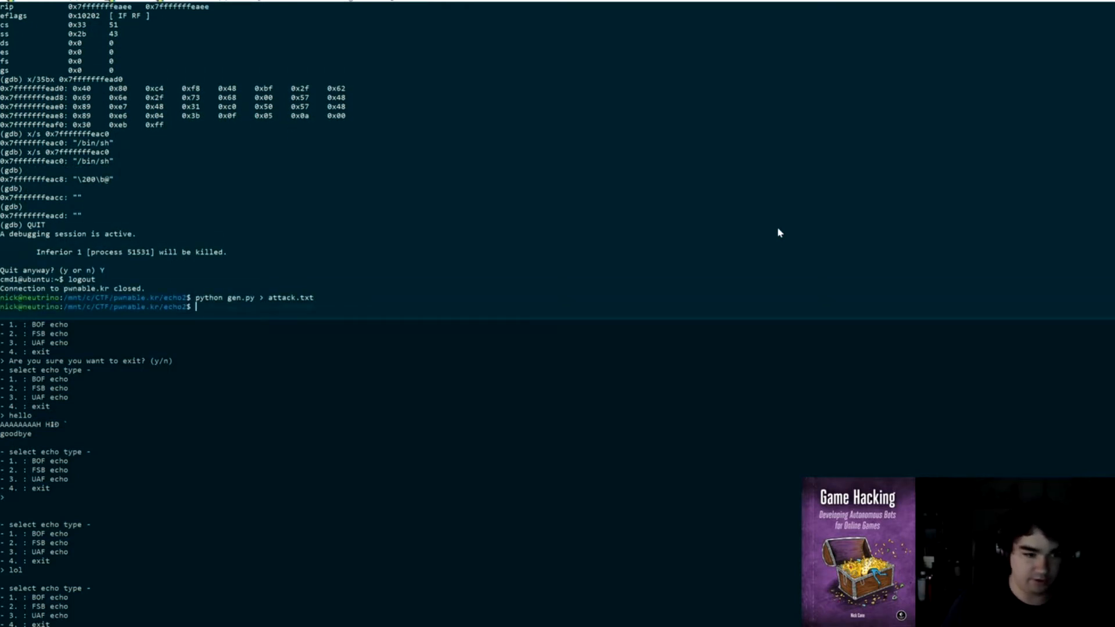
text(cat attack.txt - | nc pwnable.kr 9011)
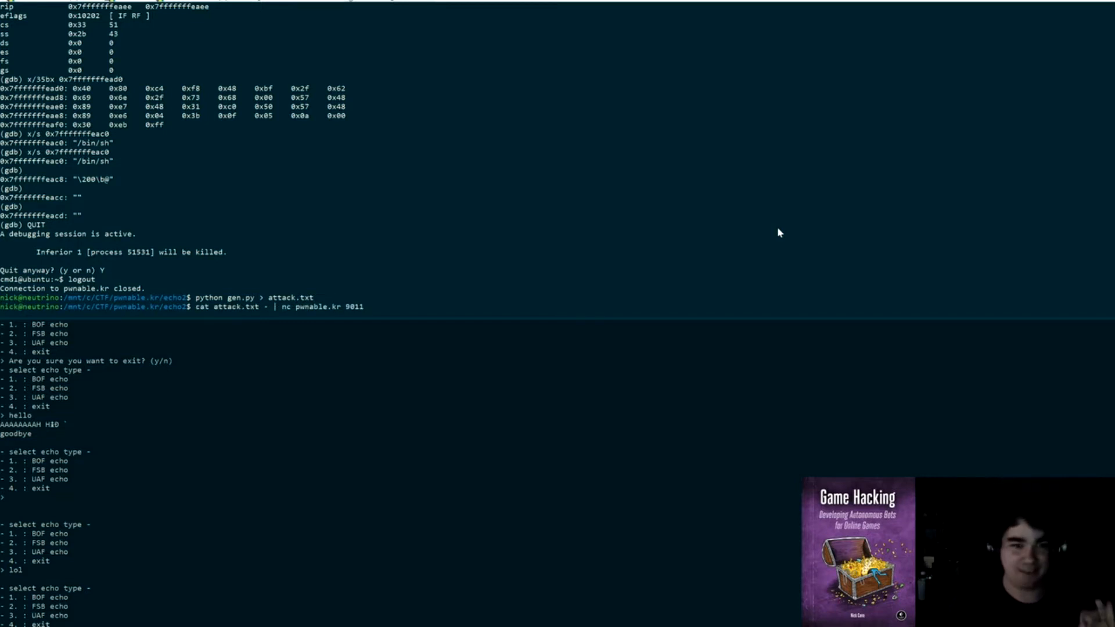
scroll(up, 3)
text(cat flag)
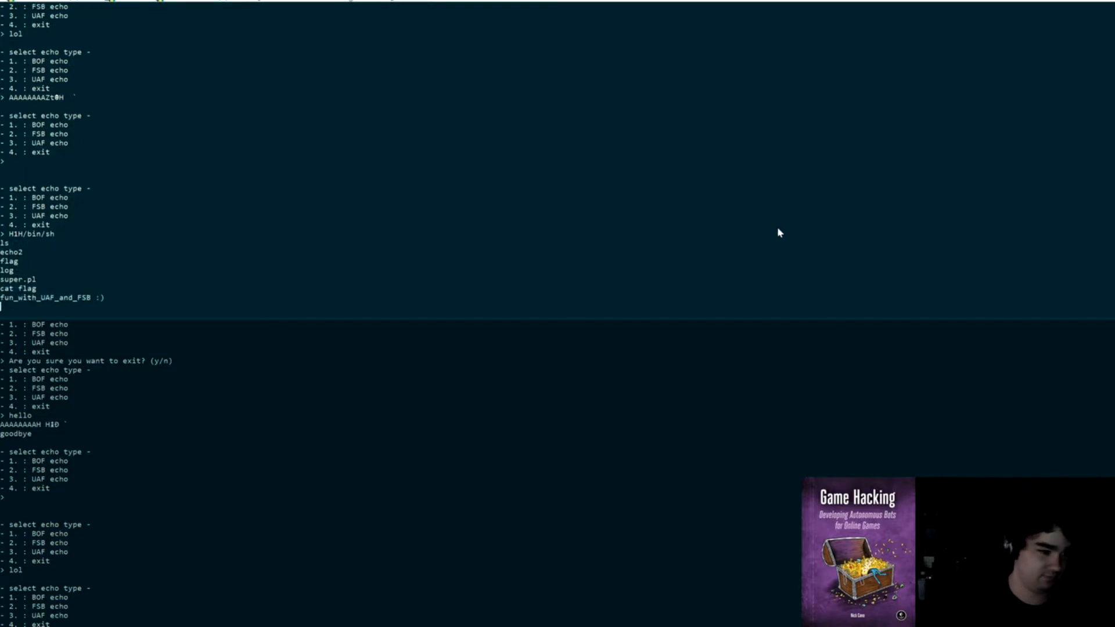
Step: Bring up Binary Ninja with echo2's main function in graph view
double_click(51, 298)
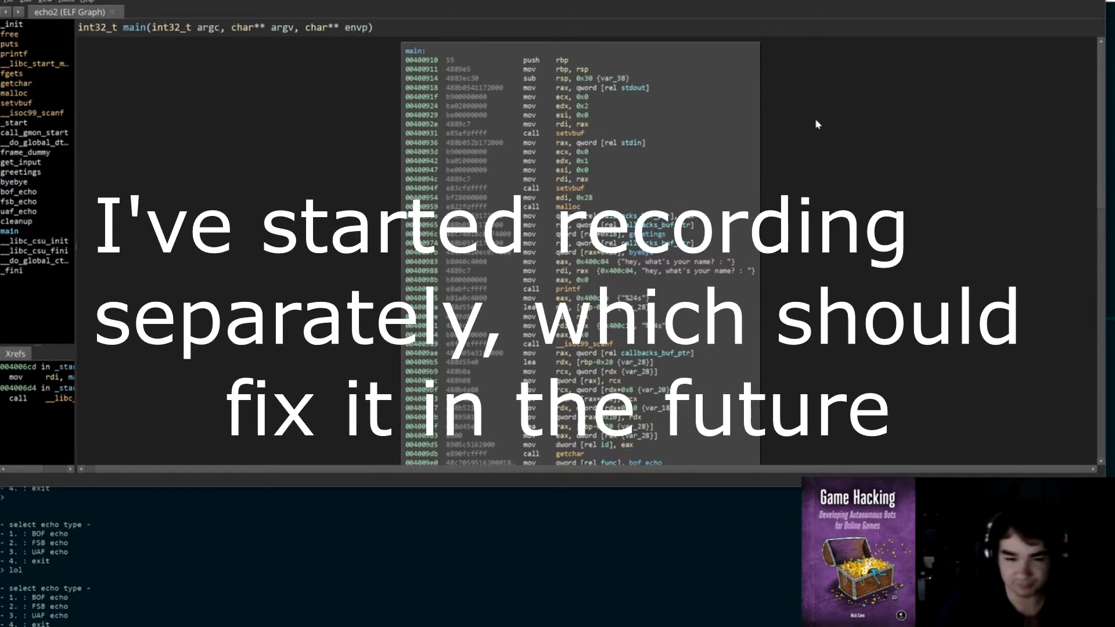
Step: Scroll main's graph down to the echo-type menu block
scroll(down, 3)
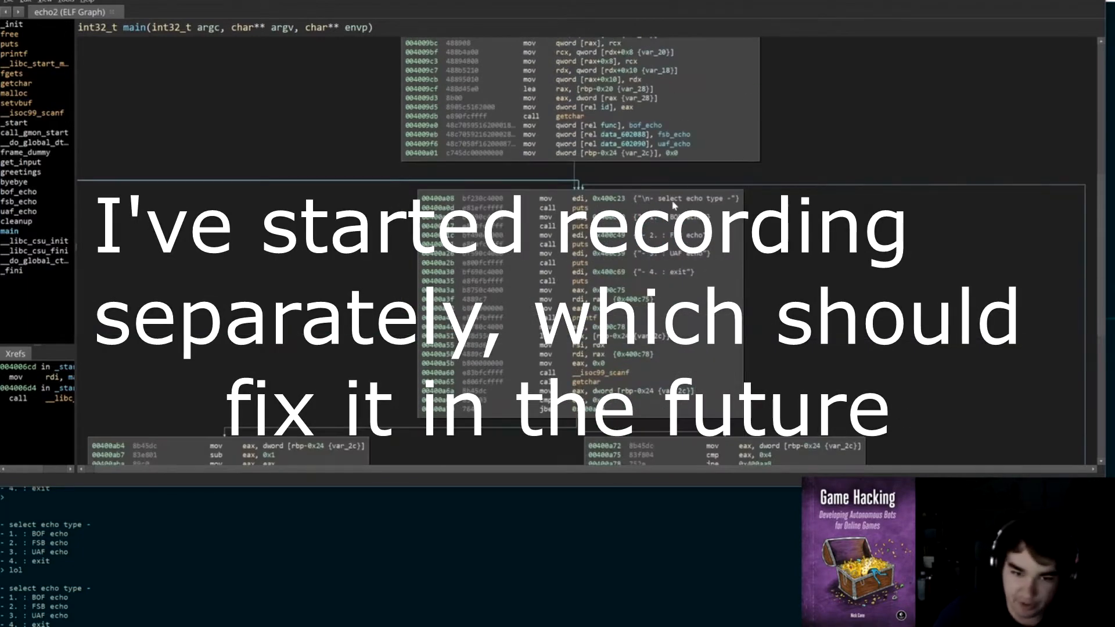
mouse_move(686, 220)
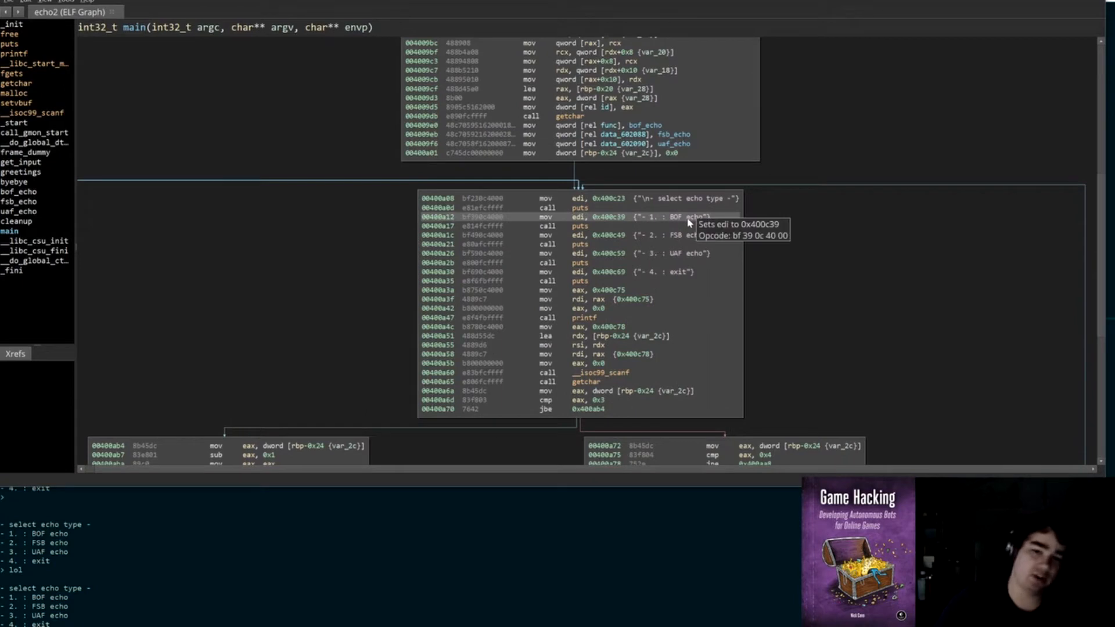
mouse_move(688, 254)
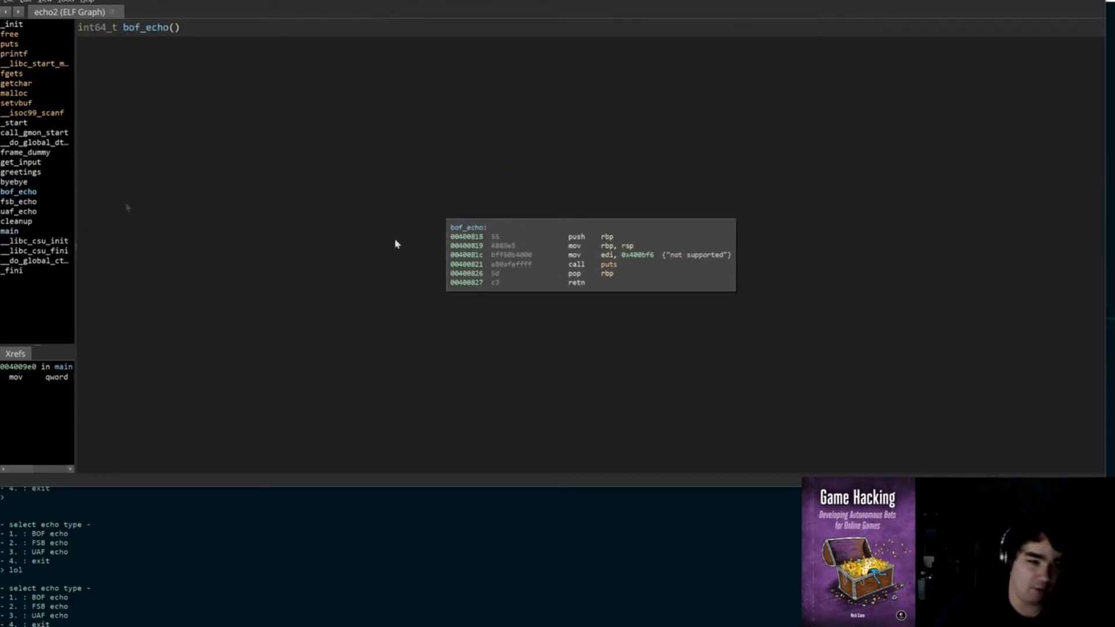
mouse_move(678, 238)
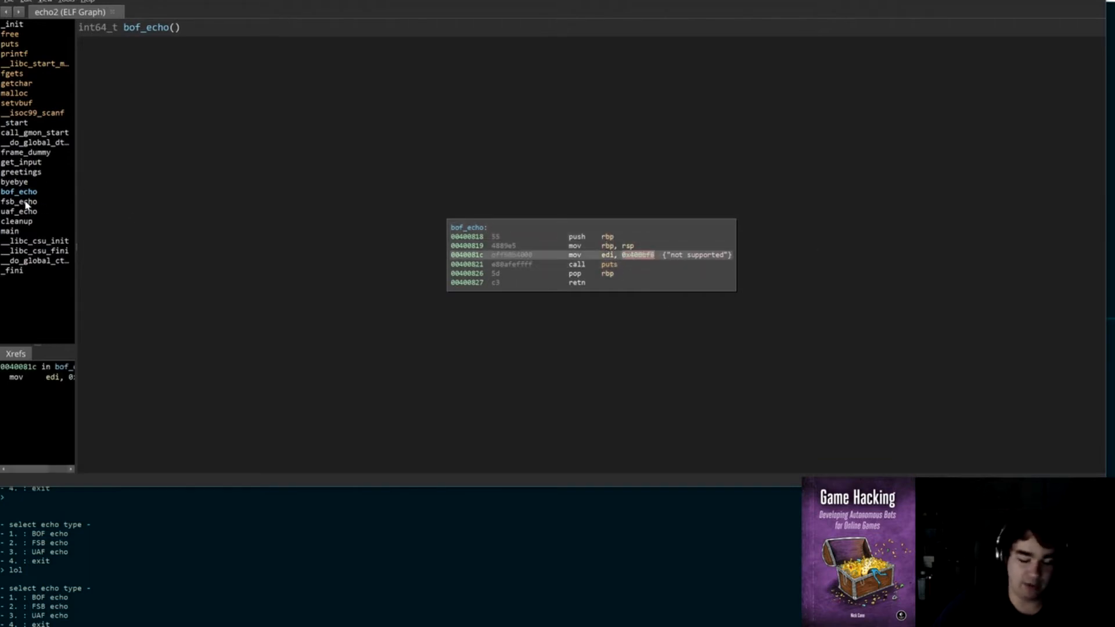
Step: Open fsb_echo, glance at uaf_echo for comparison, then return to fsb_echo
click(19, 202)
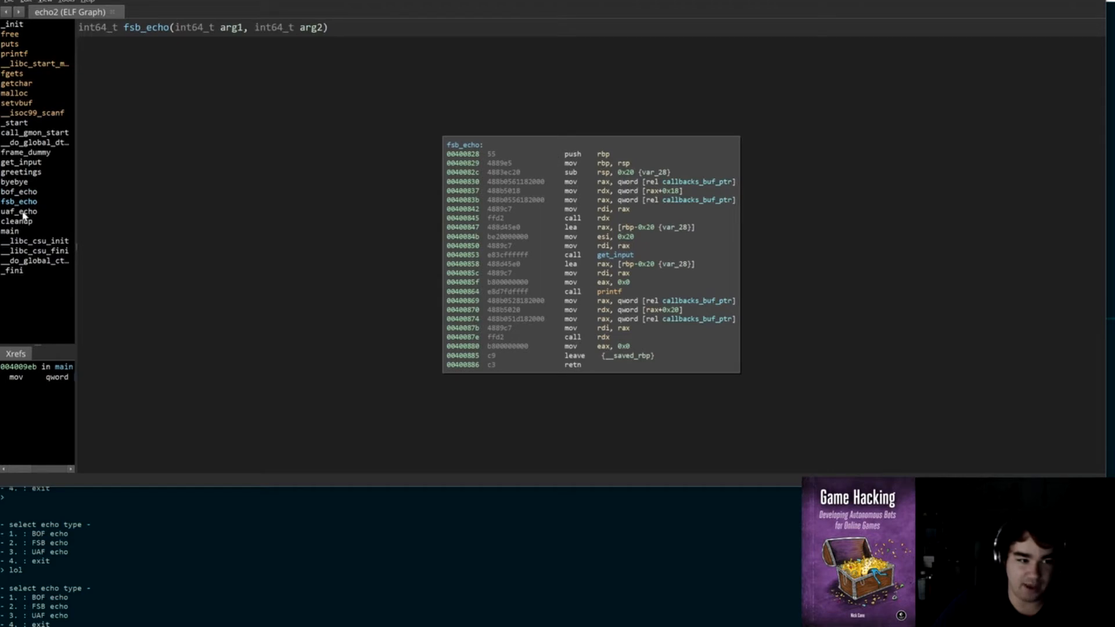
click(18, 212)
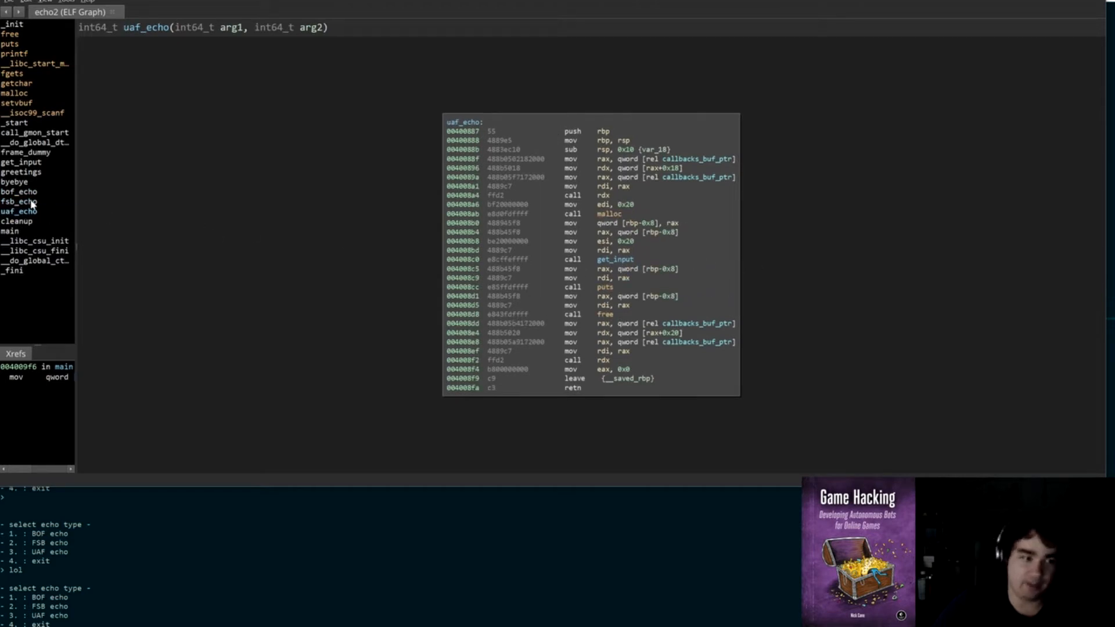
click(19, 200)
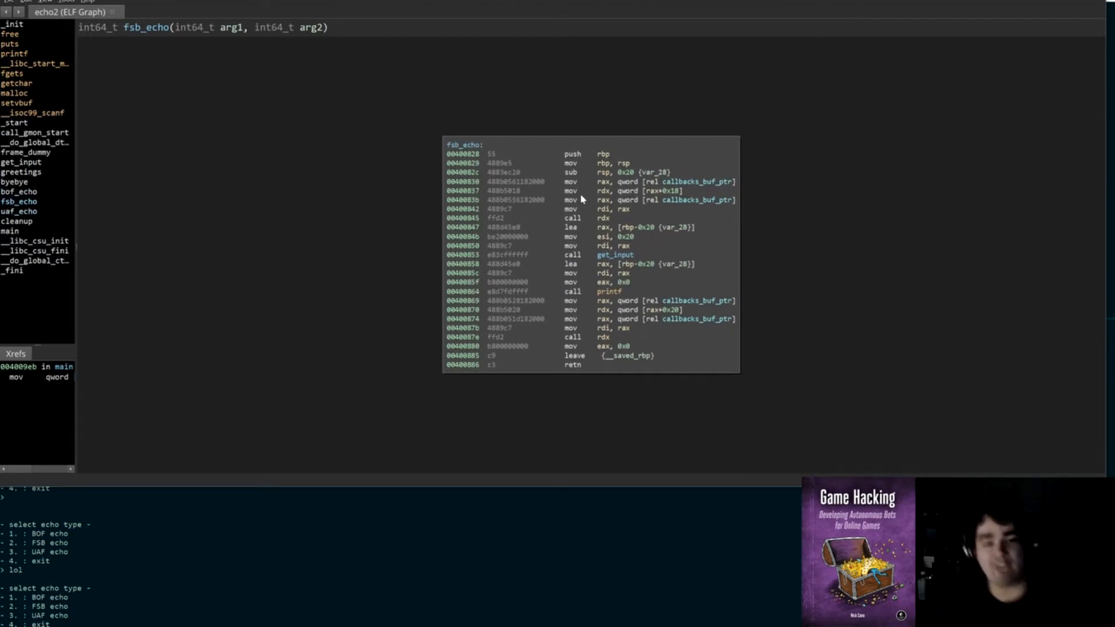
mouse_move(715, 201)
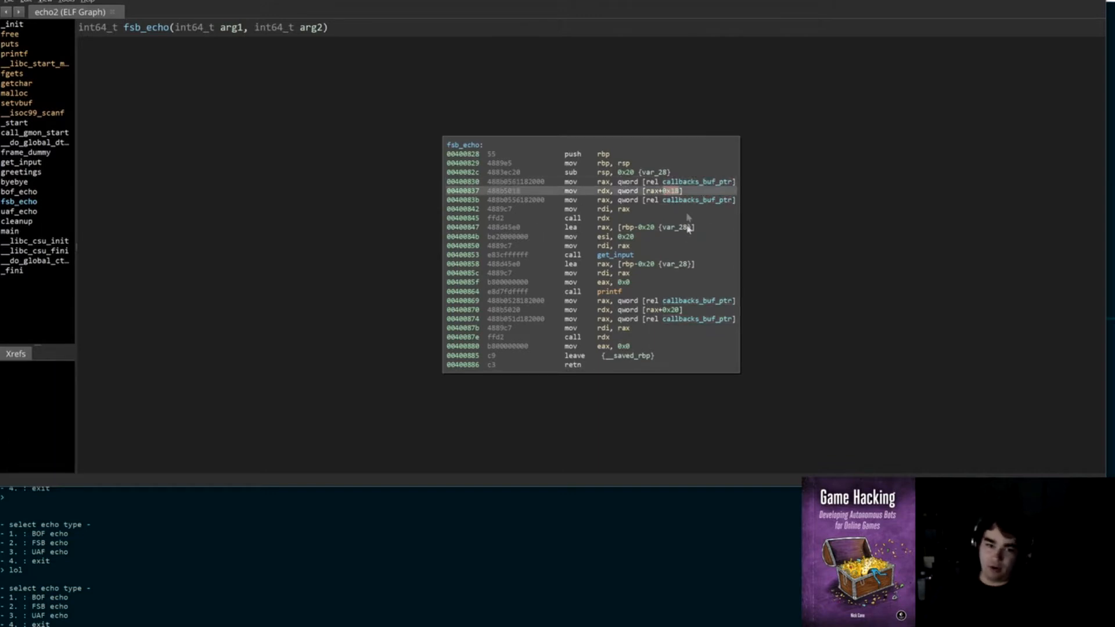
mouse_move(641, 246)
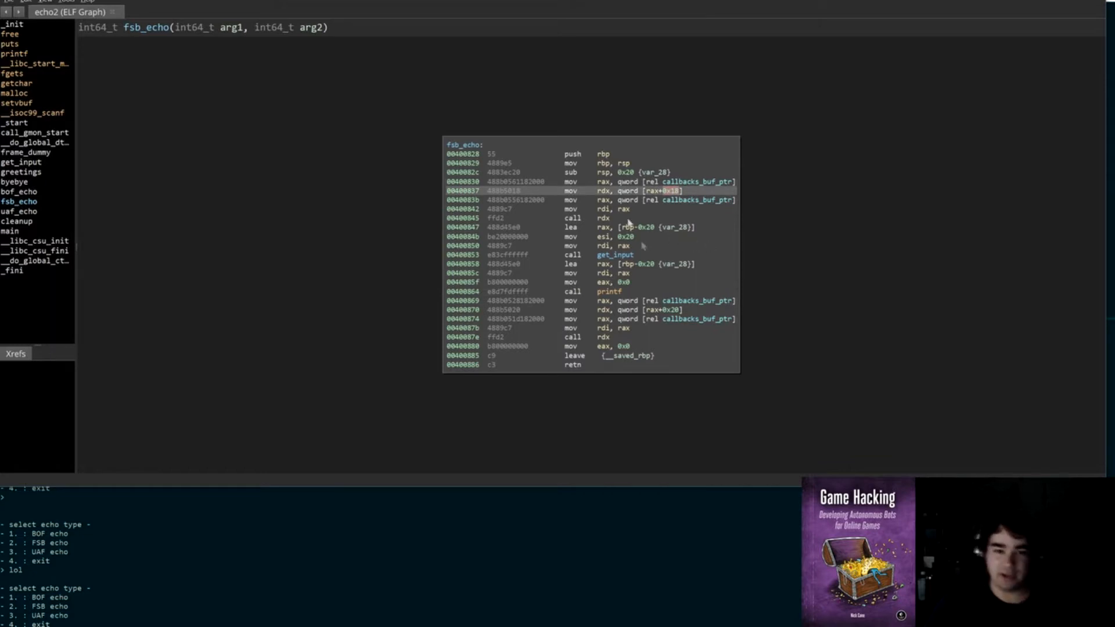
mouse_move(604, 218)
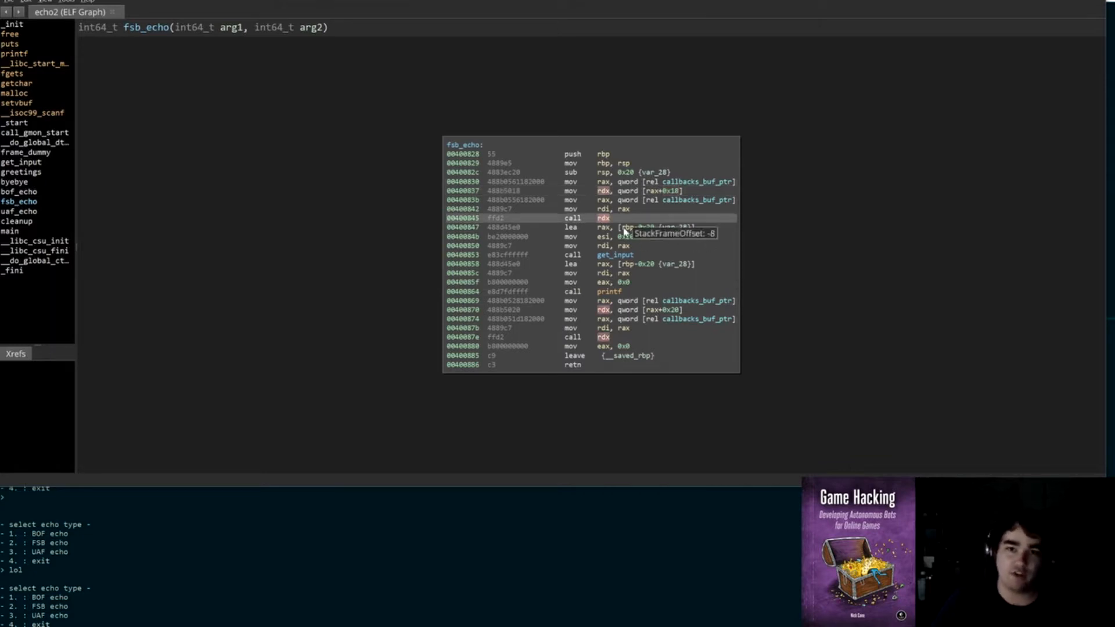
Step: Highlight callbacks_buf_ptr uses, the call rdx, the 0x20 sizes, and the printf call
click(700, 181)
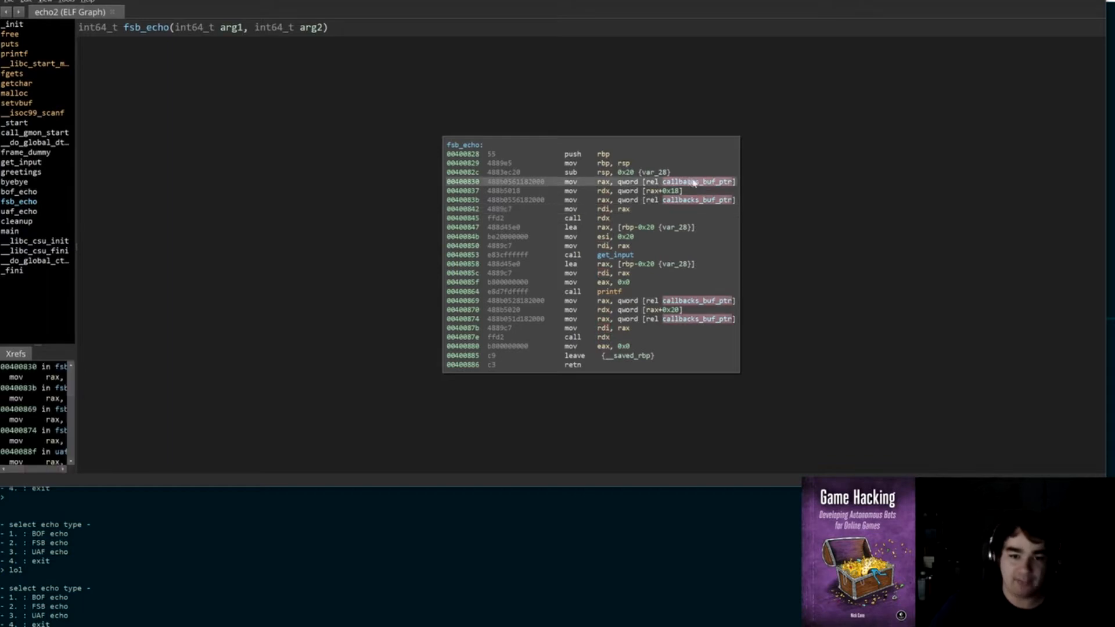
mouse_move(610, 222)
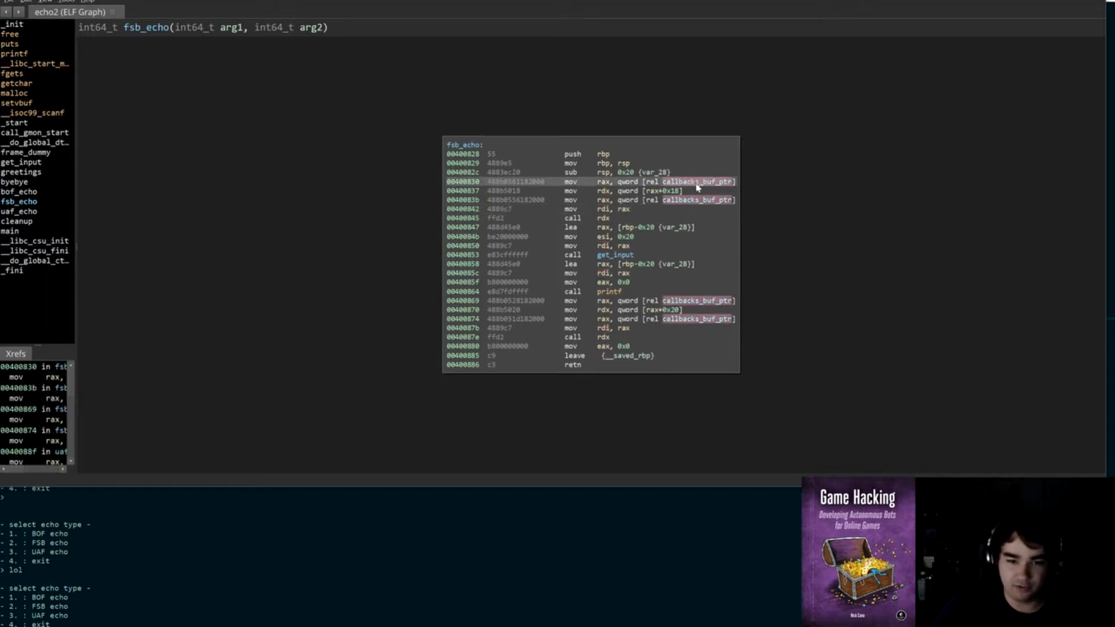
mouse_move(731, 195)
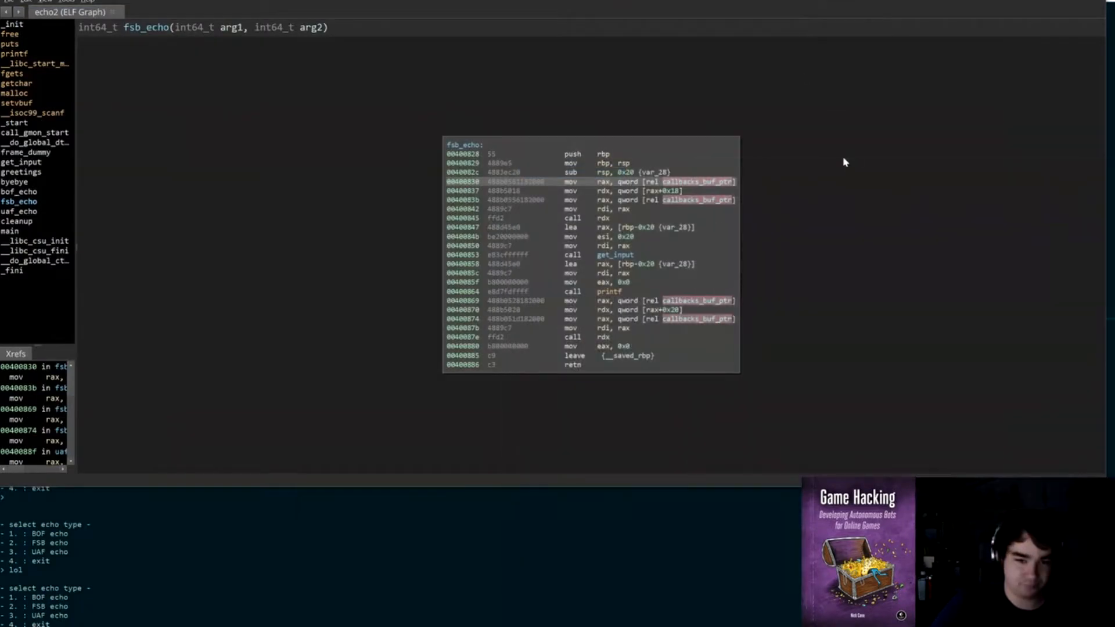
mouse_move(744, 180)
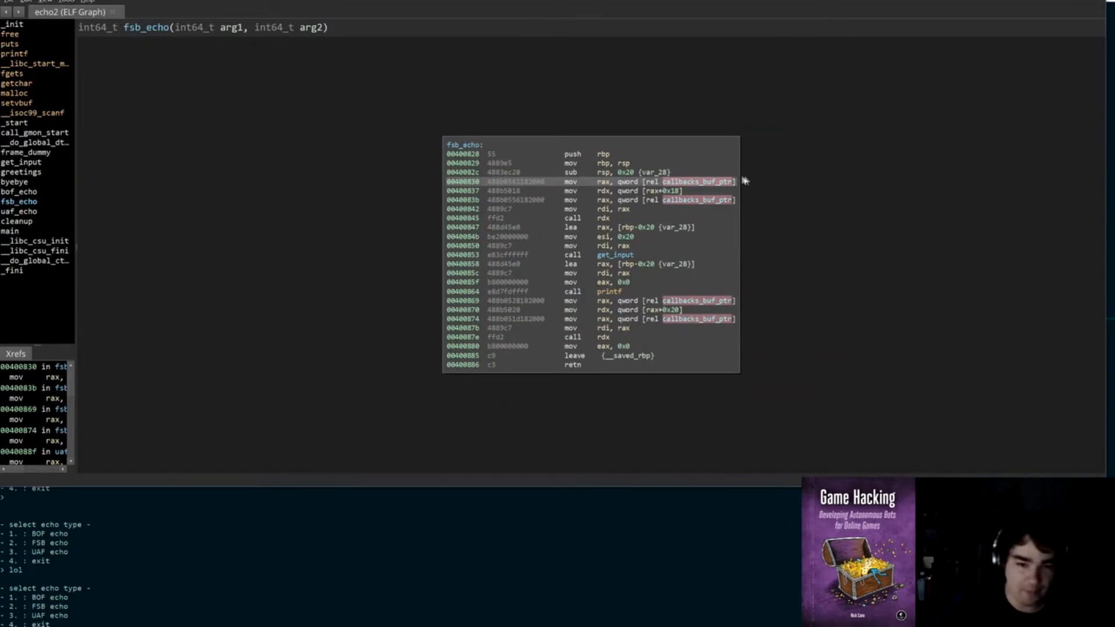
click(604, 218)
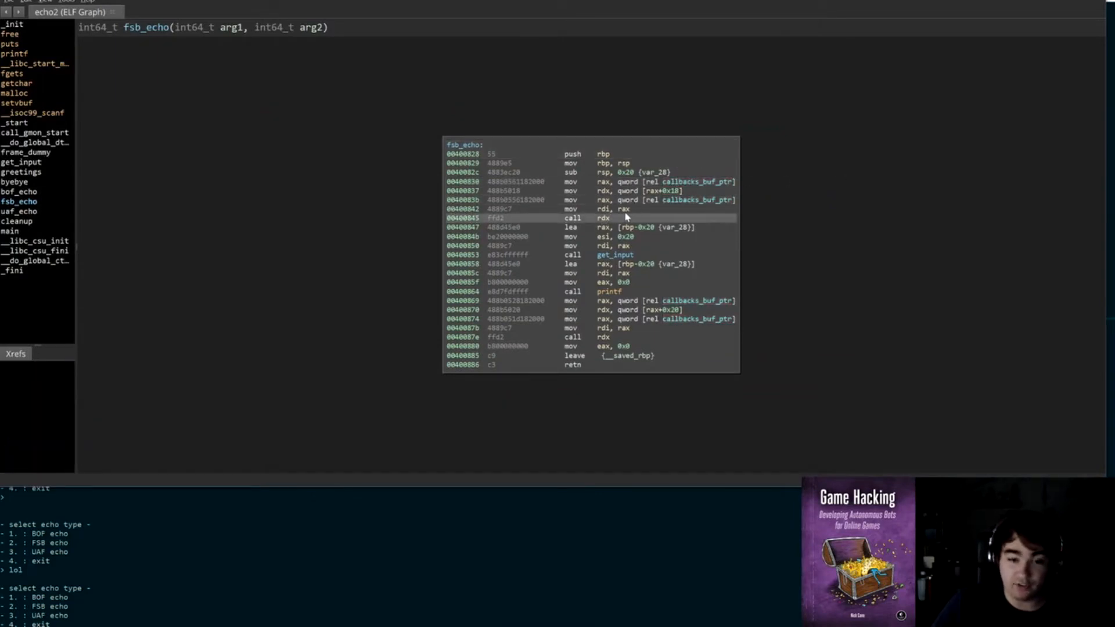
click(614, 254)
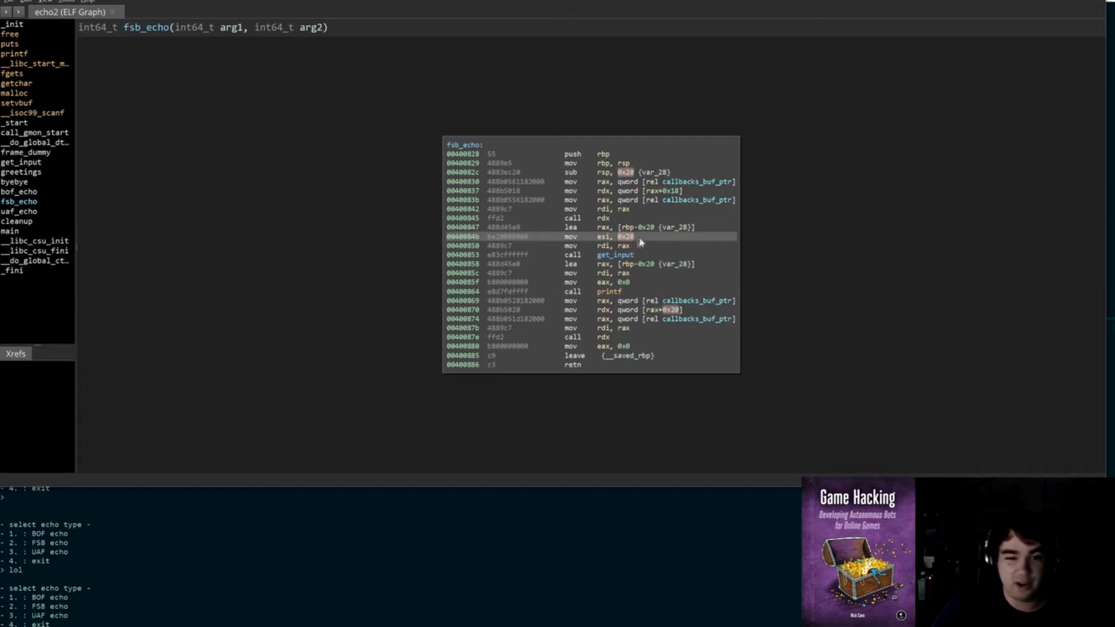
mouse_move(724, 183)
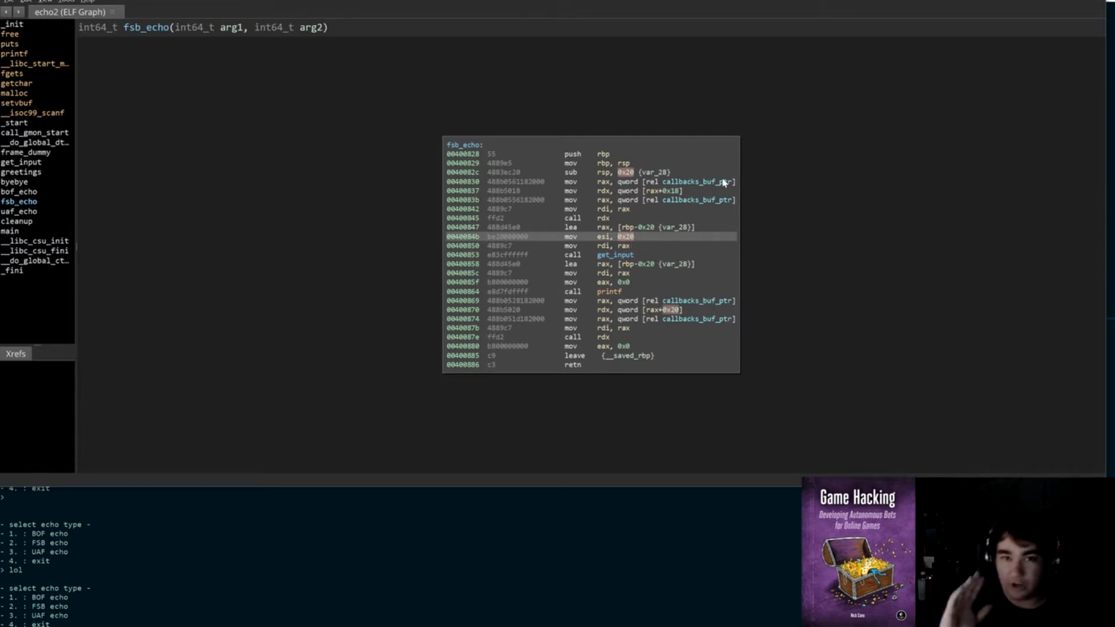
mouse_move(623, 247)
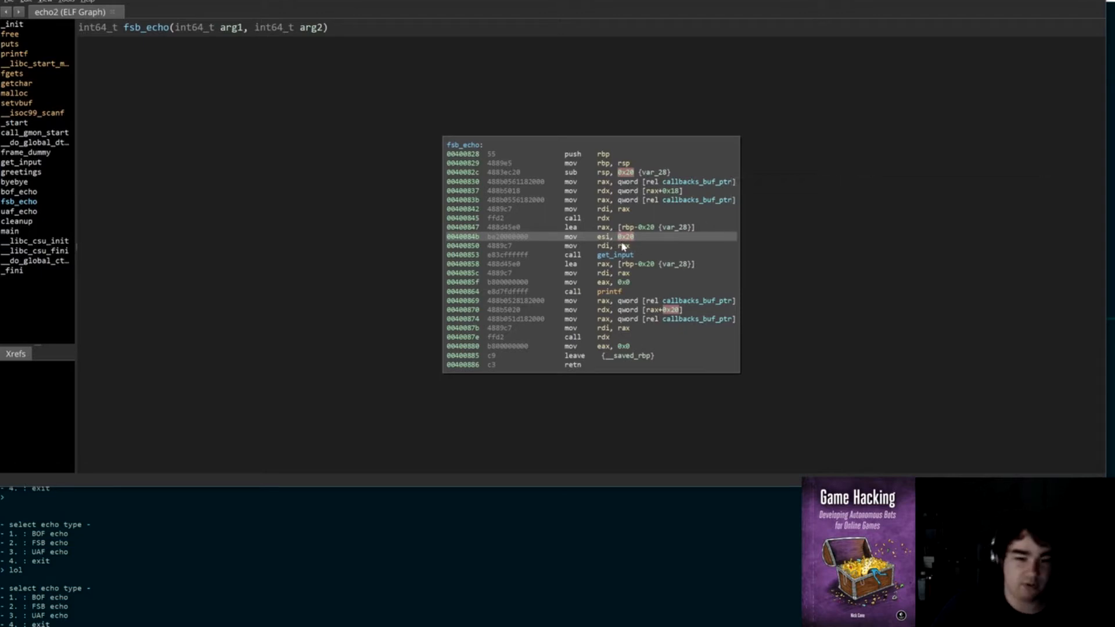
click(608, 292)
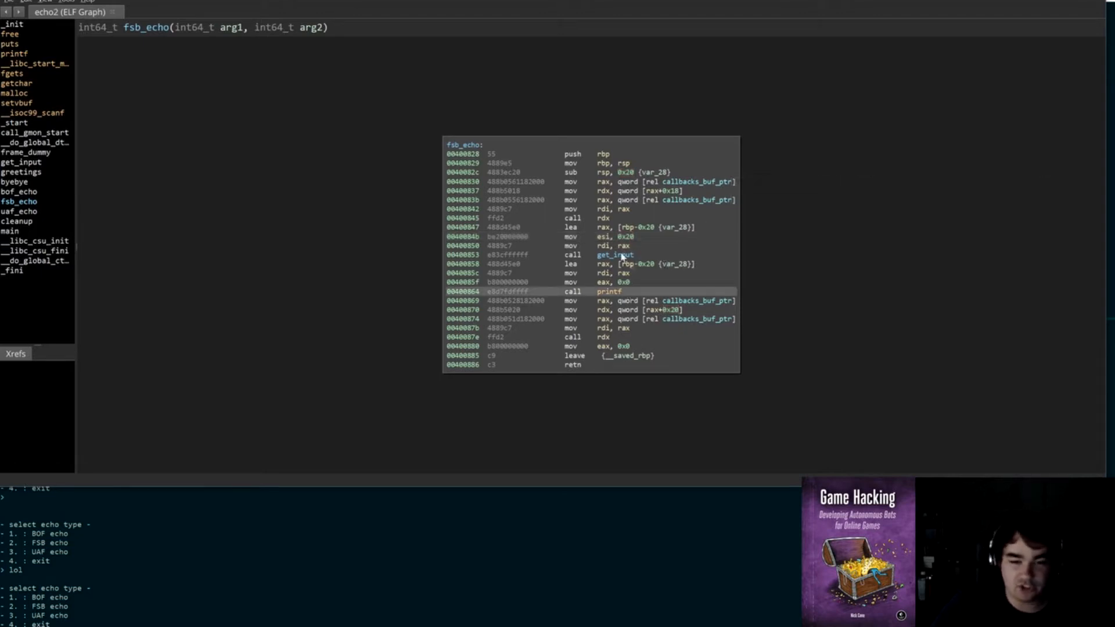
mouse_move(662, 281)
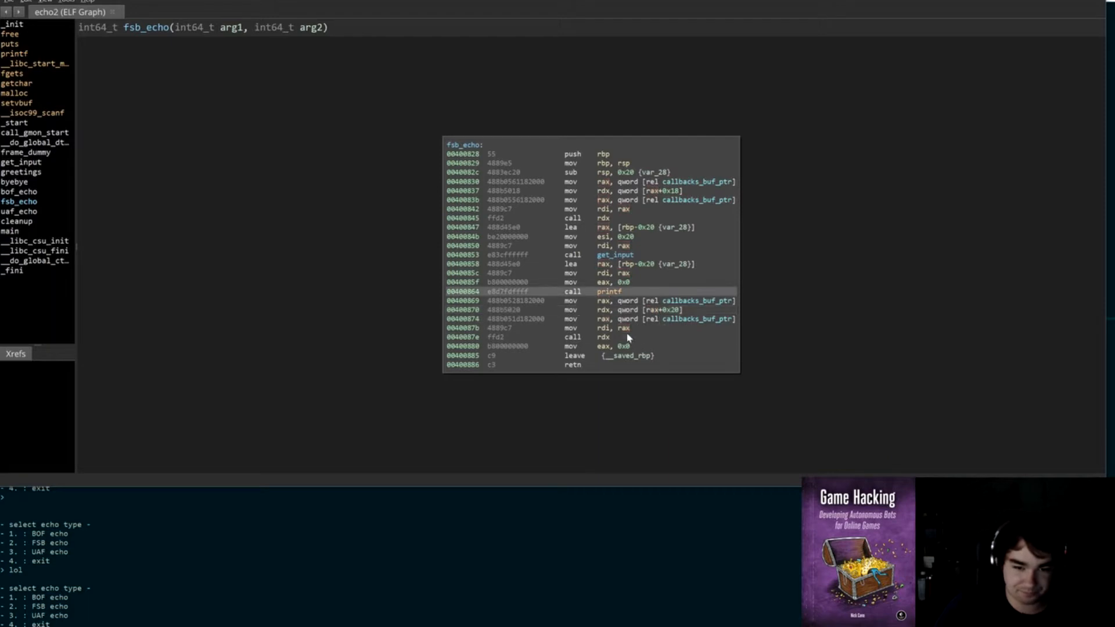
Step: In uaf_echo, inspect the get_input references and the call to free
click(19, 211)
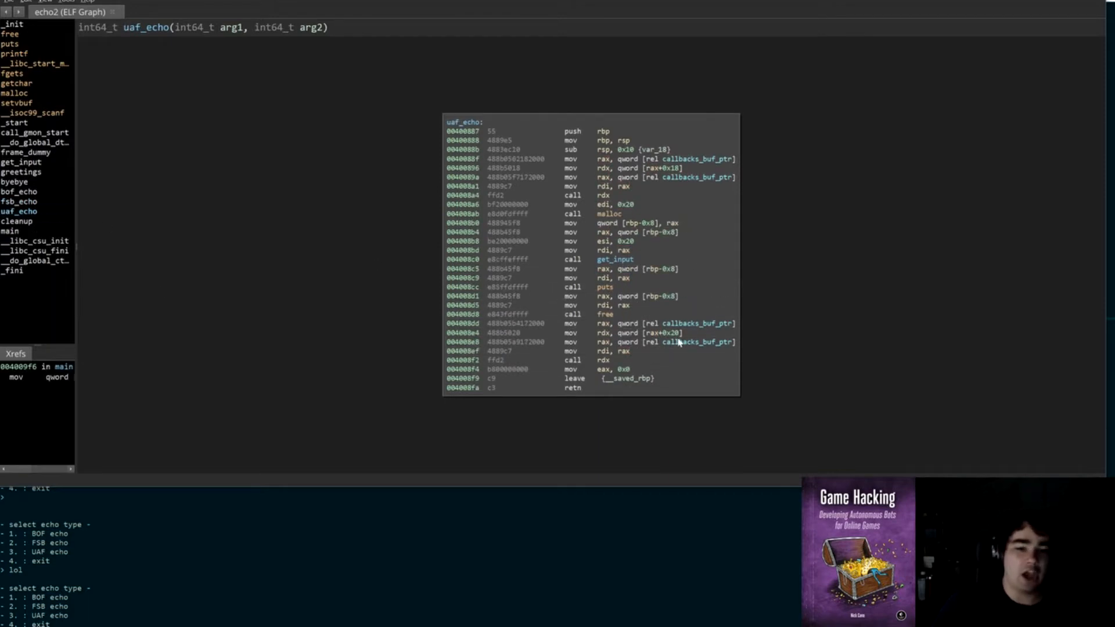
mouse_move(683, 357)
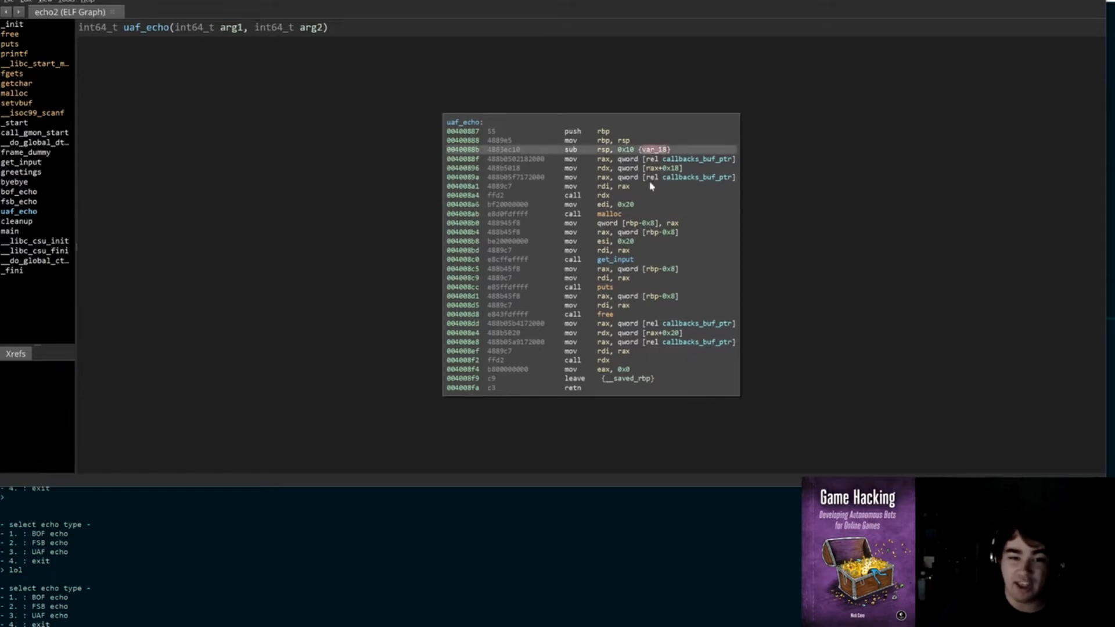
mouse_move(624, 213)
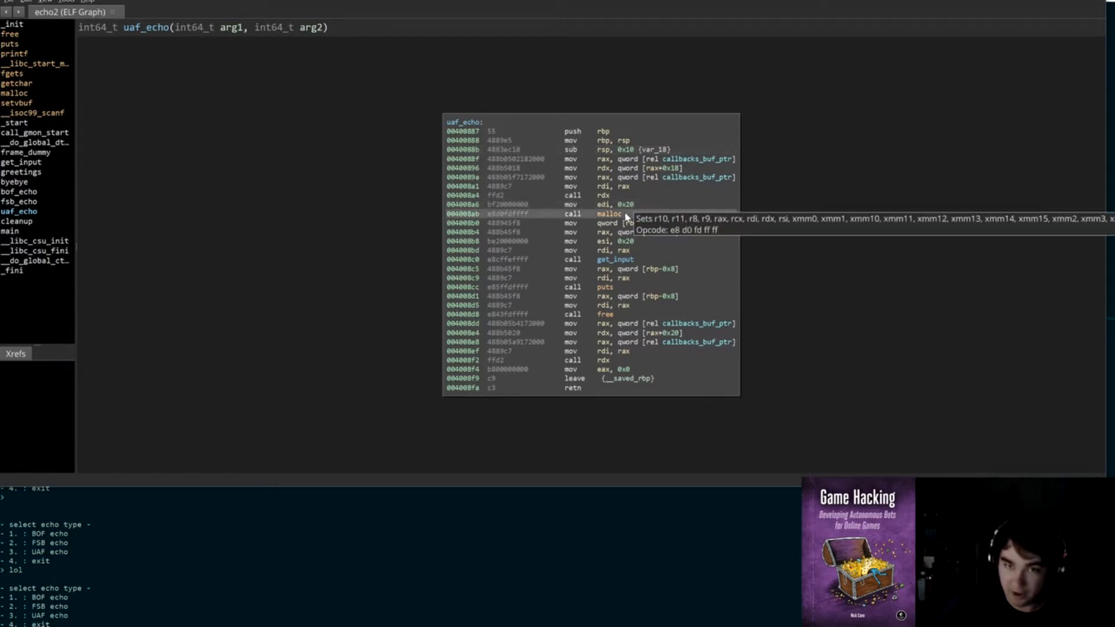
mouse_move(637, 207)
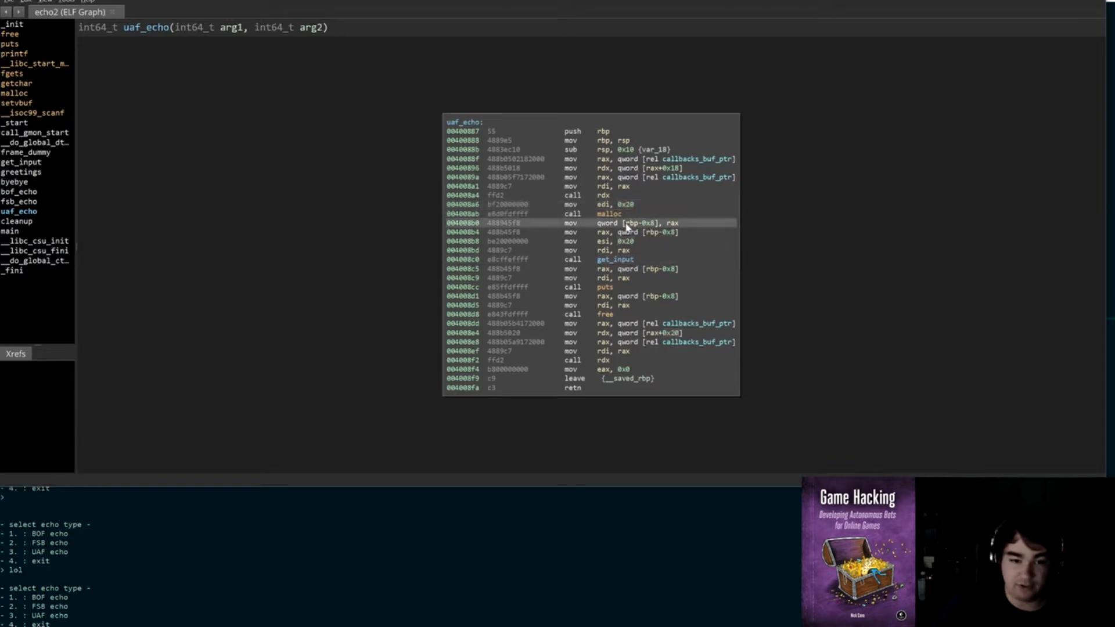
click(611, 259)
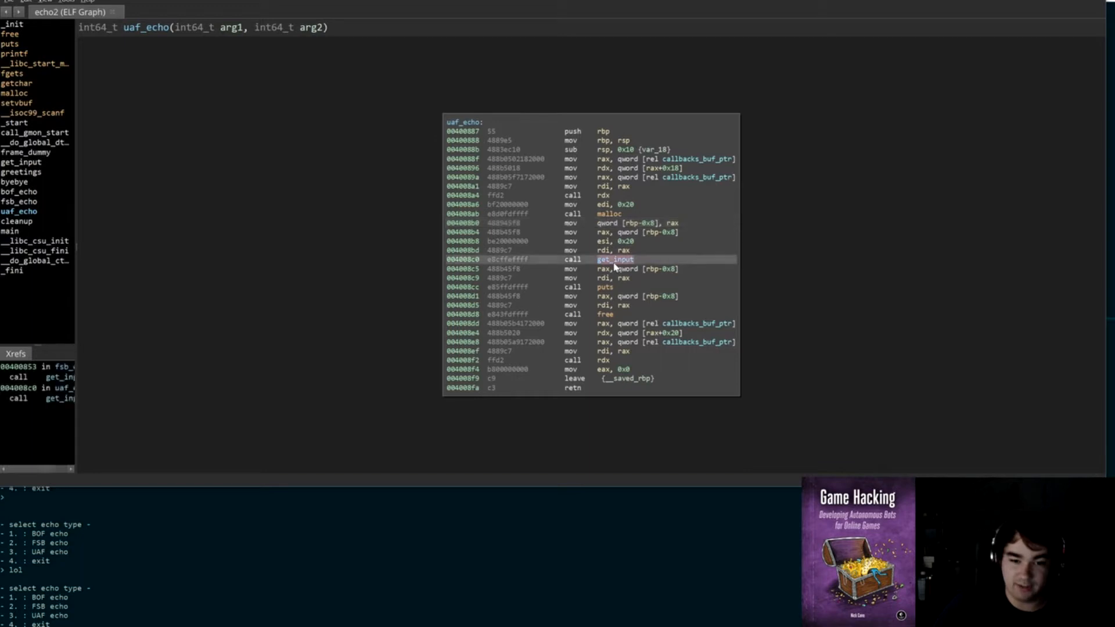
click(605, 286)
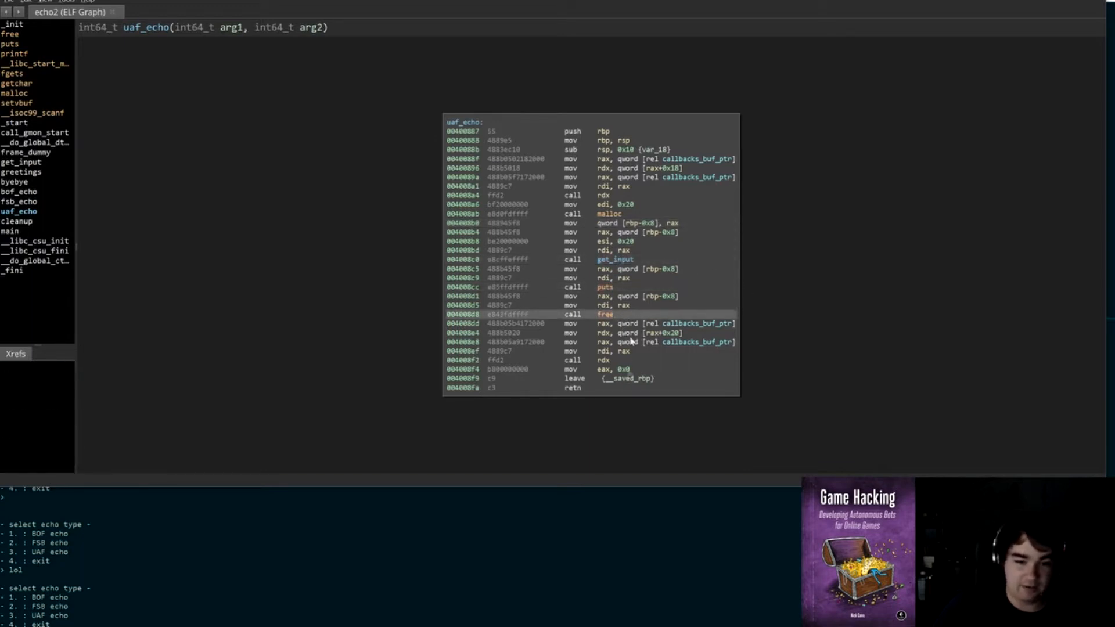
mouse_move(643, 292)
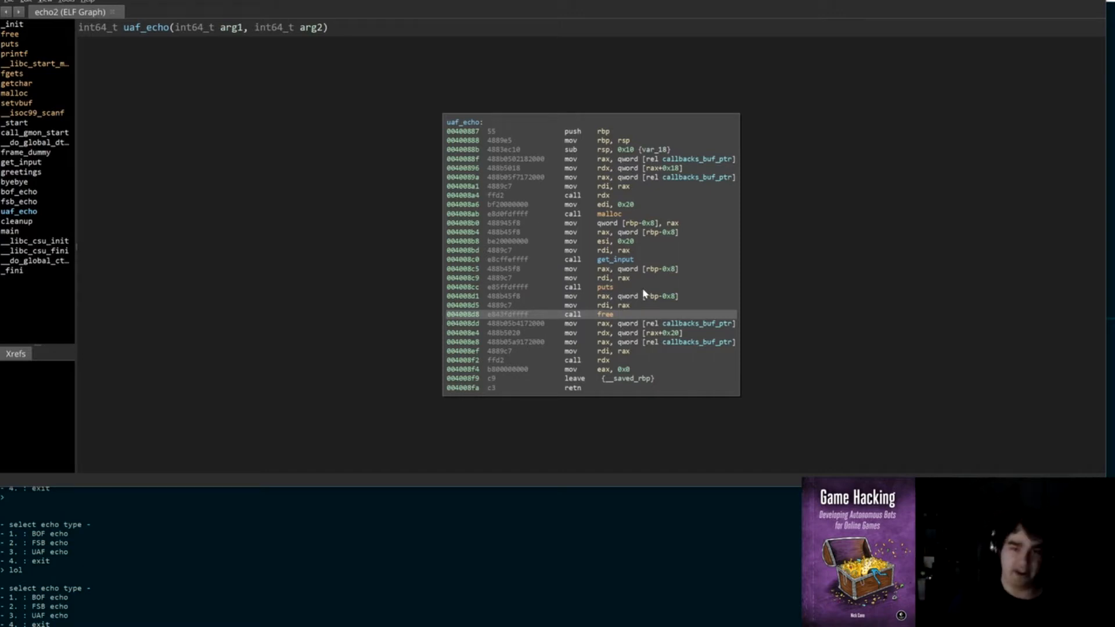
Step: Open fsb_echo, then main, and scroll through the menu loop and exit-check blocks
click(18, 201)
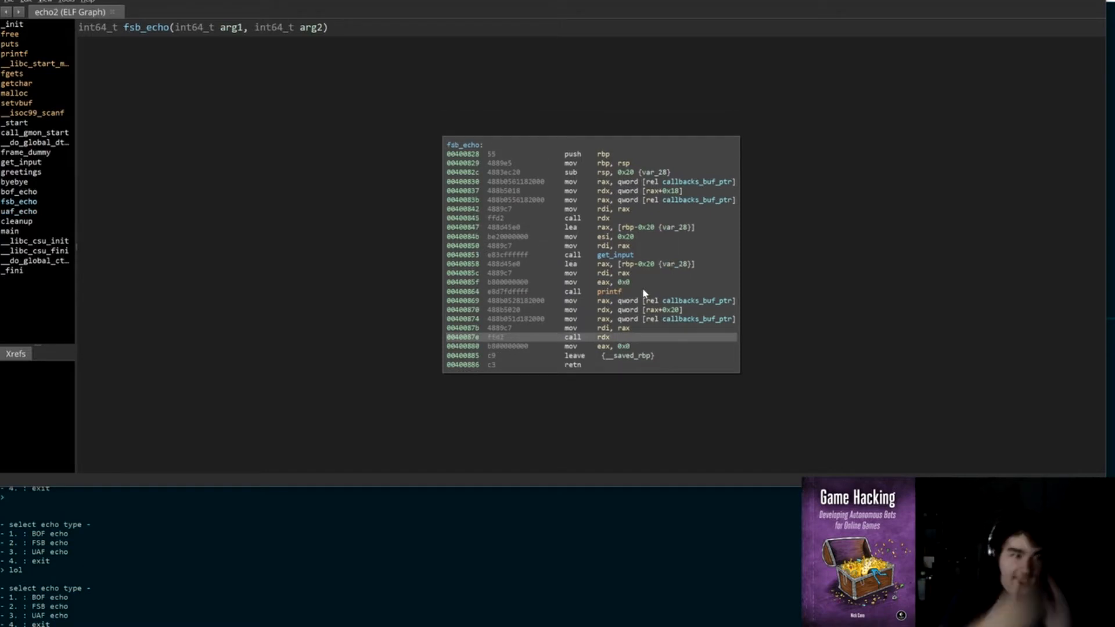
click(9, 230)
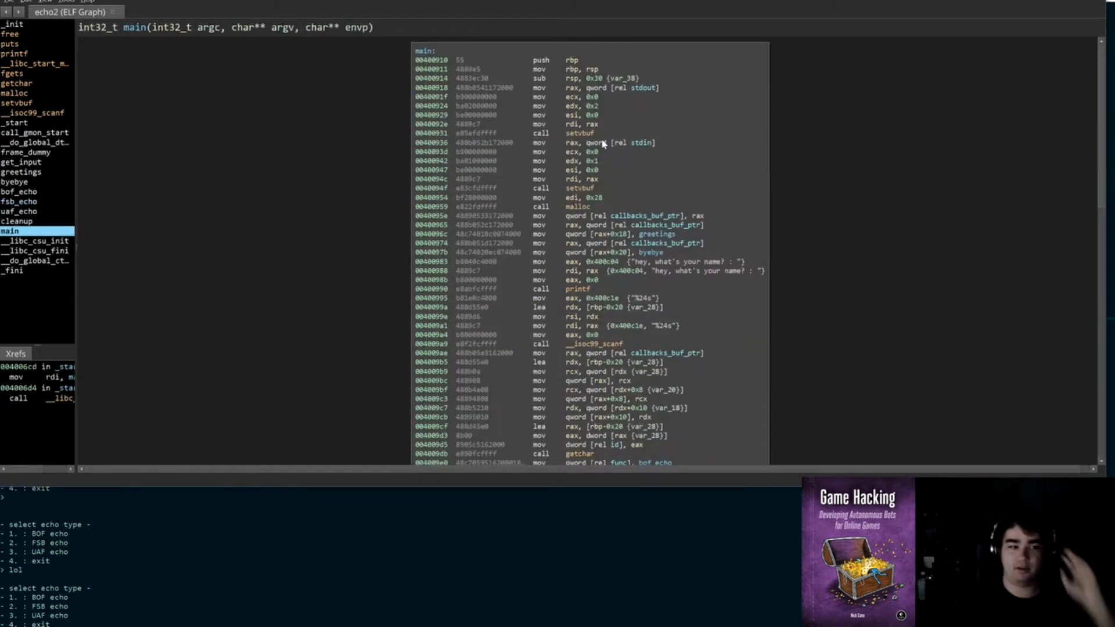
click(19, 211)
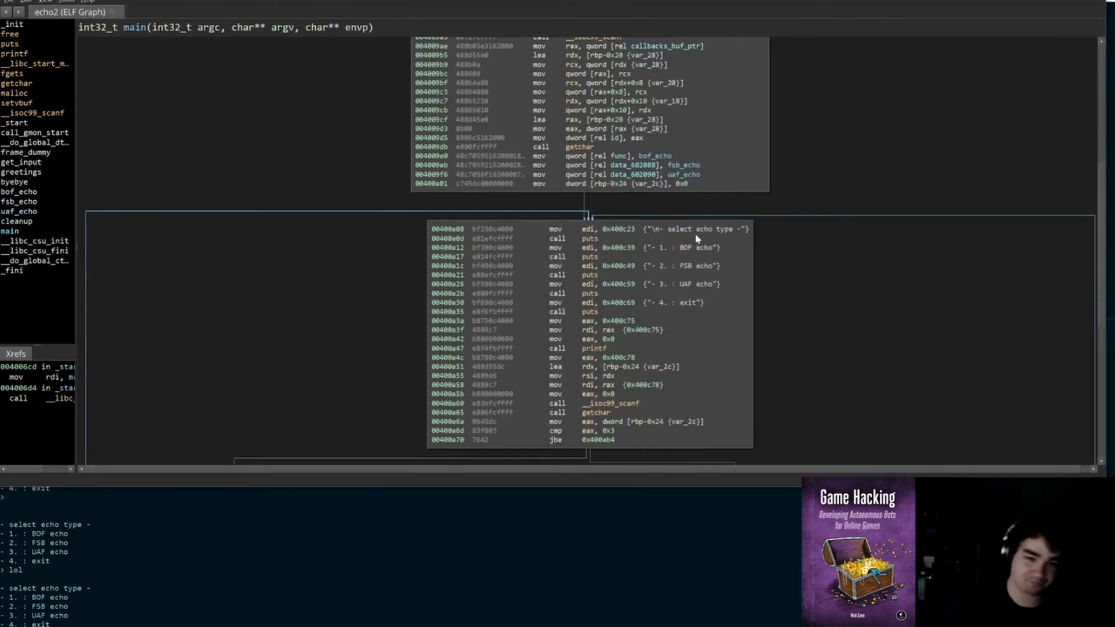
scroll(down, 3)
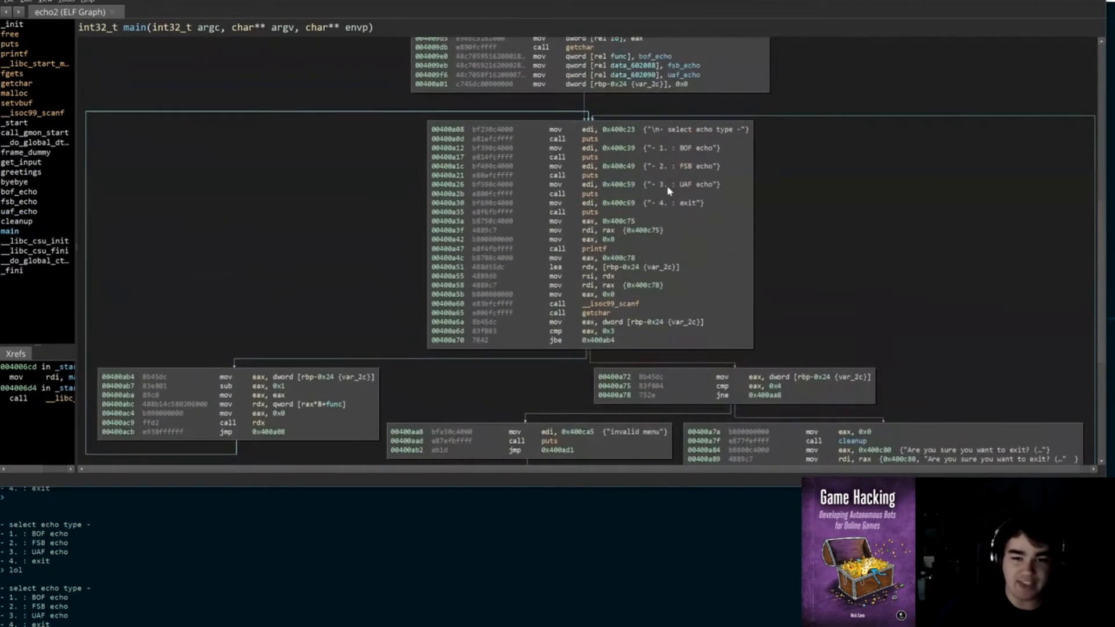
scroll(up, 3)
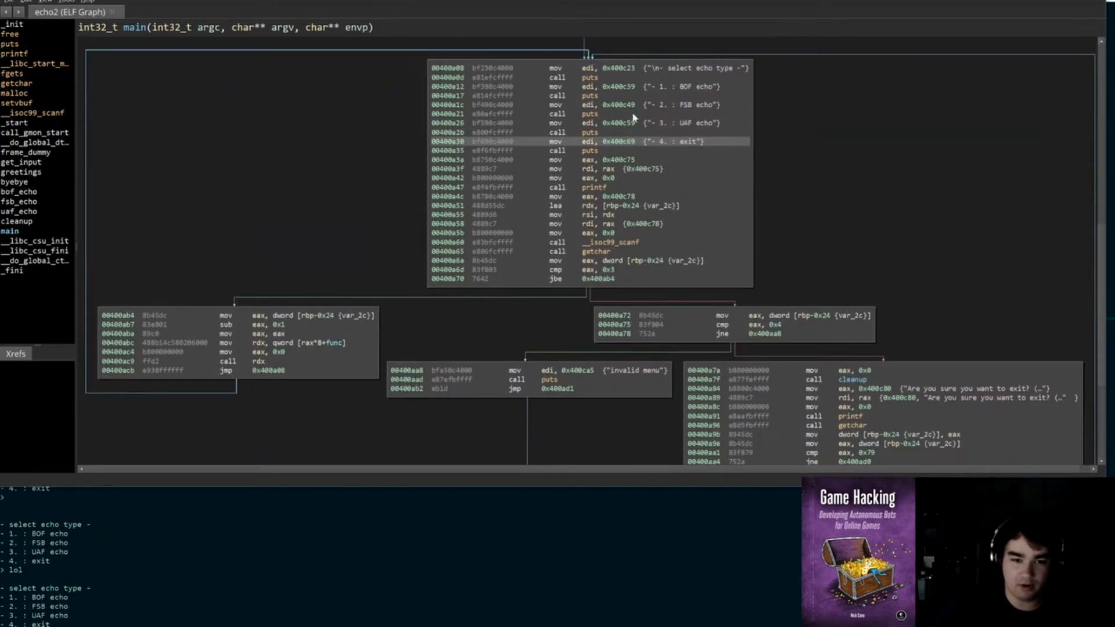
scroll(down, 3)
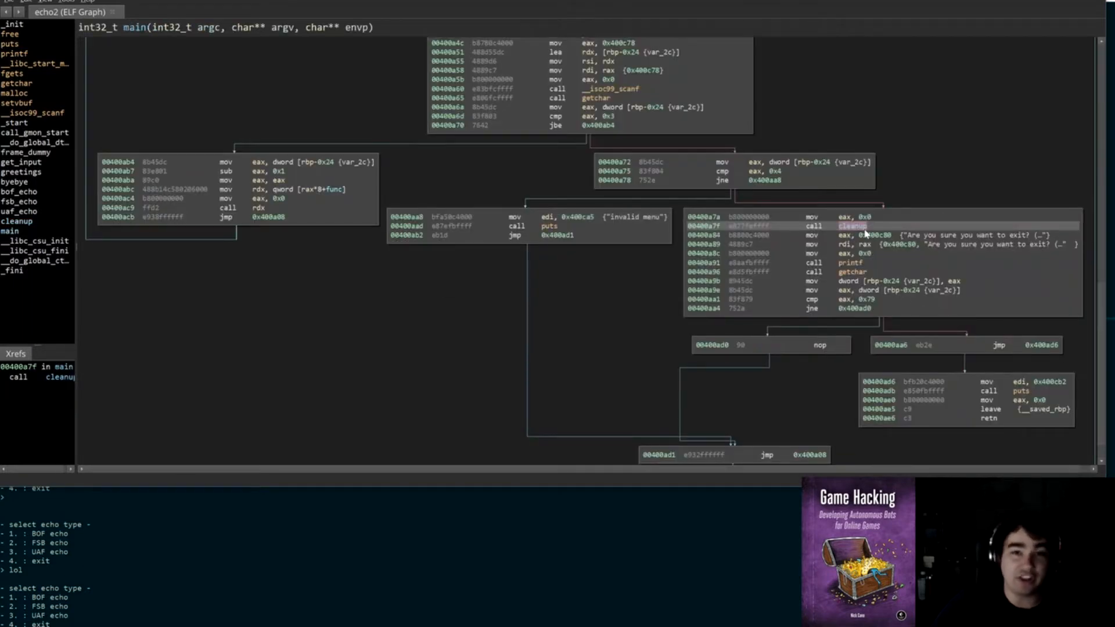
mouse_move(950, 239)
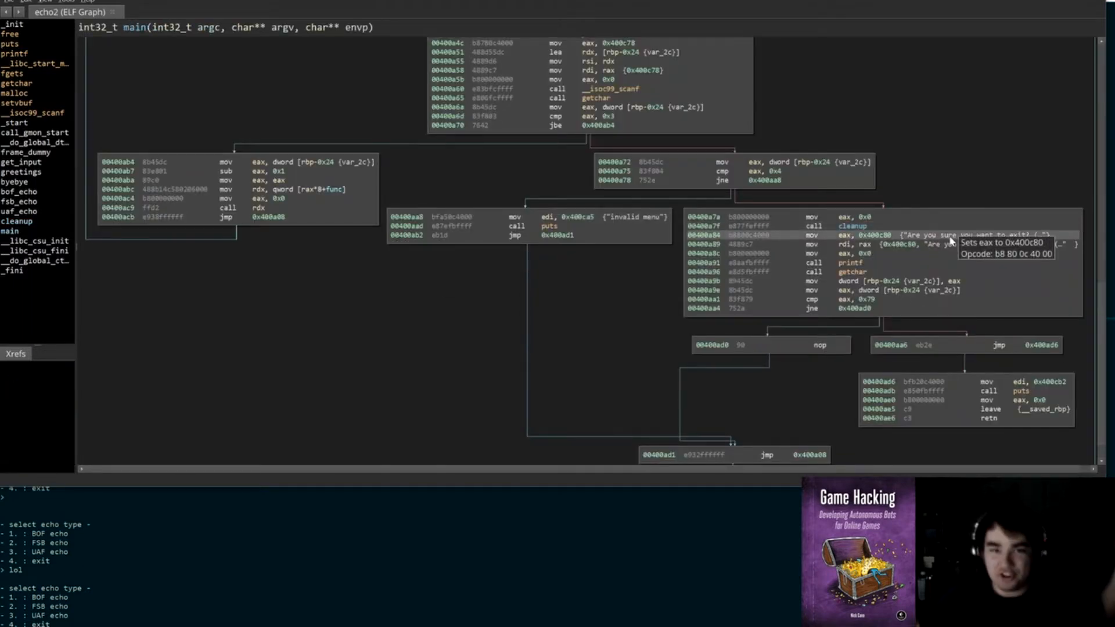
mouse_move(943, 245)
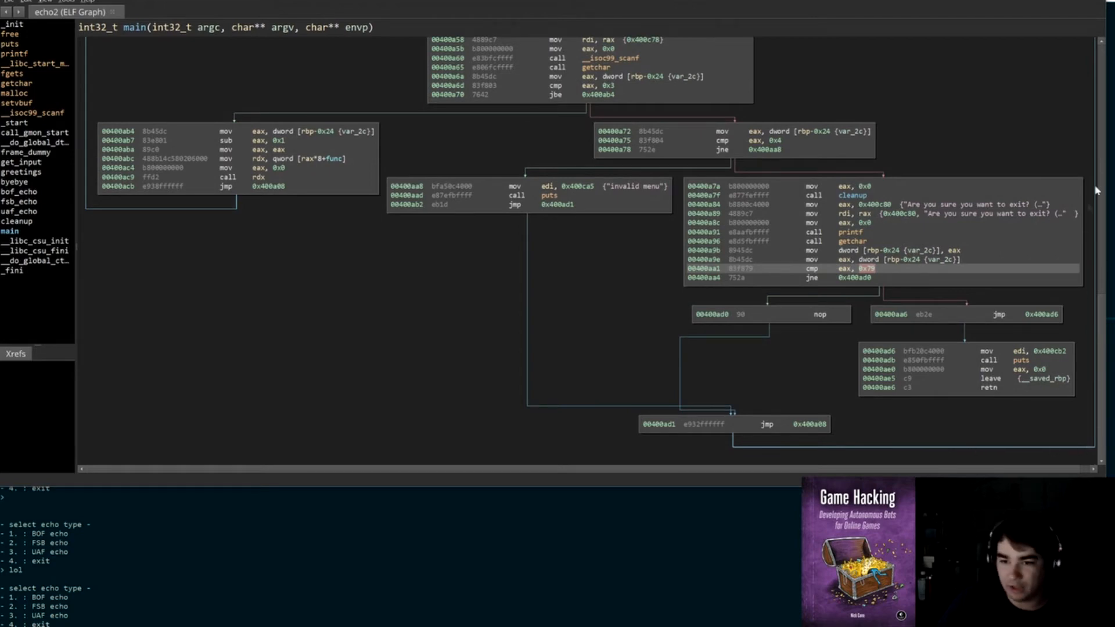
scroll(up, 3)
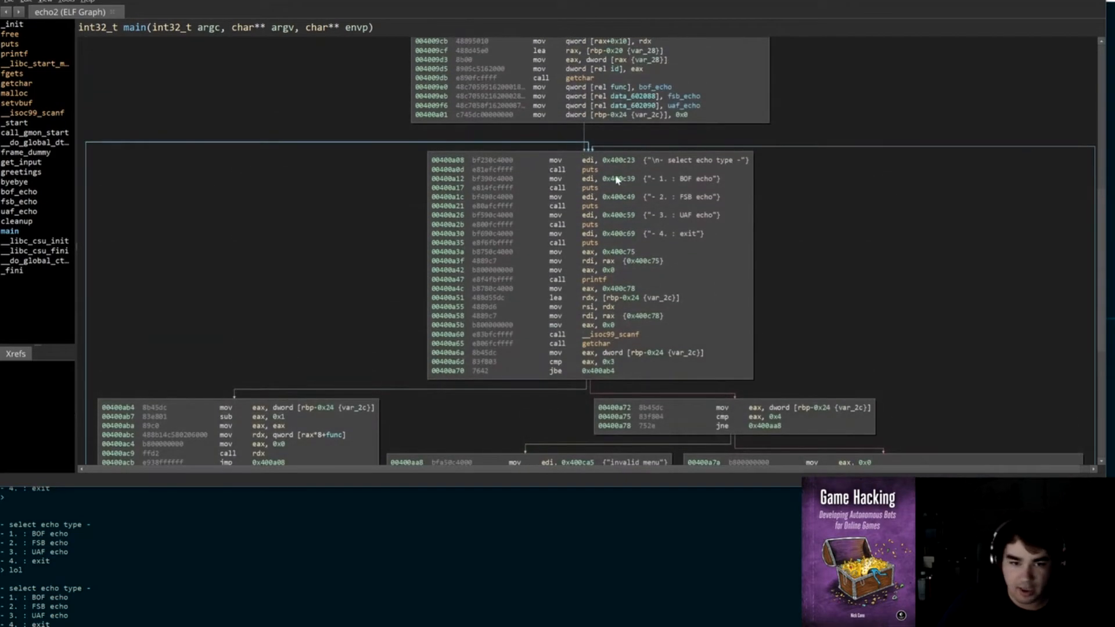
click(617, 159)
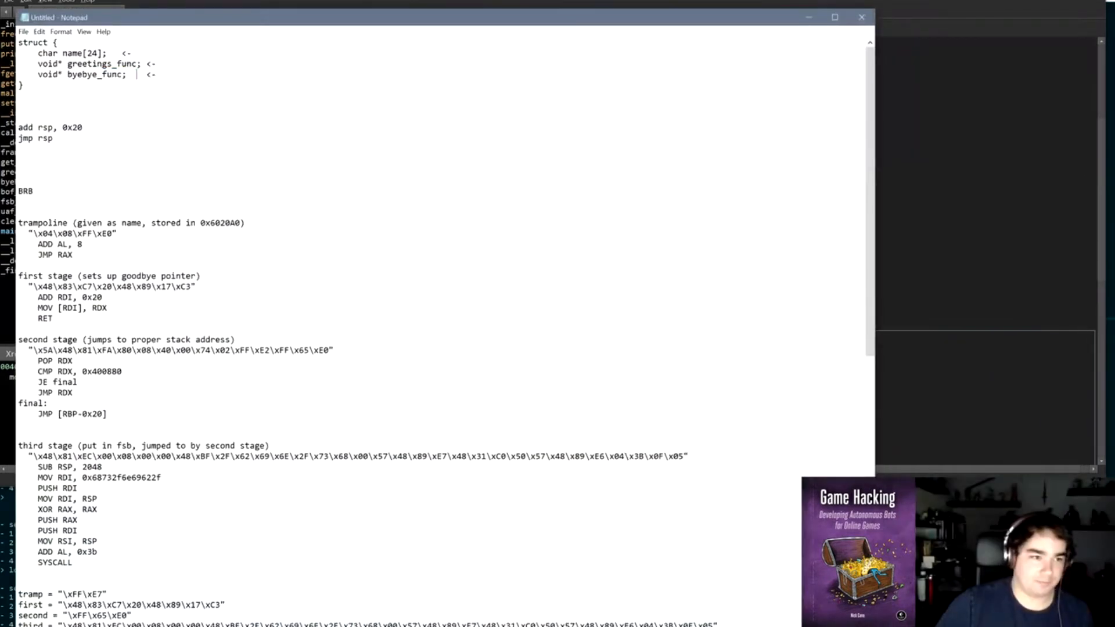
Step: Align the arrow after byebye_func and select the struct block in the notes
double_click(79, 53)
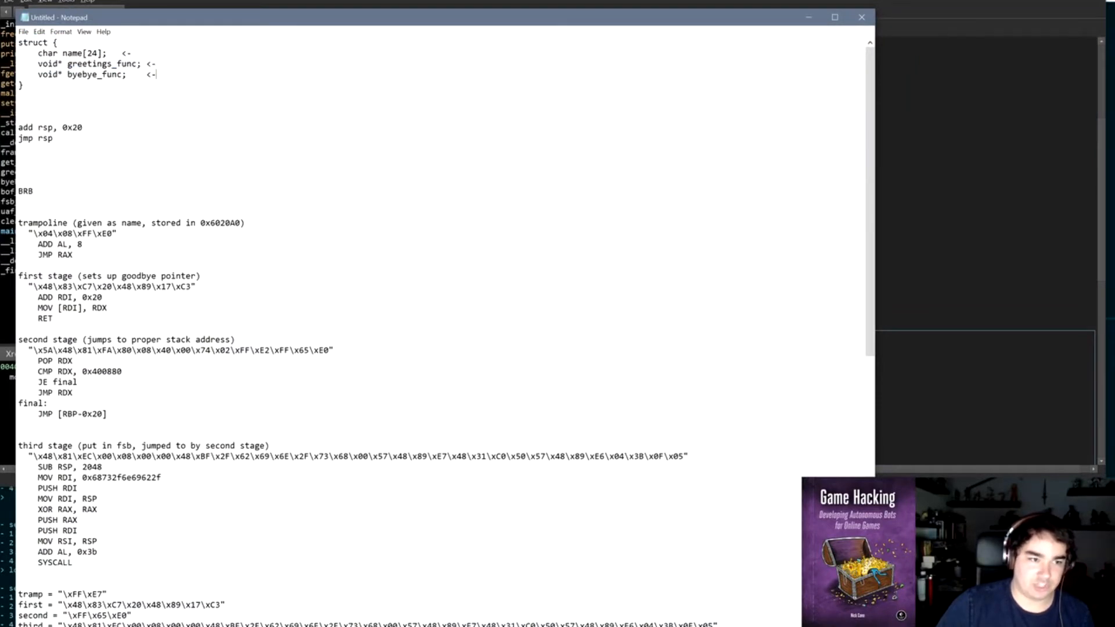
triple_click(80, 74)
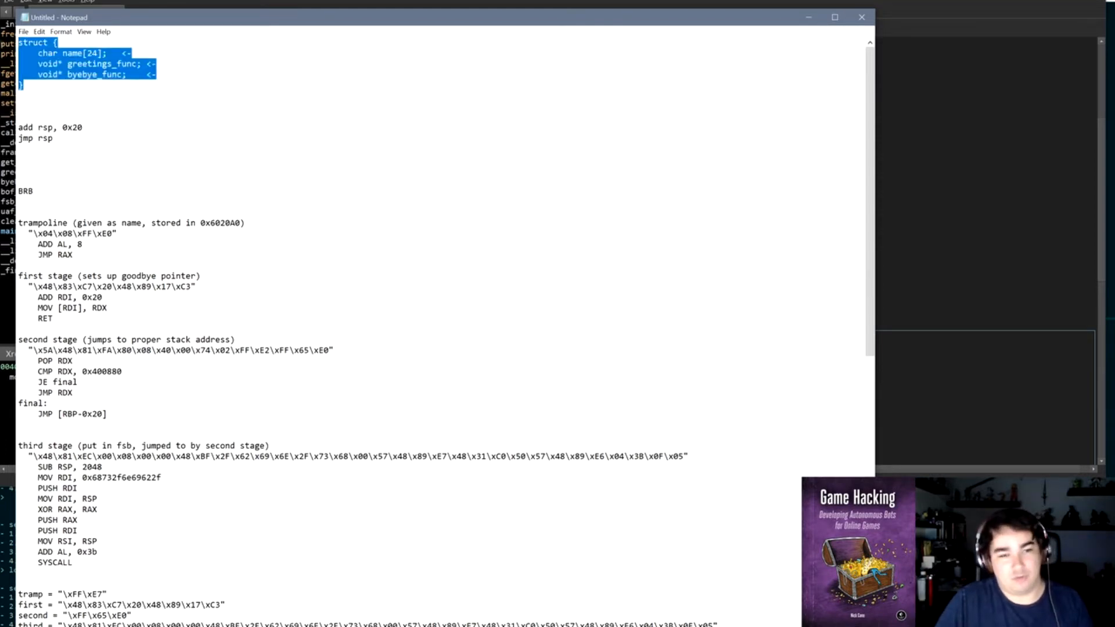
mouse_move(976, 206)
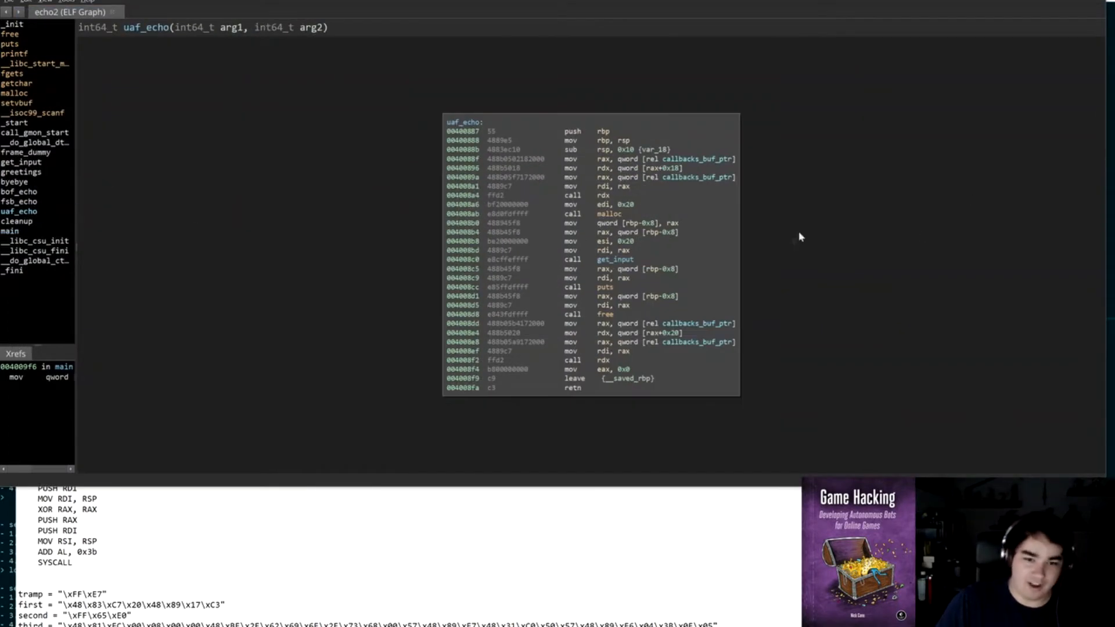
click(604, 205)
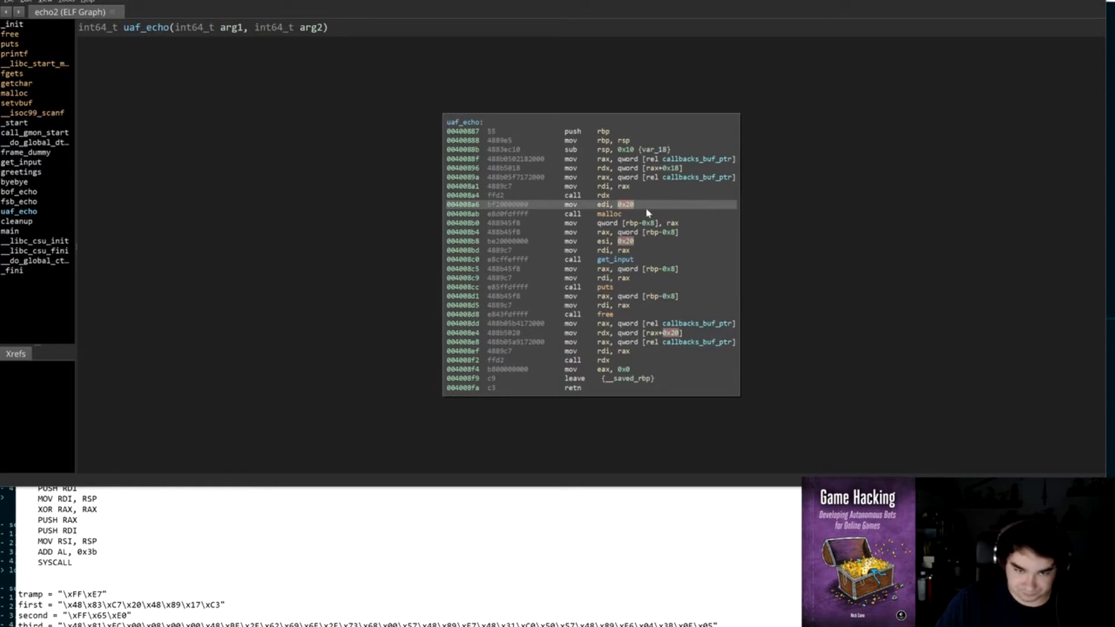
mouse_move(658, 205)
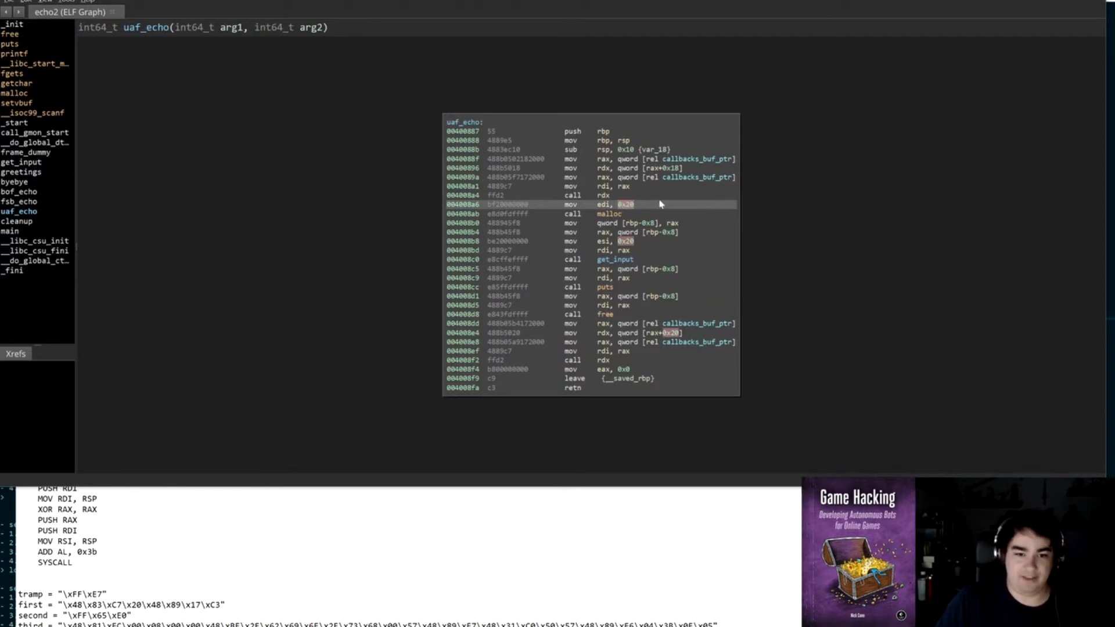
click(608, 213)
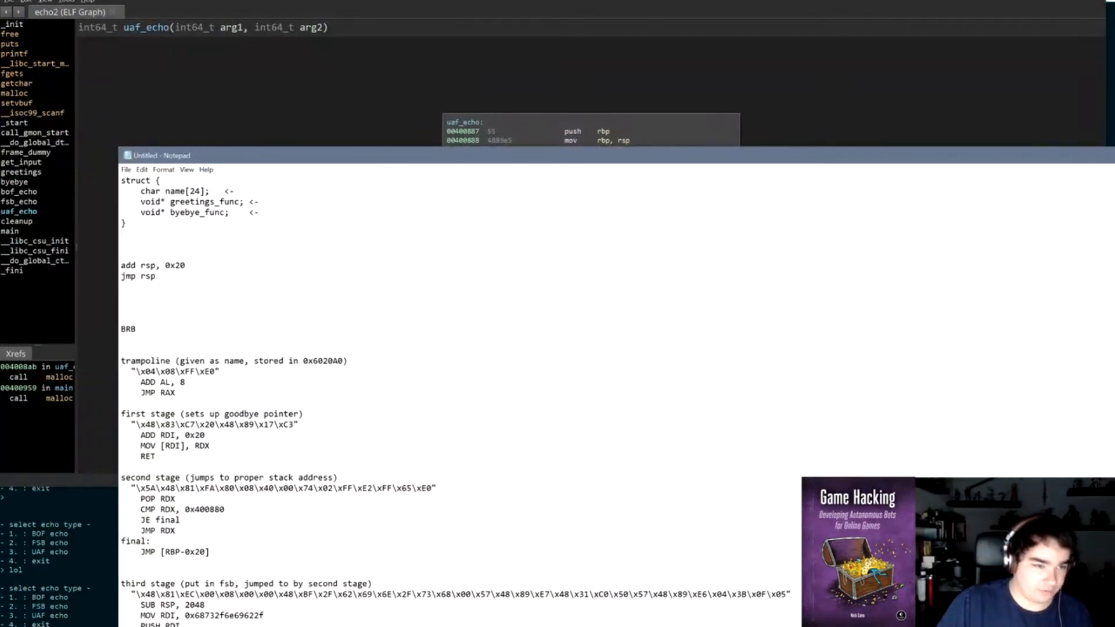
drag(178, 155, 228, 130)
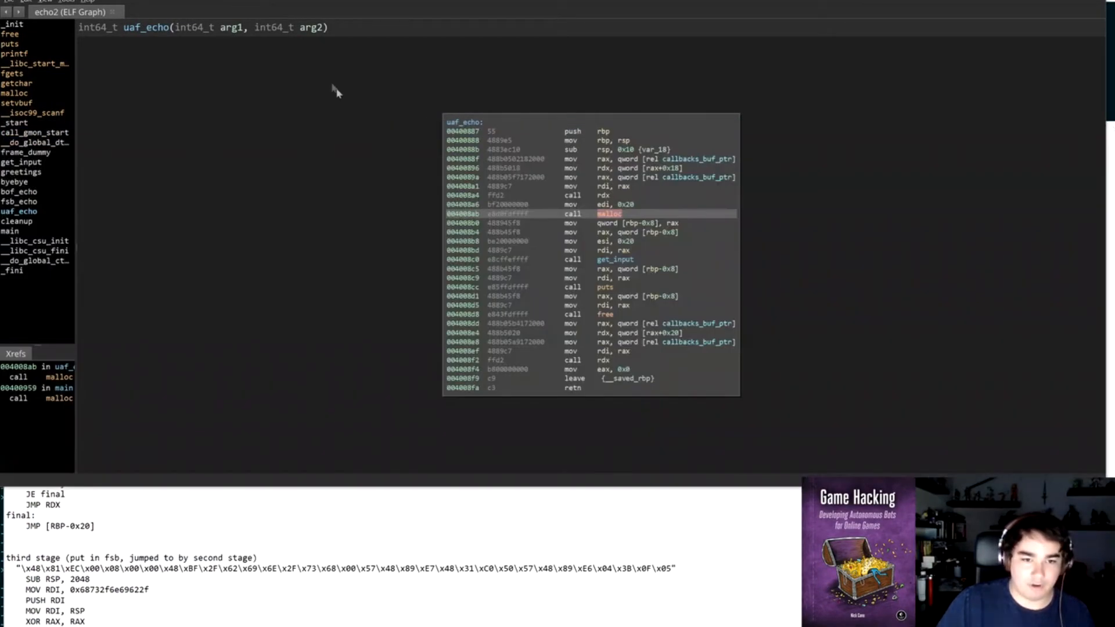
click(614, 259)
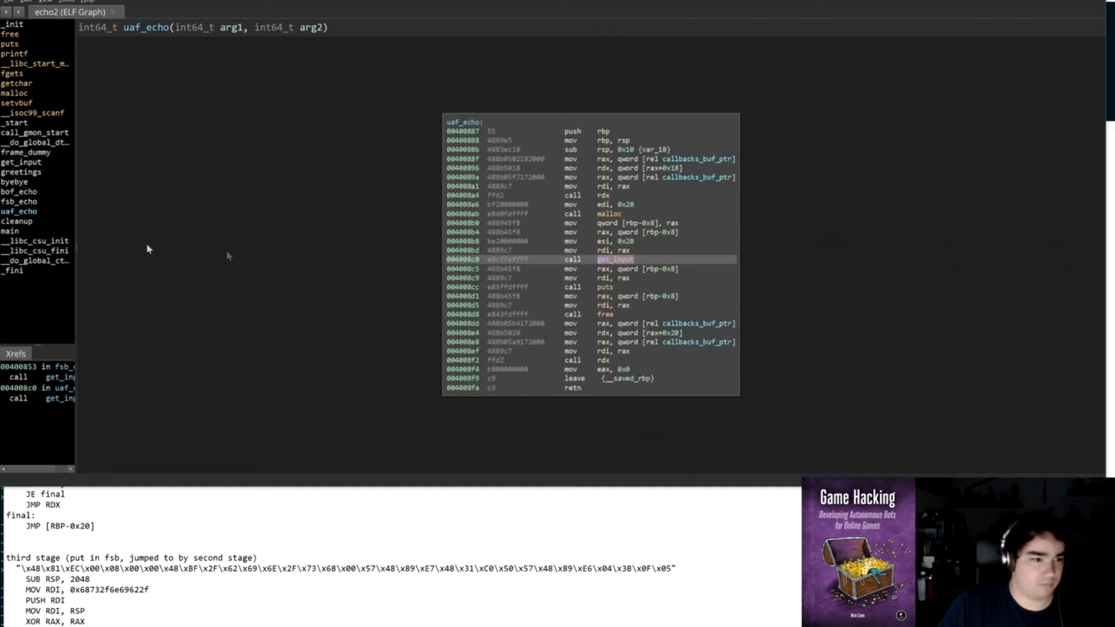
mouse_move(763, 279)
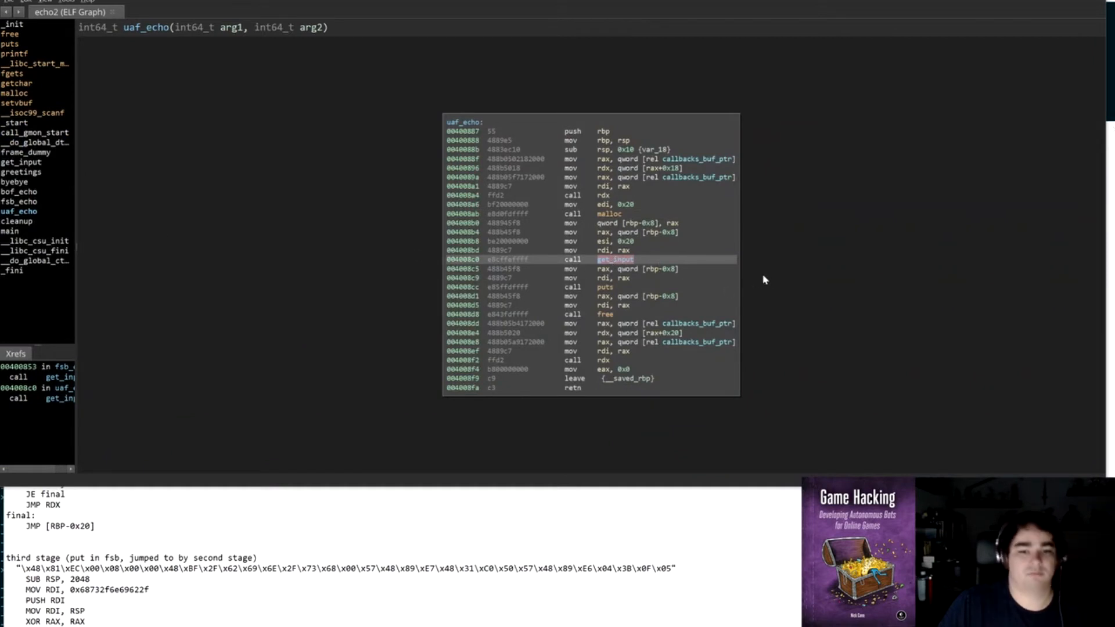
mouse_move(766, 283)
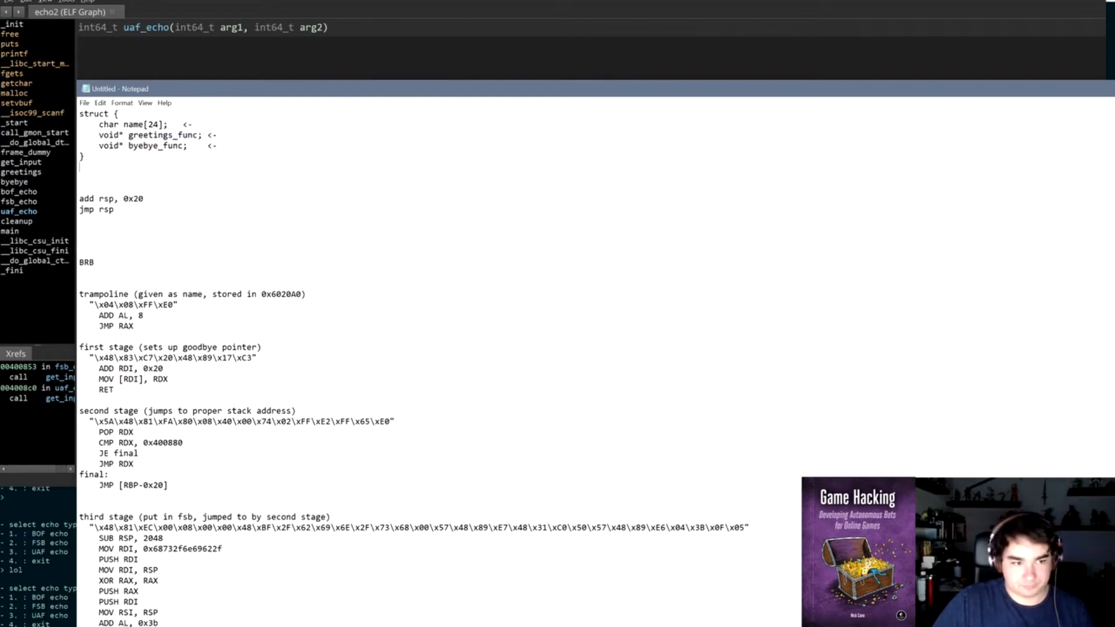
Step: Add +32 beside byebye_func and +24 beside greetings_func in the struct notes
double_click(142, 146)
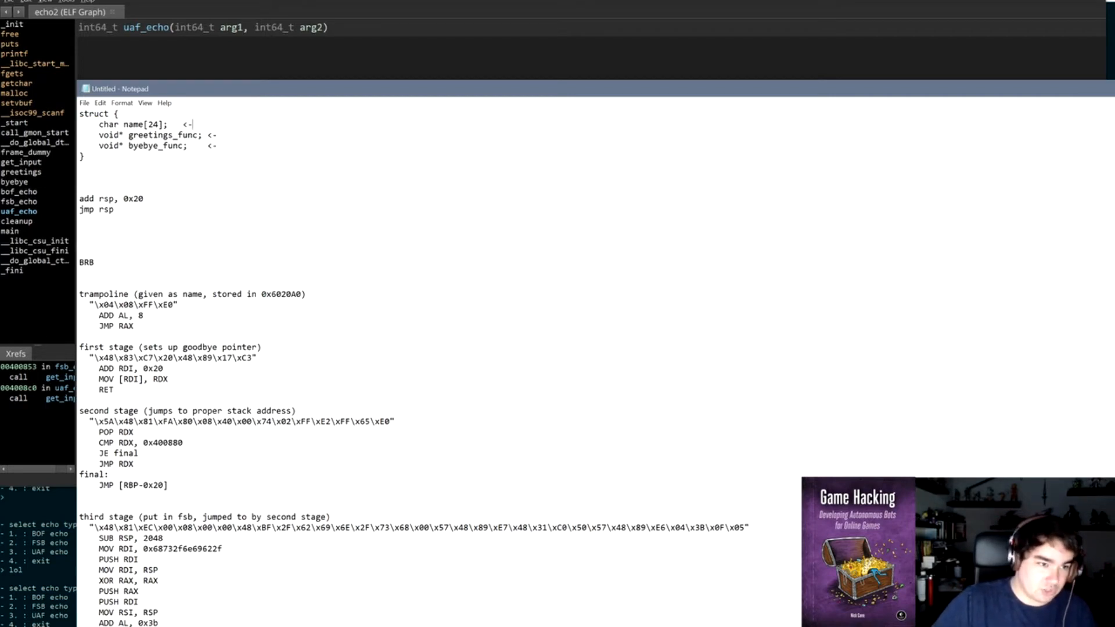
triple_click(142, 135)
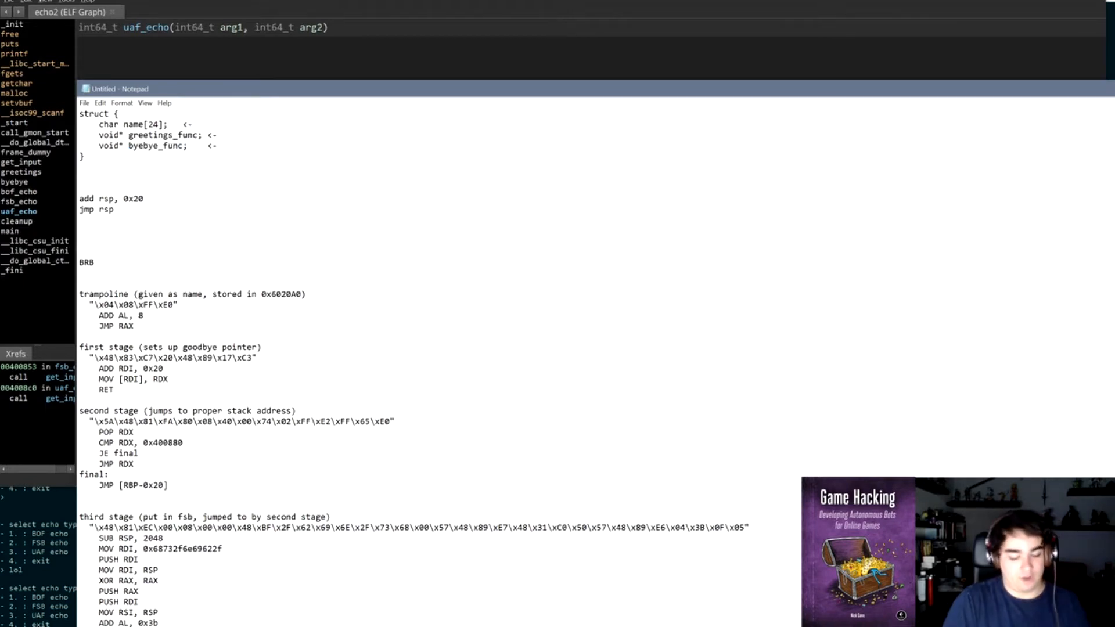
text(+32)
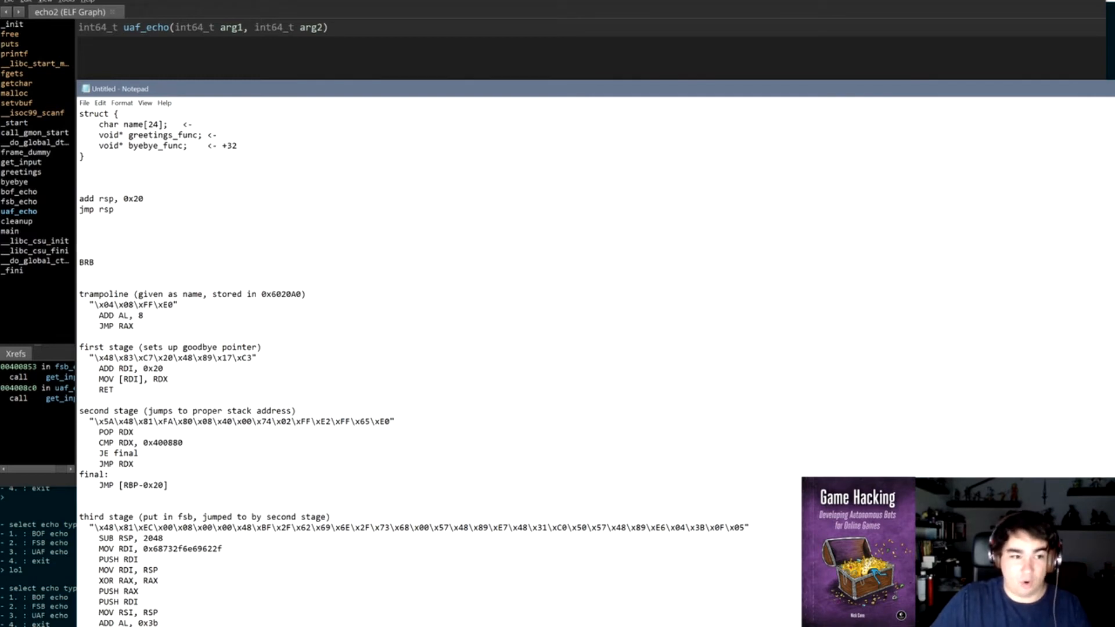
text(+)
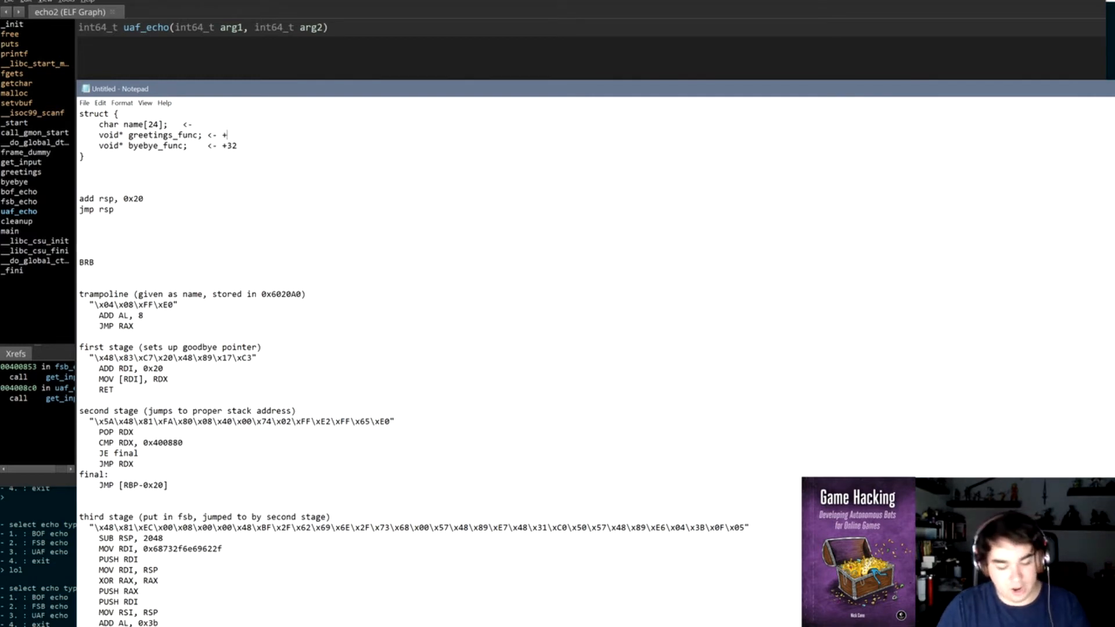
text(24)
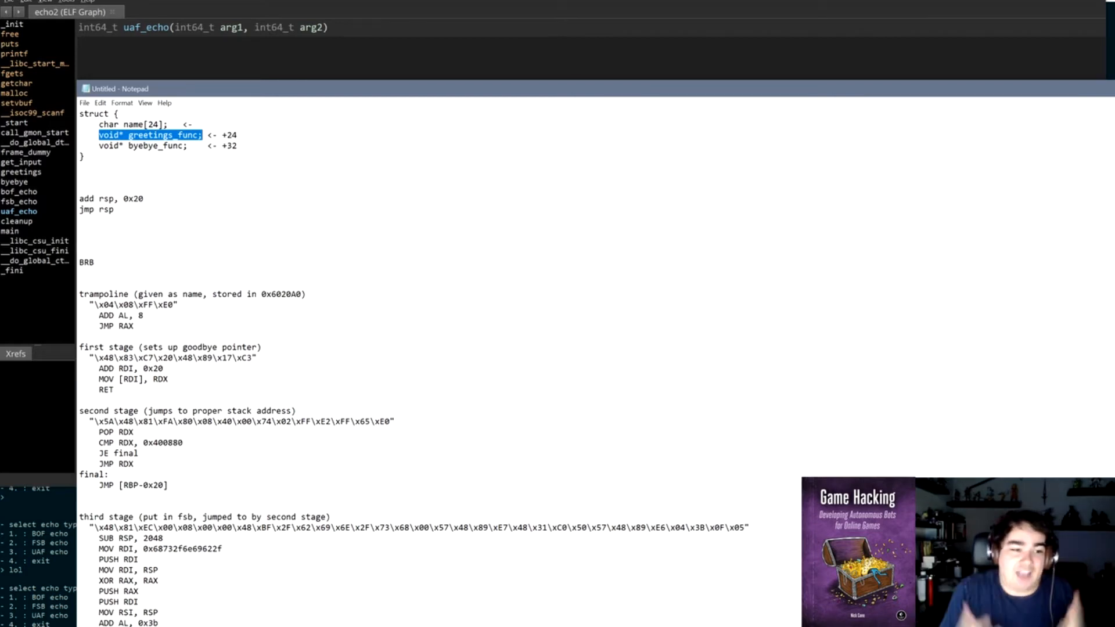
mouse_move(370, 7)
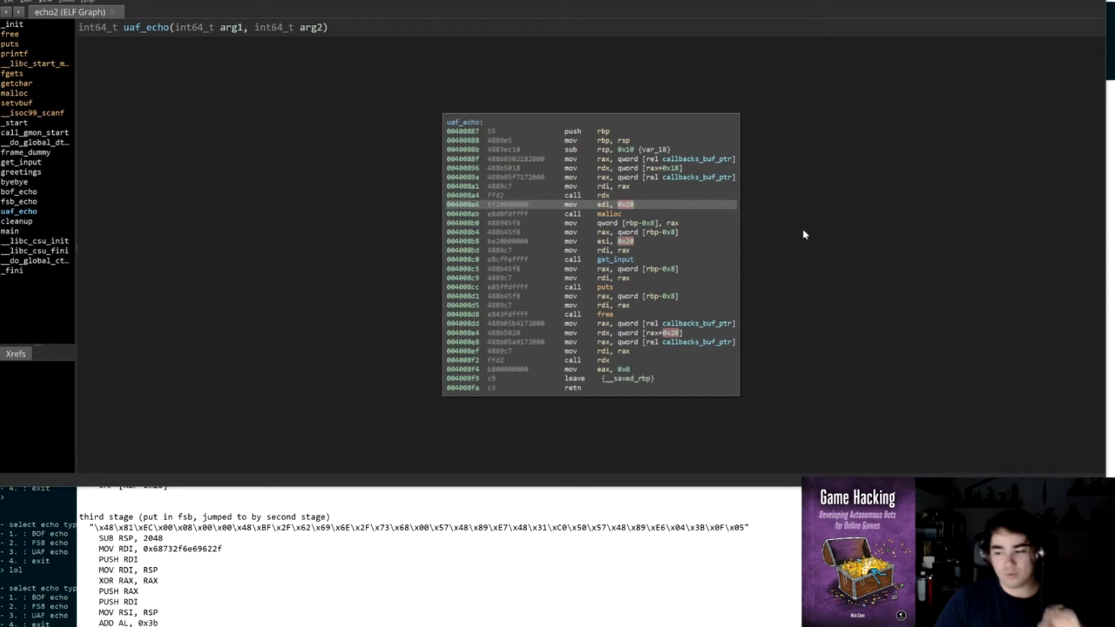
mouse_move(761, 335)
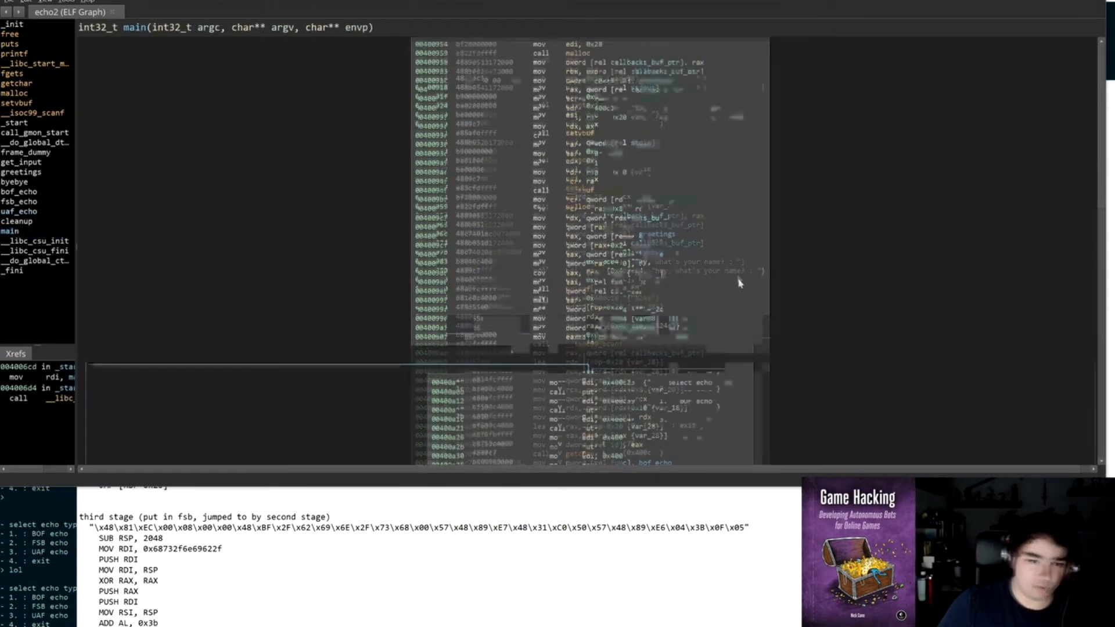
Step: Scroll up and down through the view to reach the .bss globals
scroll(up, 3)
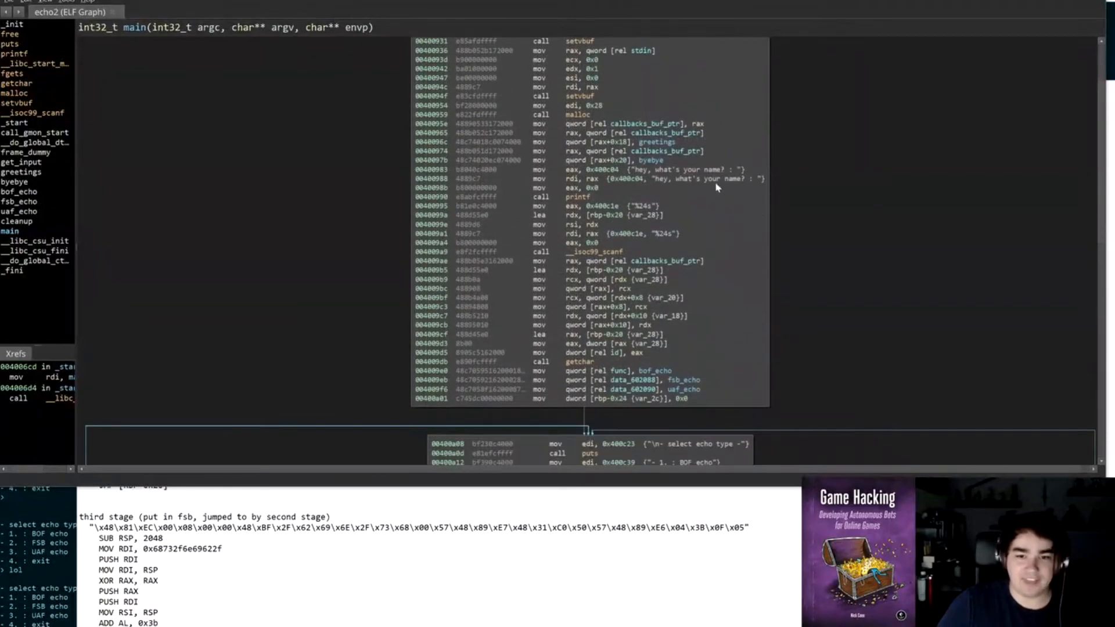
scroll(down, 3)
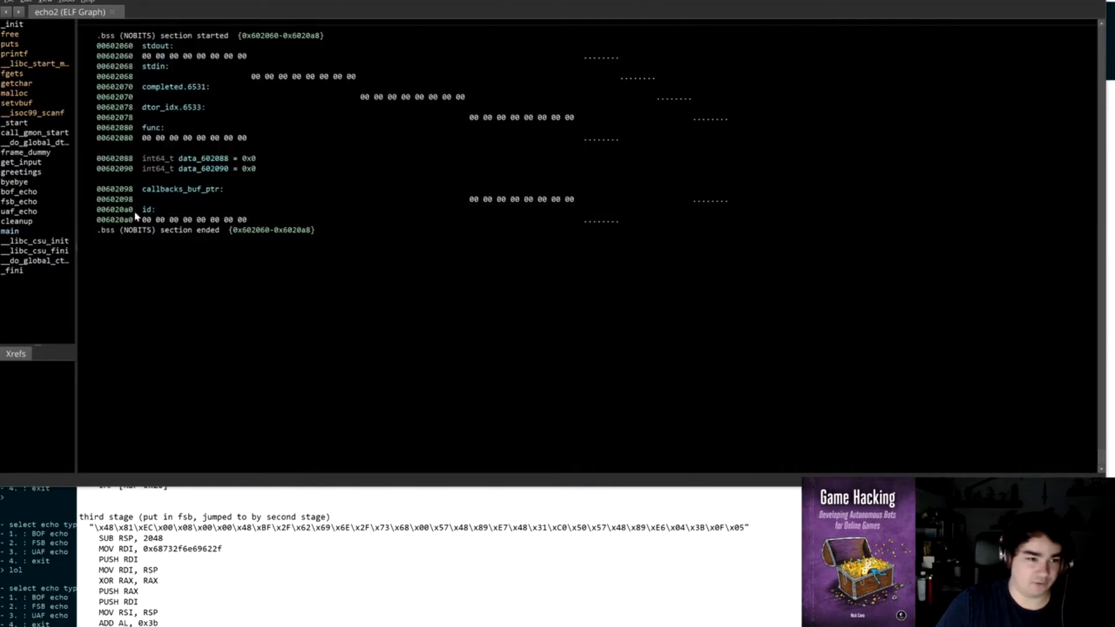
click(185, 219)
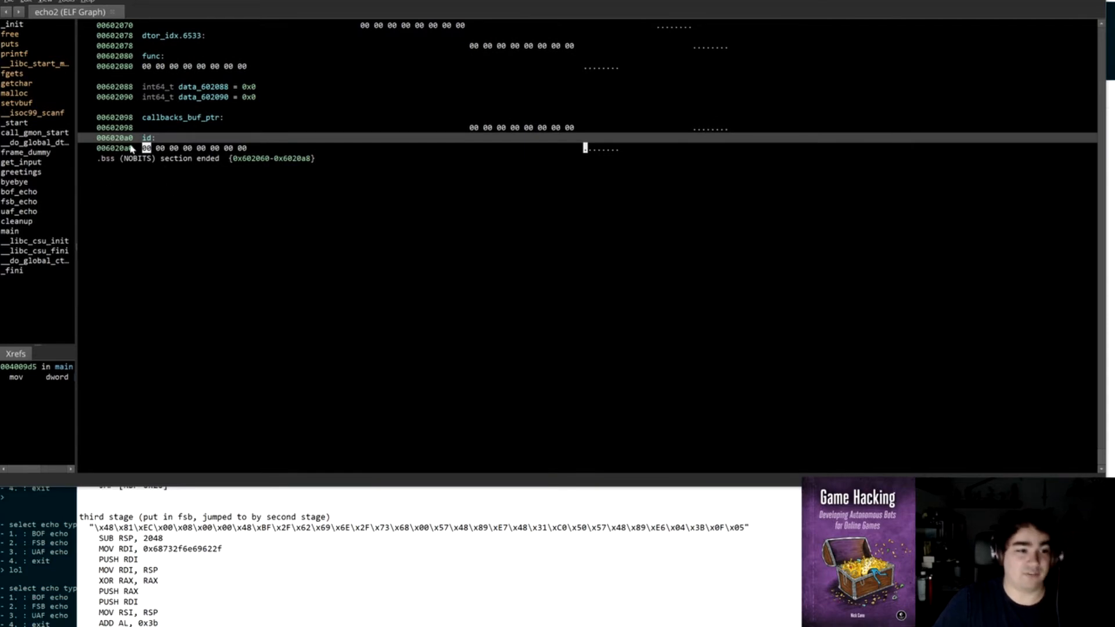
mouse_move(123, 173)
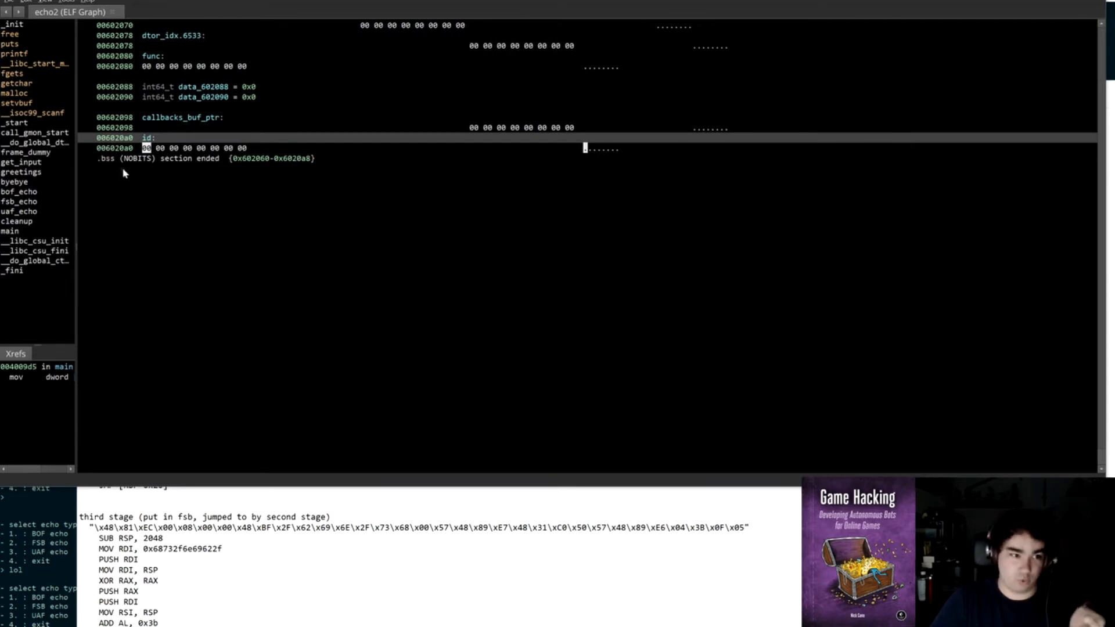
mouse_move(420, 117)
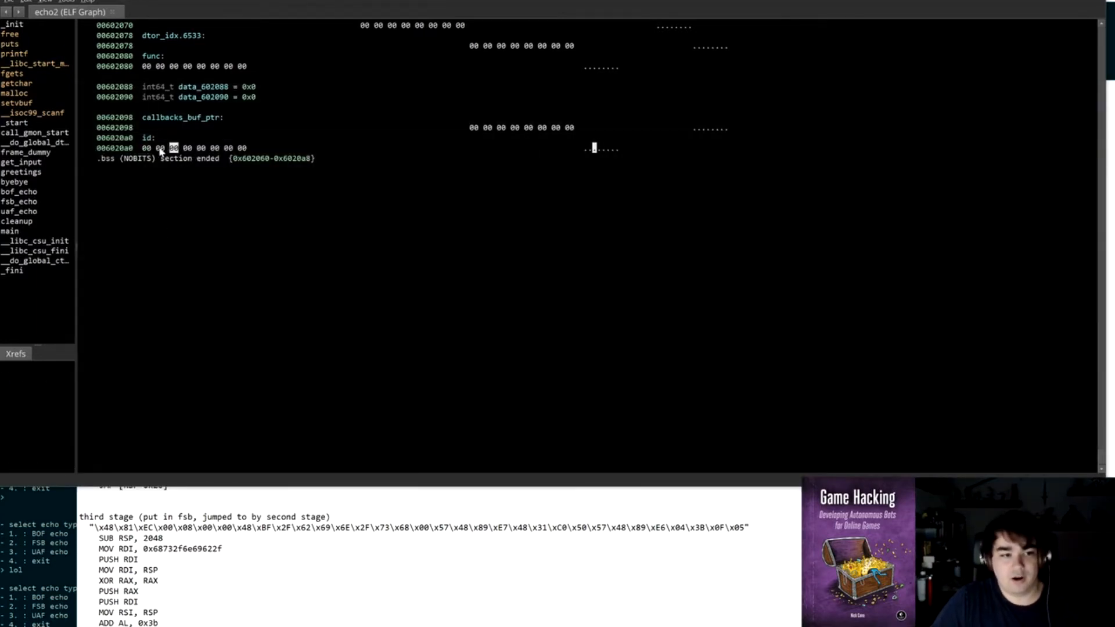
mouse_move(198, 157)
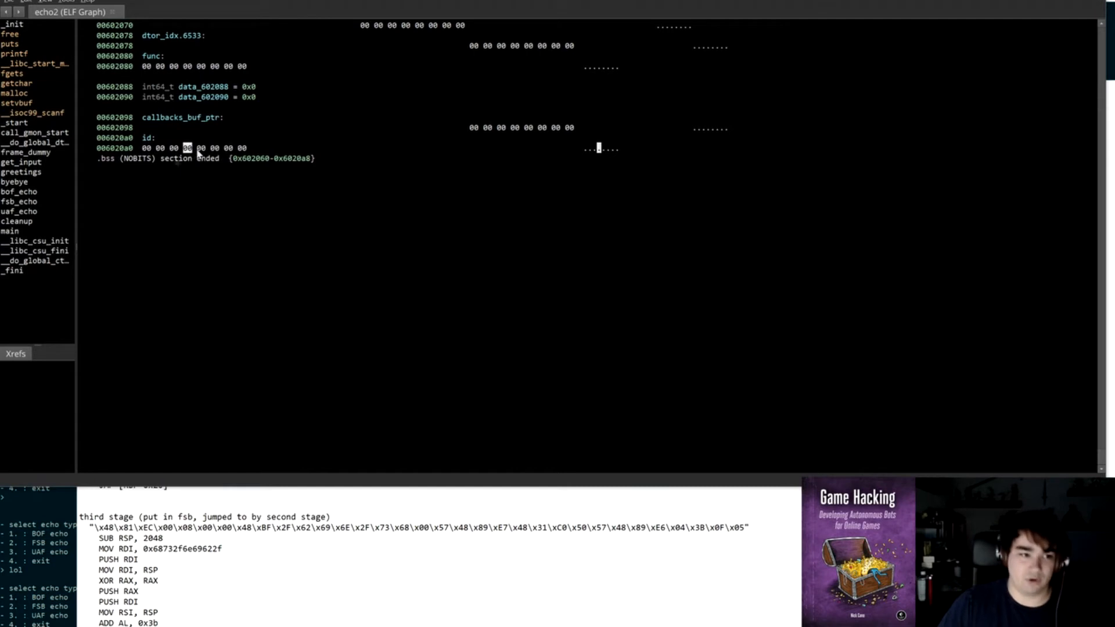
click(144, 148)
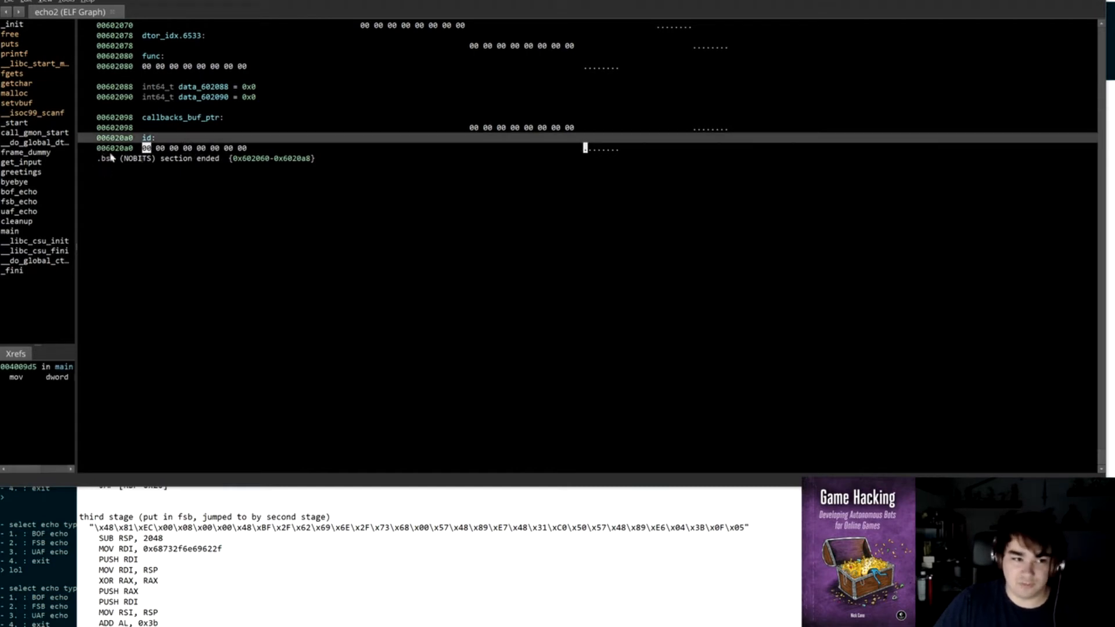
mouse_move(509, 489)
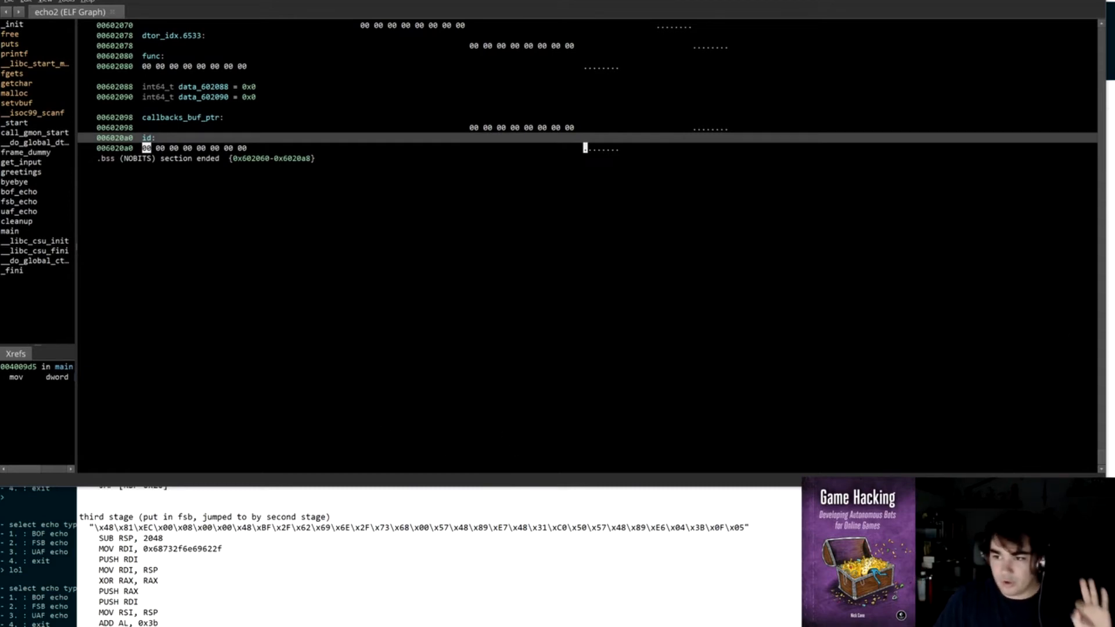
click(228, 10)
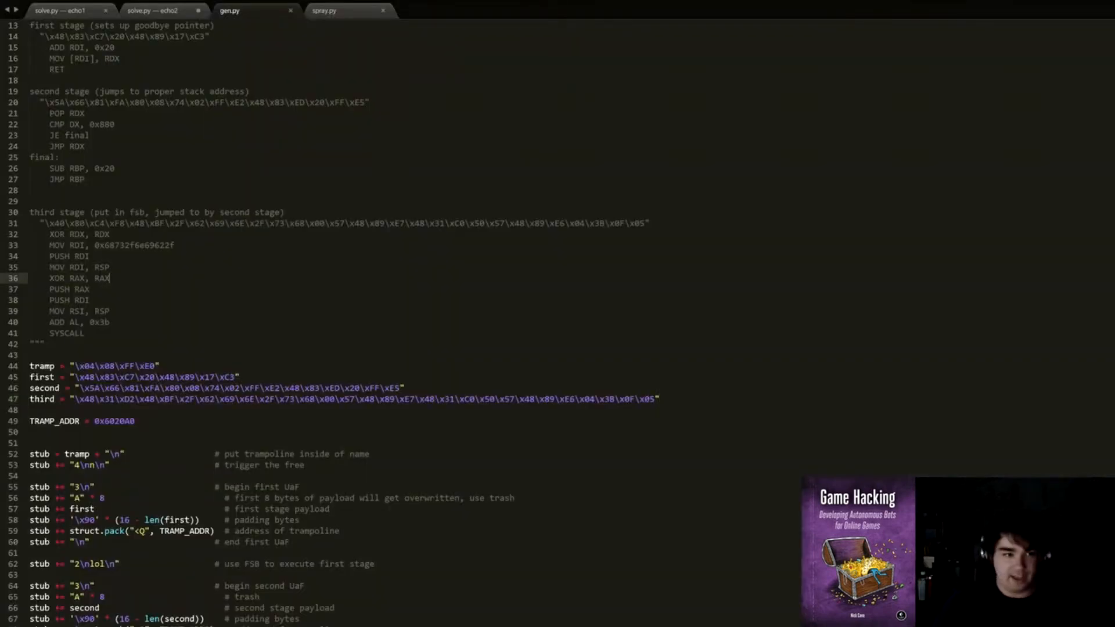
Step: Scroll gen.py, inspect the id global, then highlight callbacks_buf_ptr in uaf_echo
scroll(up, 3)
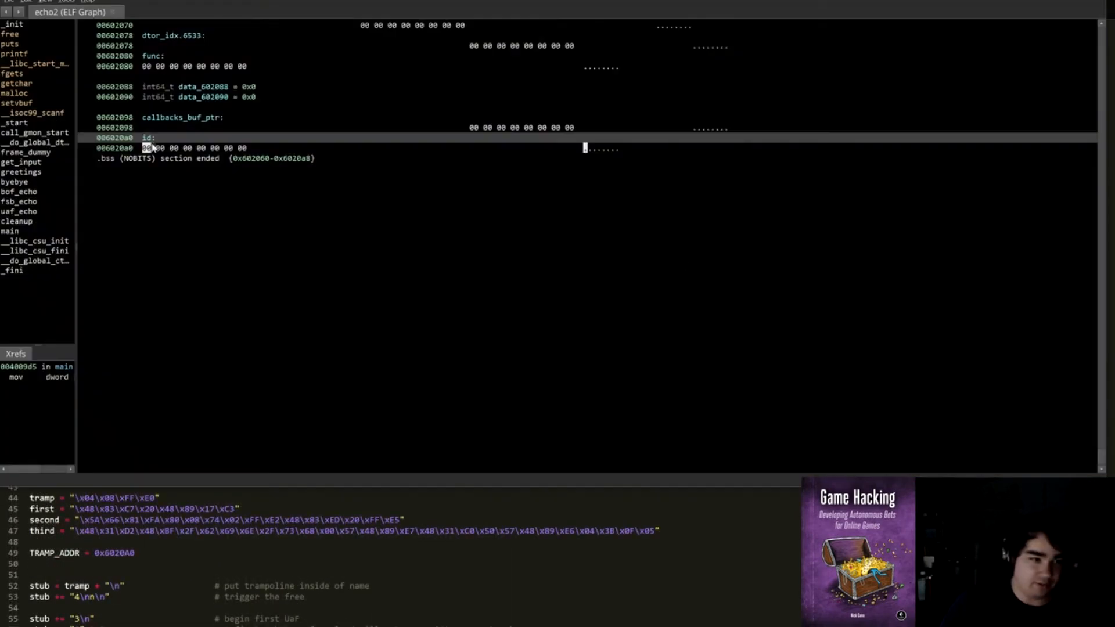
click(228, 10)
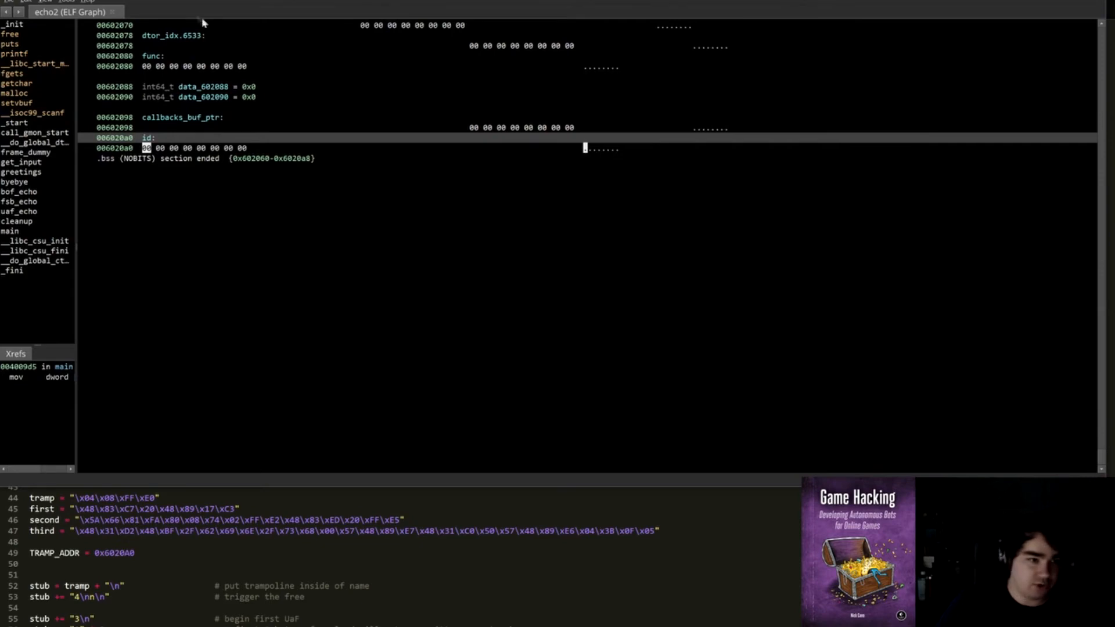
click(19, 212)
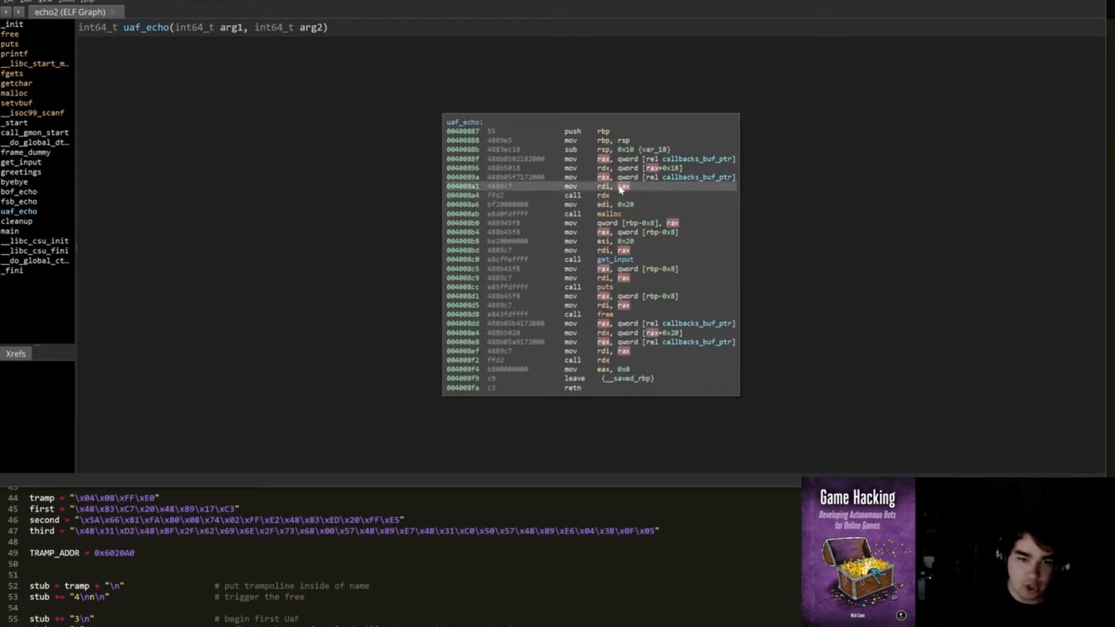
click(673, 159)
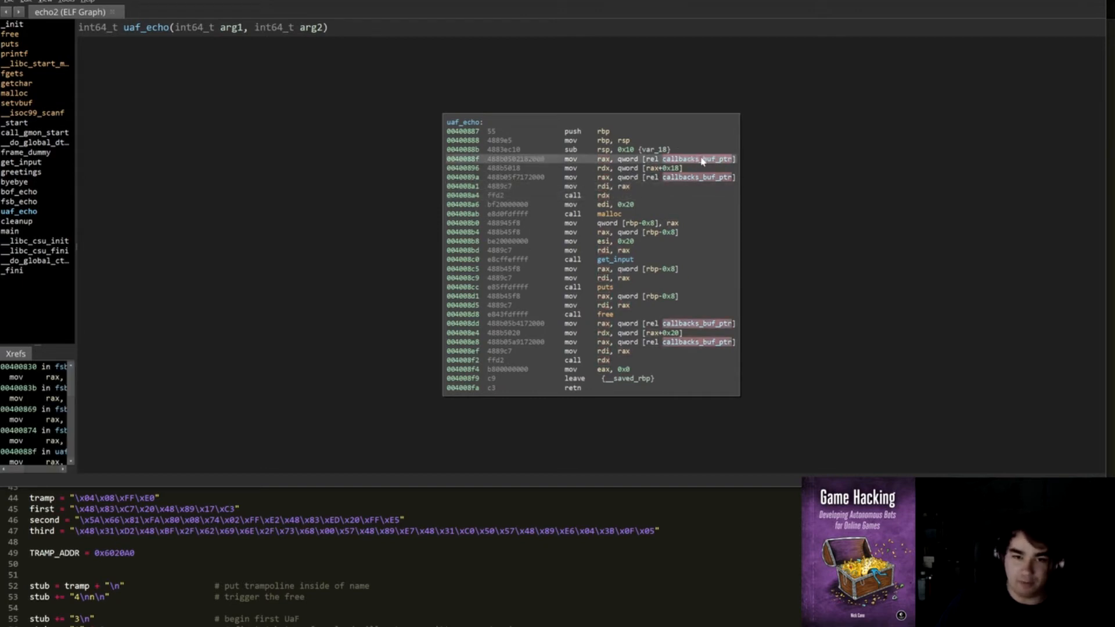
mouse_move(887, 218)
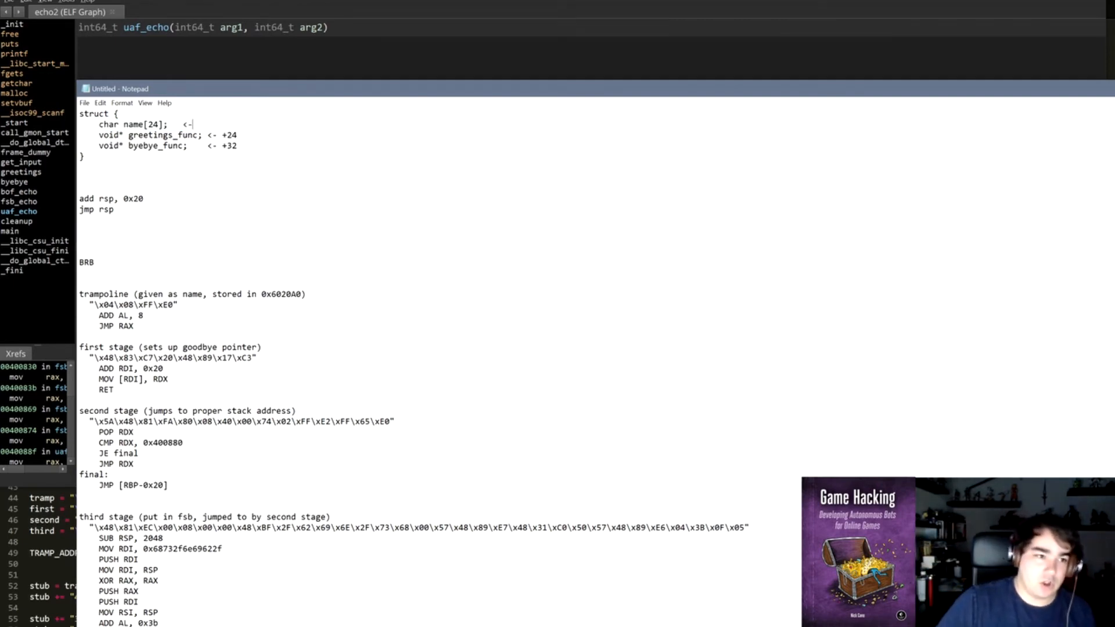
Step: Leave the Notepad notes and show gen.py from its first line
double_click(127, 125)
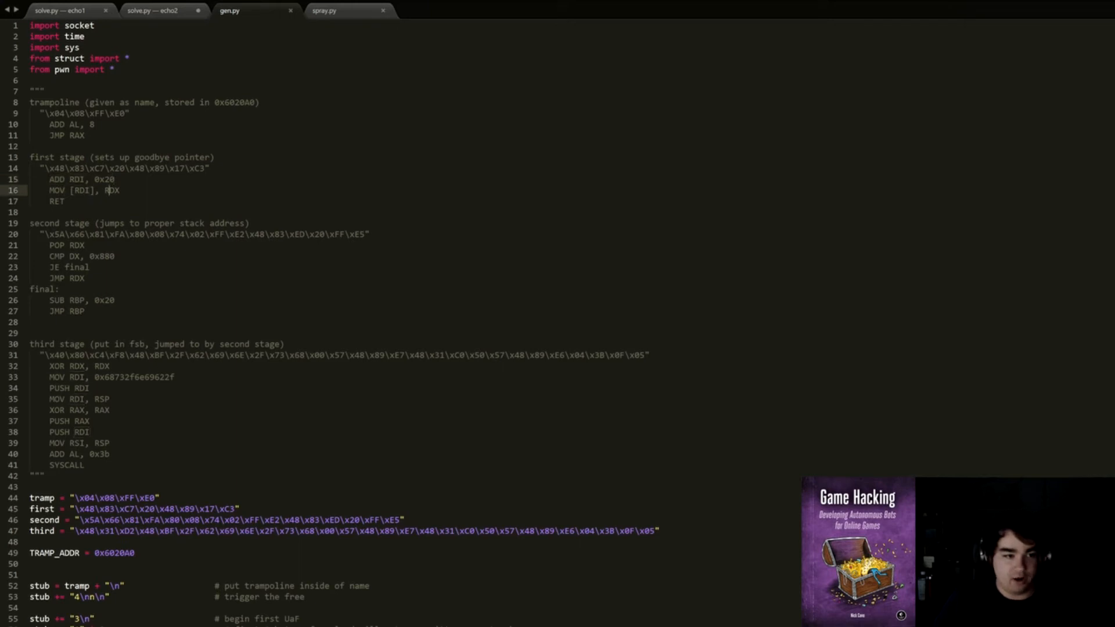
Step: Highlight every RDI in gen.py's stage notes, then return to the uaf_echo disassembly
double_click(73, 179)
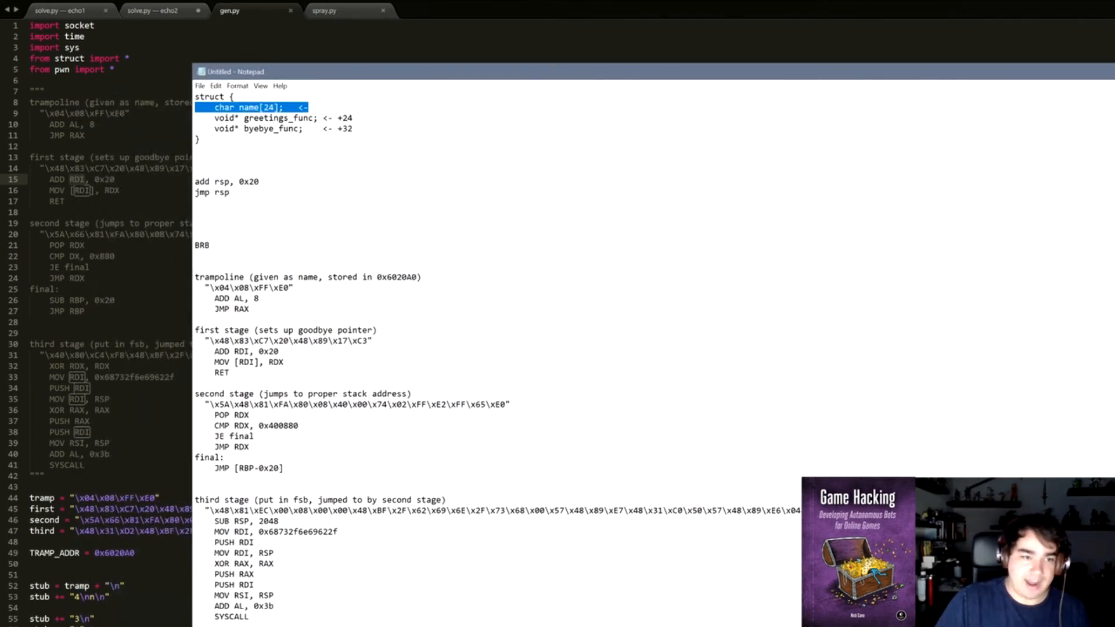
click(270, 128)
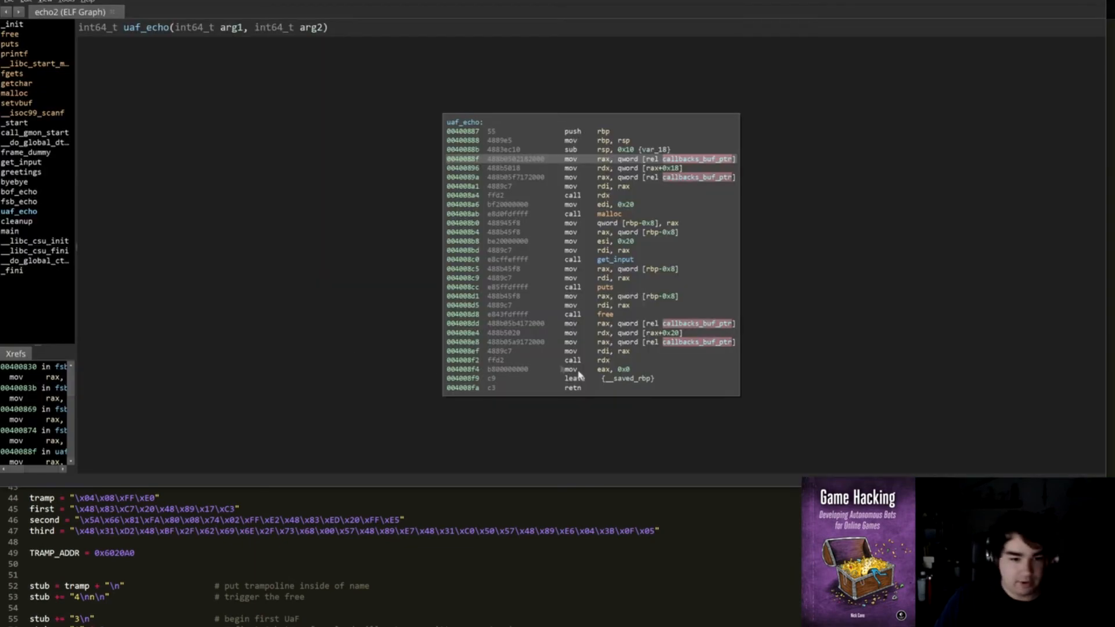
Step: Bring the exploit notes to the front and mark the +24 greetings_func offset
click(229, 10)
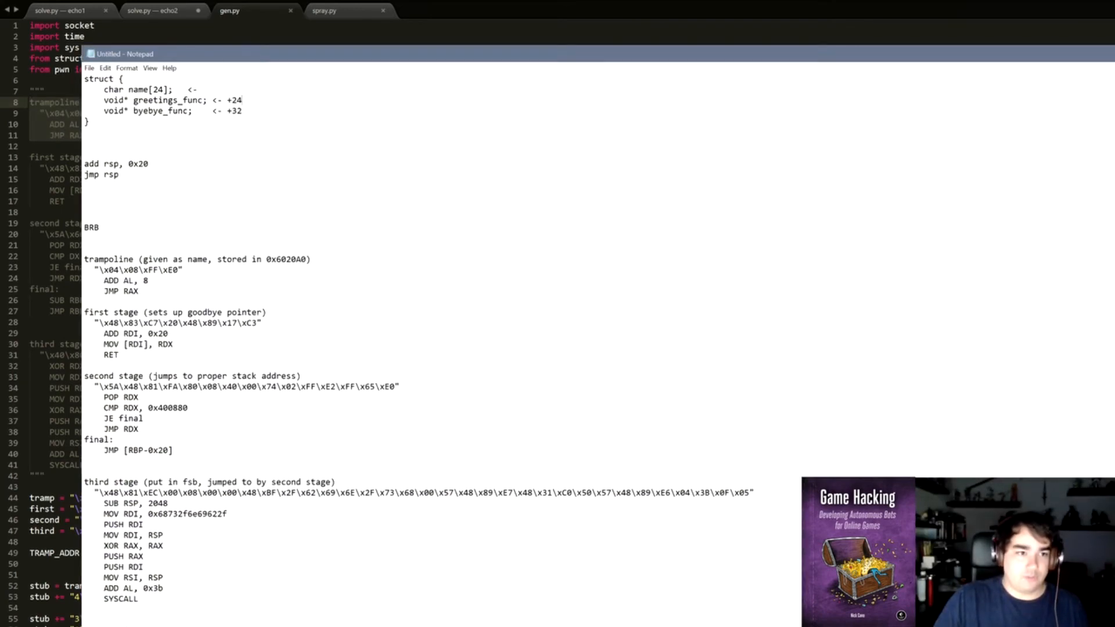
double_click(142, 99)
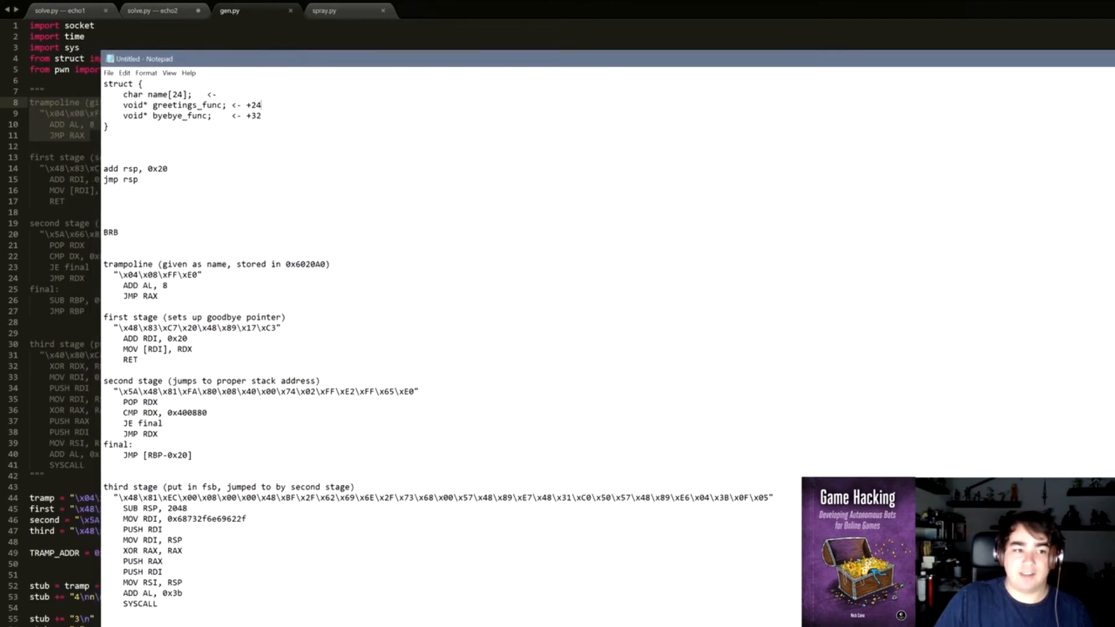
double_click(192, 105)
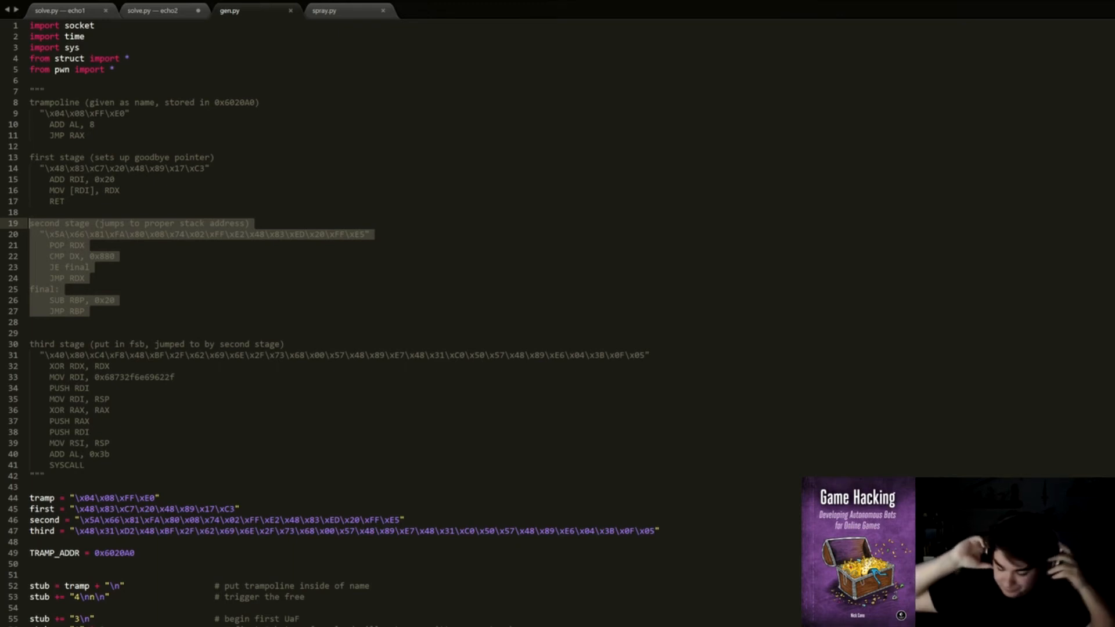
Step: Deselect the second-stage shellcode block in gen.py
click(110, 256)
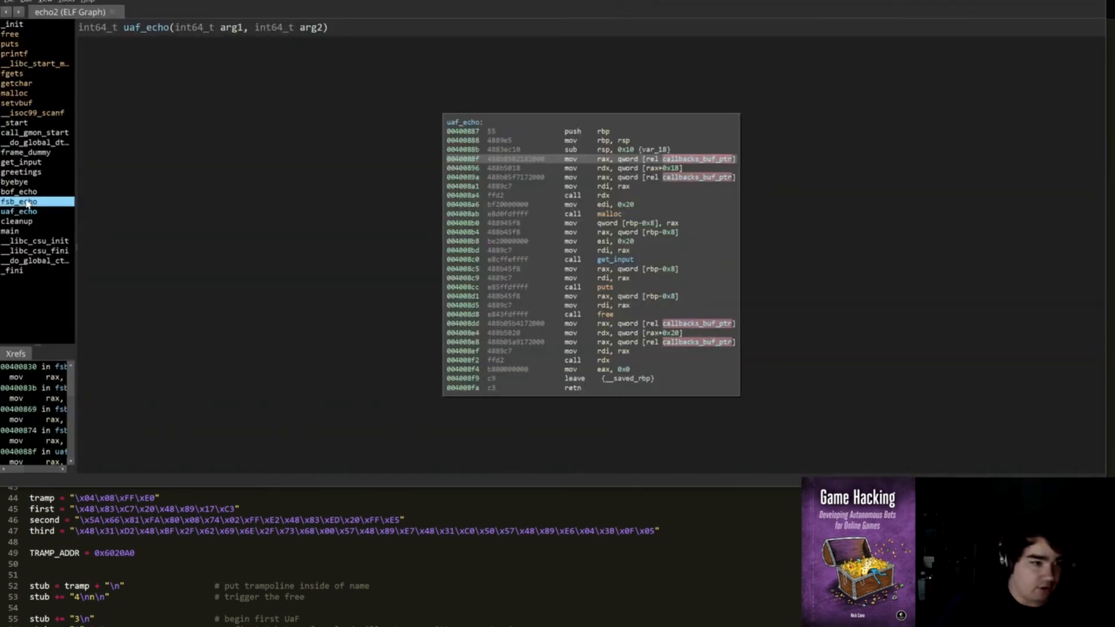
Step: View fsb_echo's disassembly graph, then switch back to gen.py
click(18, 201)
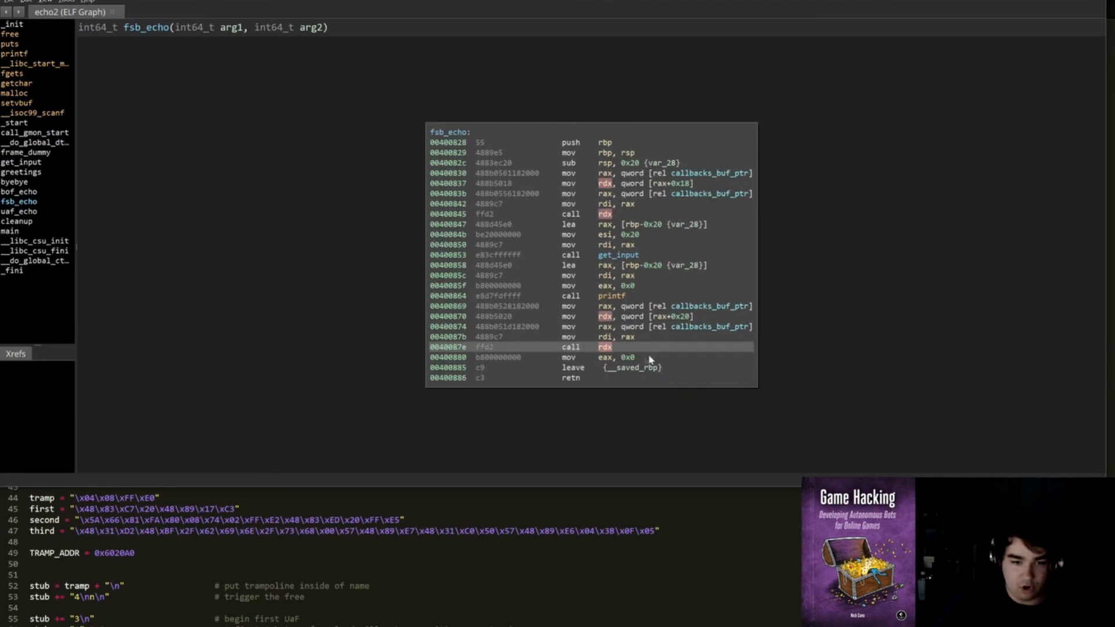
mouse_move(627, 355)
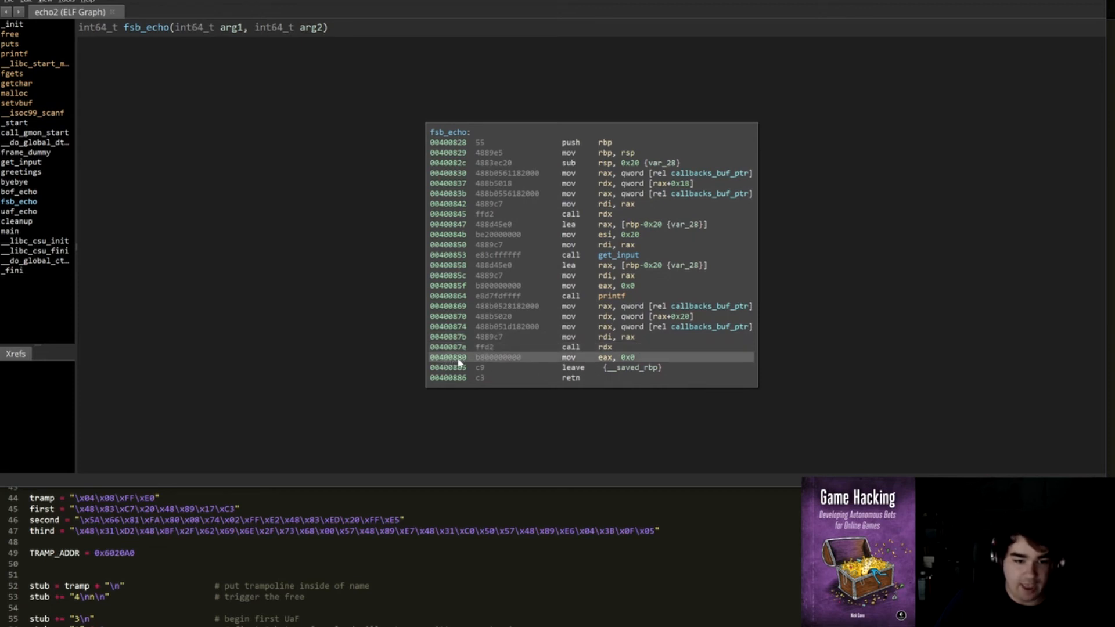
mouse_move(458, 357)
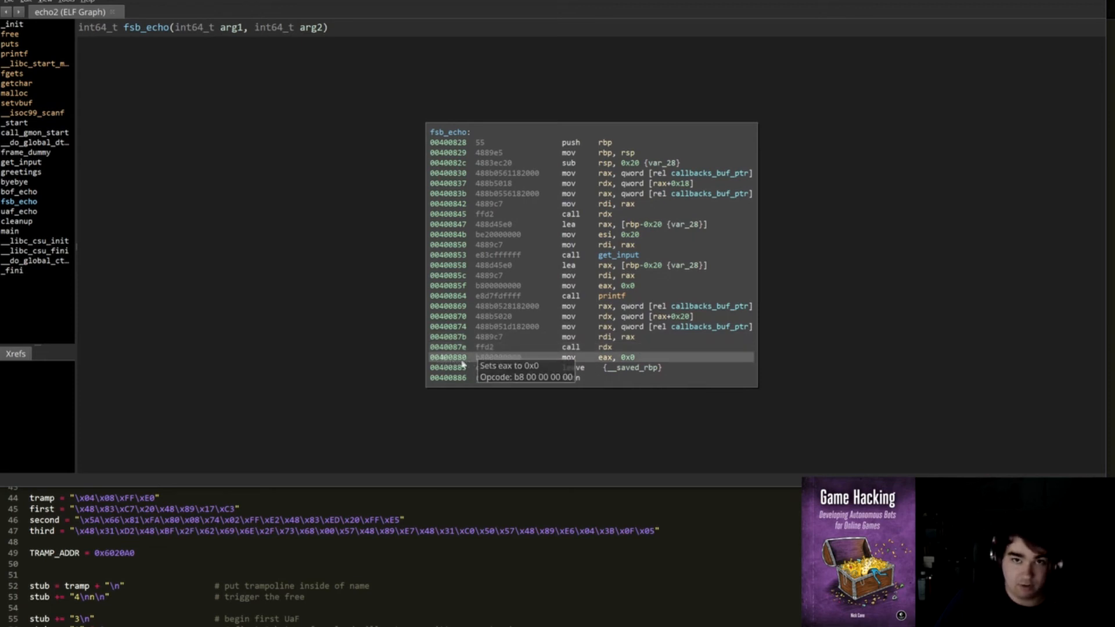
mouse_move(509, 347)
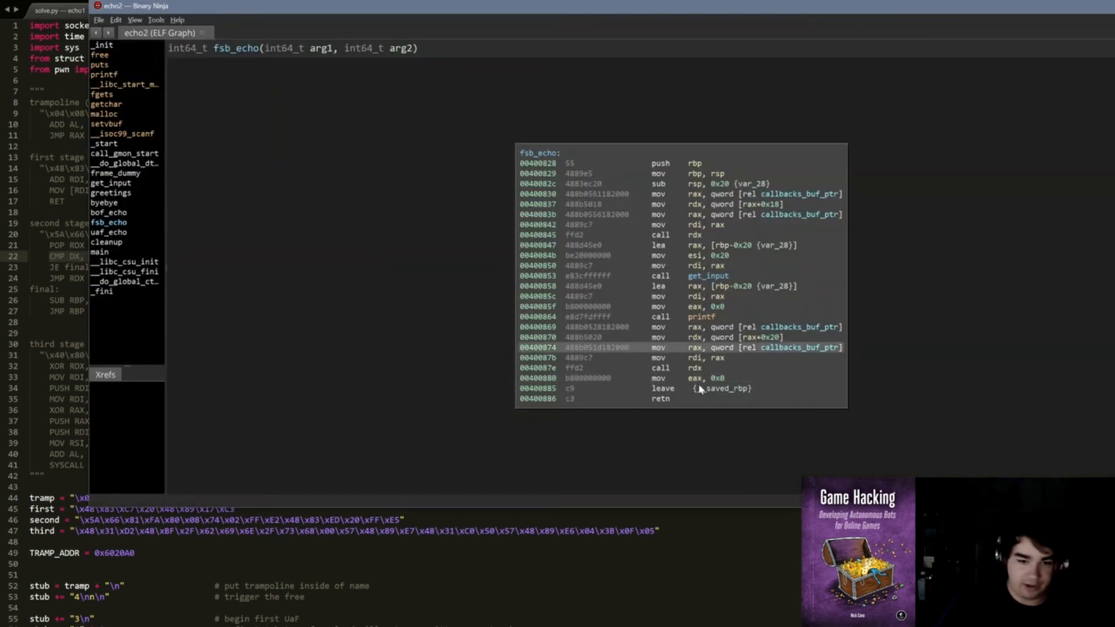
click(229, 10)
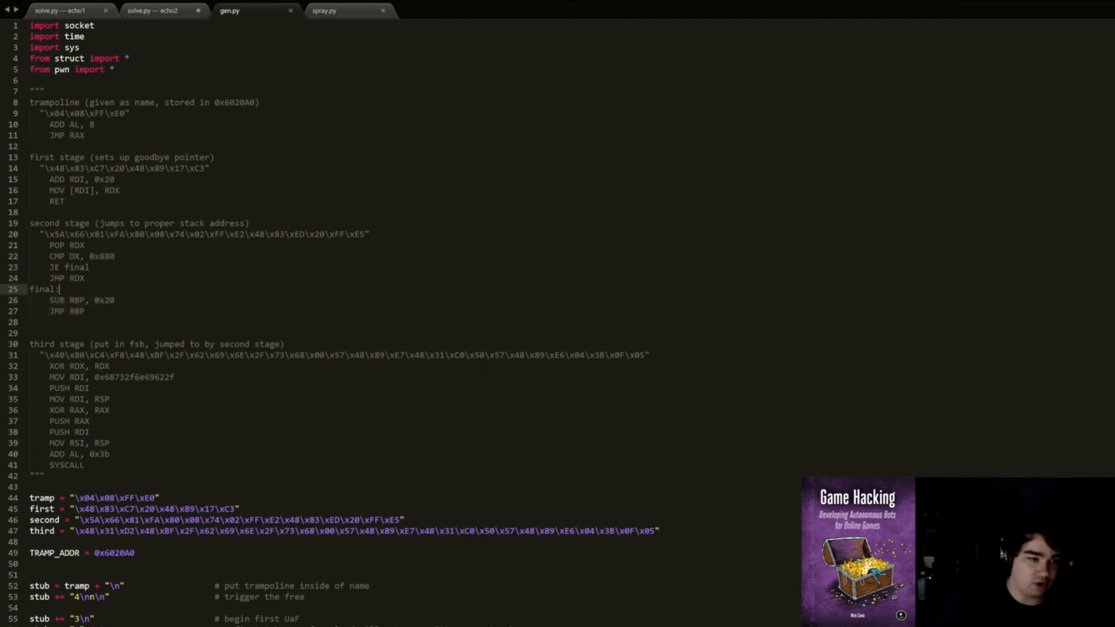
Step: Select the final label and its register in gen.py's second-stage stub
double_click(76, 277)
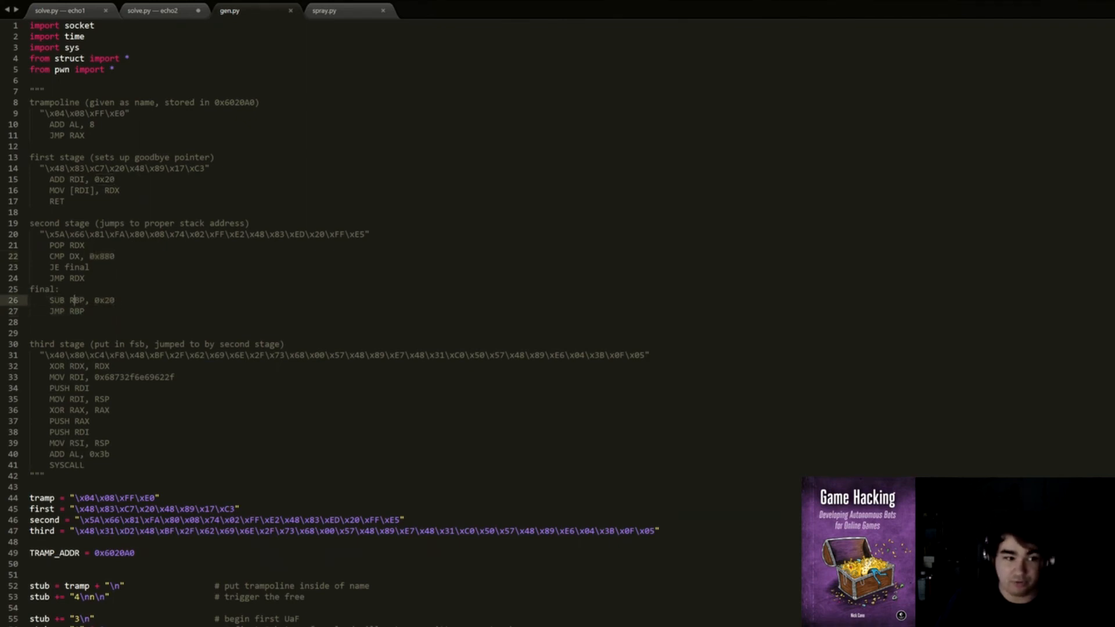
double_click(67, 311)
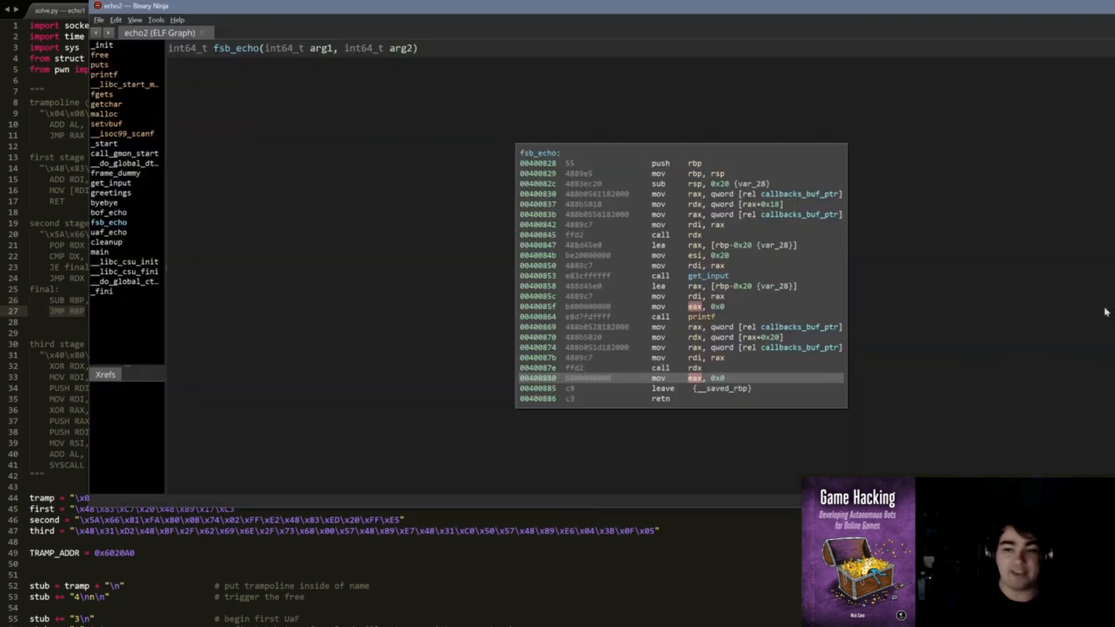
Step: Mark fsb_echo's get_input call and rbp-0x20 buffer operand, then return to gen.py
click(707, 276)
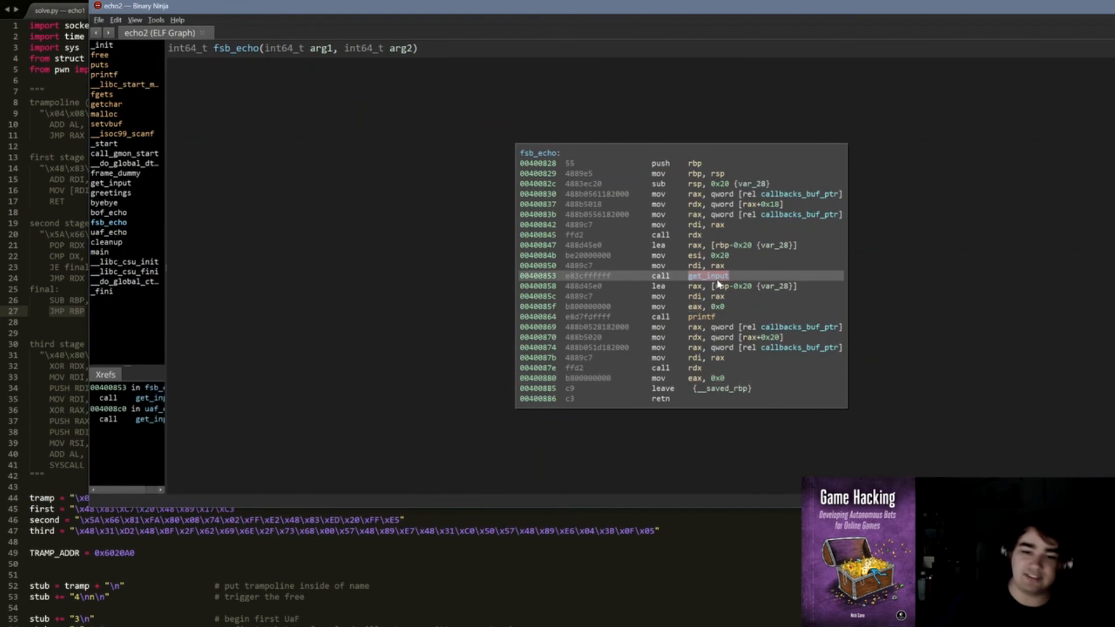
mouse_move(718, 276)
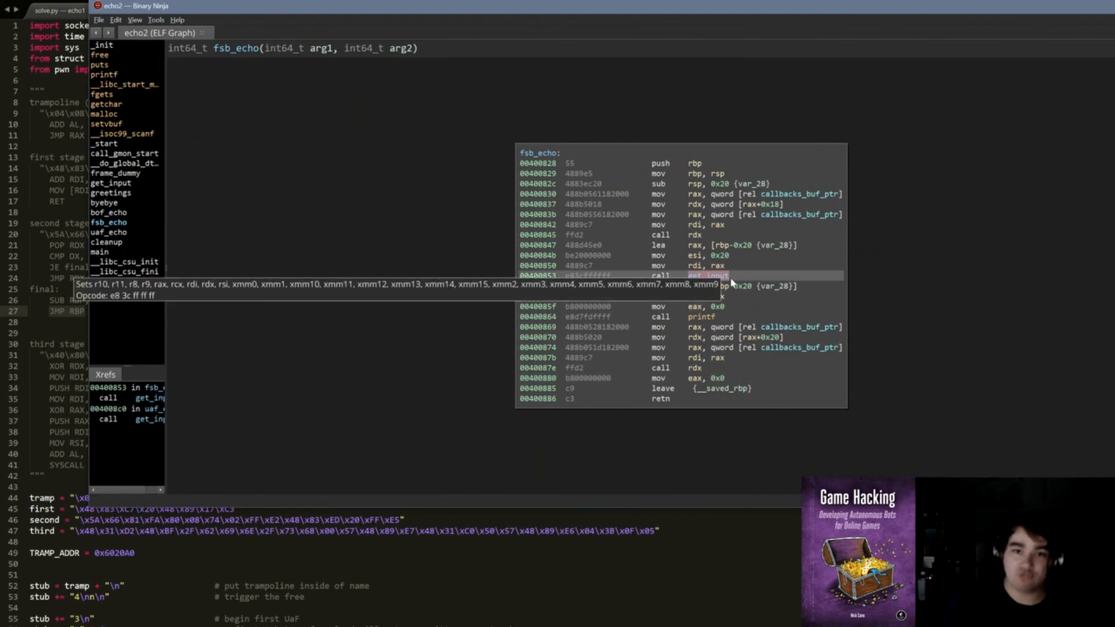
mouse_move(789, 300)
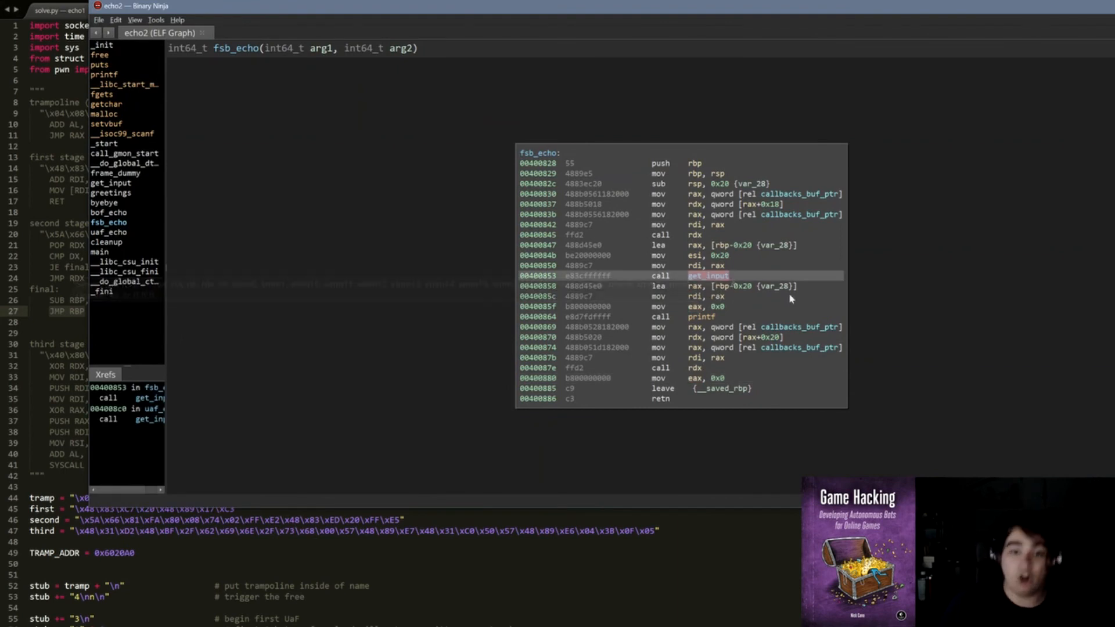
click(640, 245)
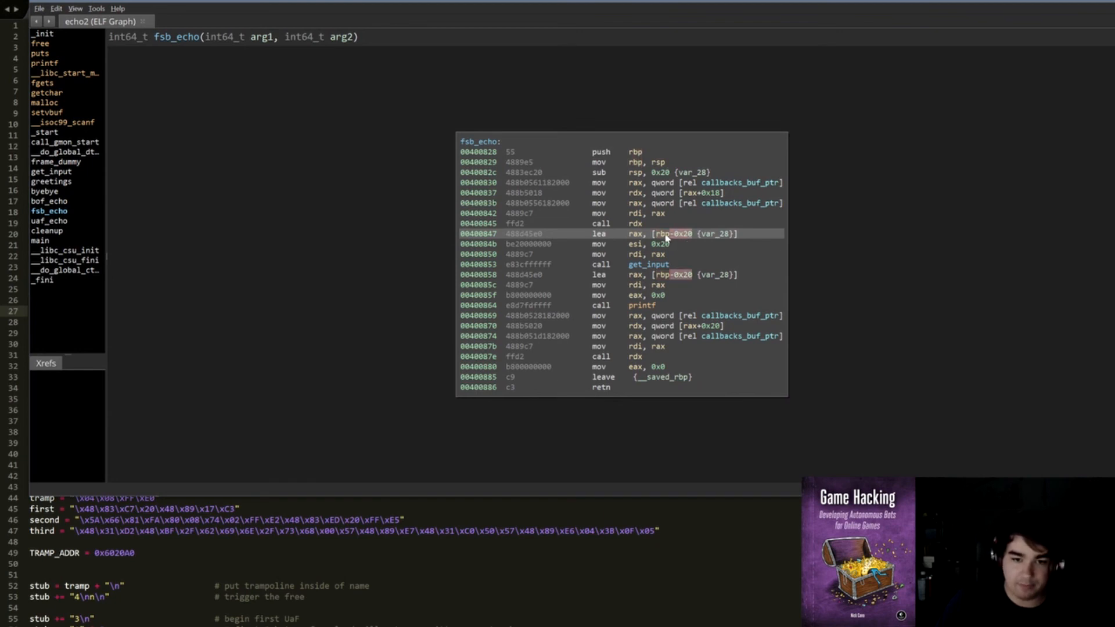
click(252, 11)
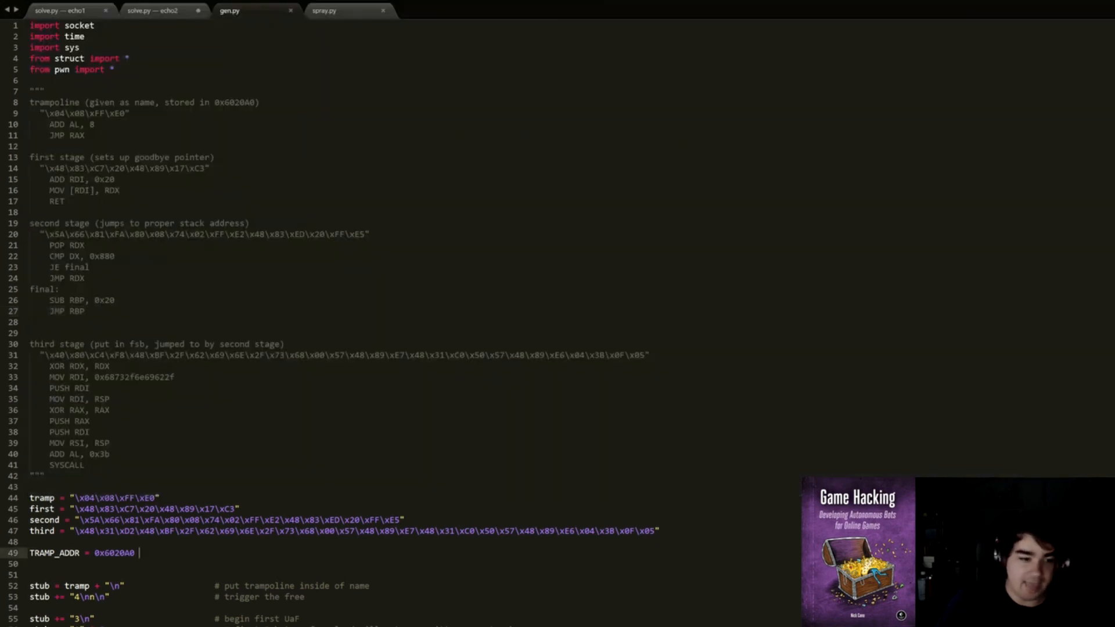
Step: Place the cursor on the TRAMP_ADDR line in gen.py
click(104, 464)
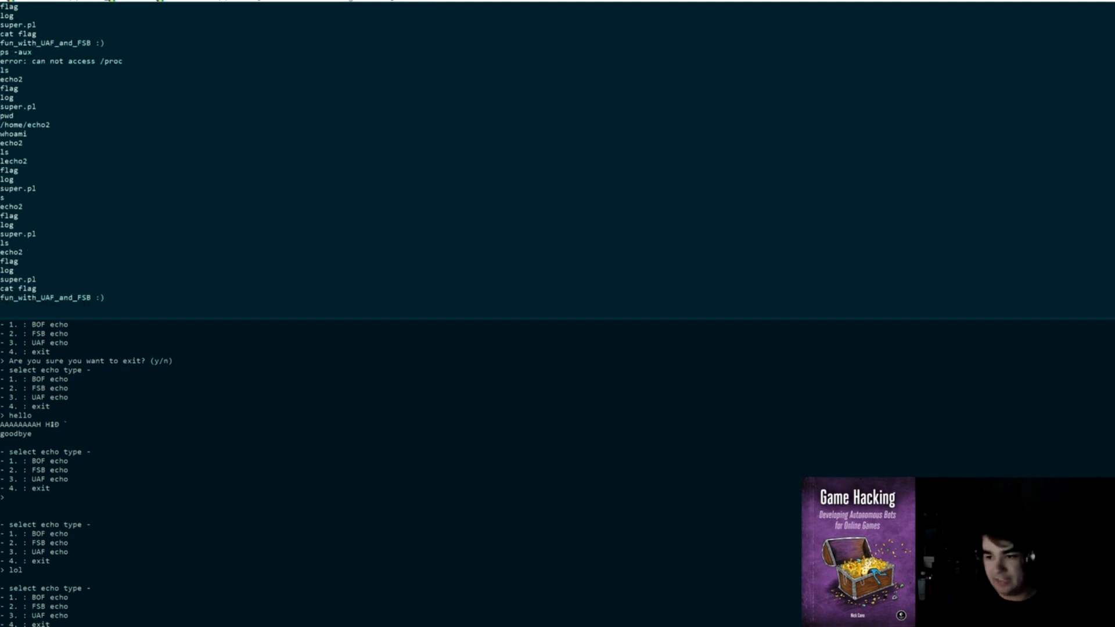
Step: Focus the terminal showing the echo2 session that printed the flag
click(249, 10)
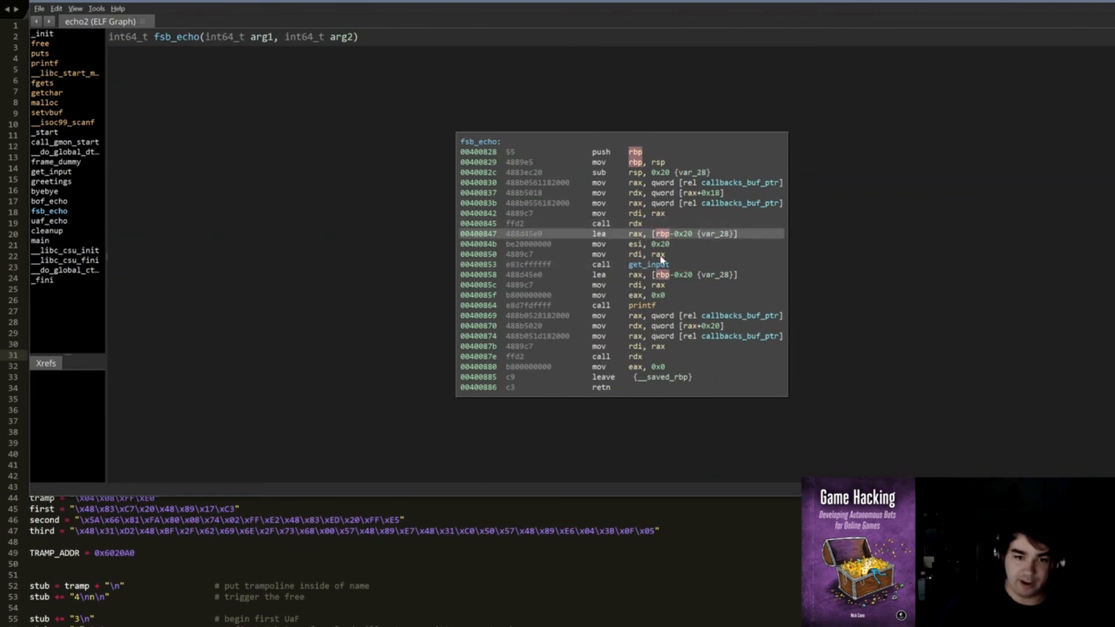
Step: Highlight fsb_echo's get_input call, rdx calls, lea buffer load and rbp uses, then return to gen.py
click(647, 263)
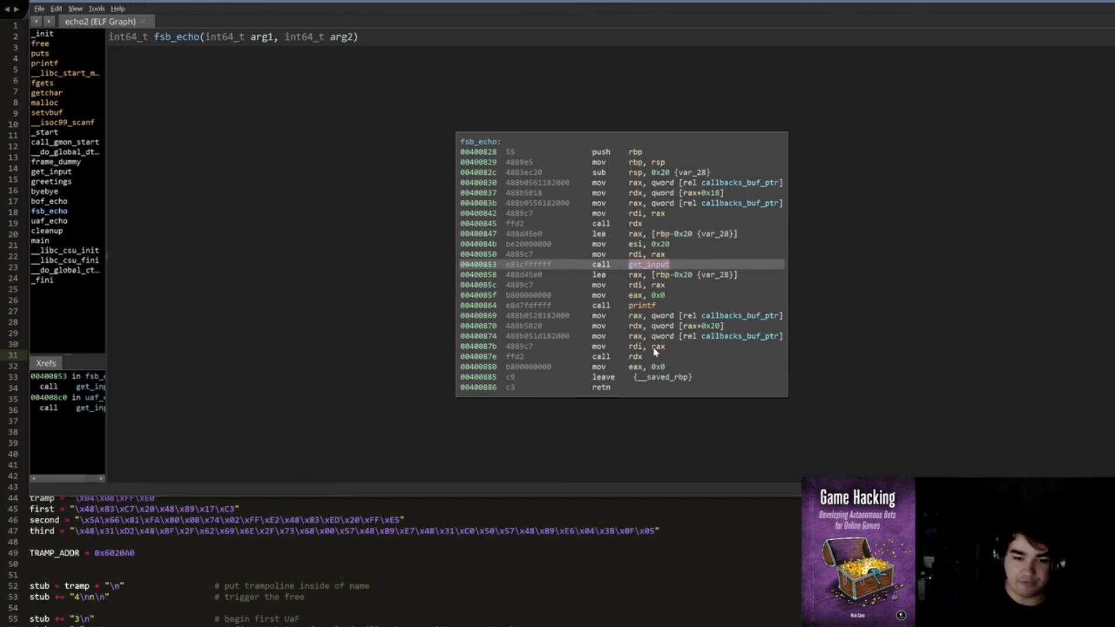
click(632, 356)
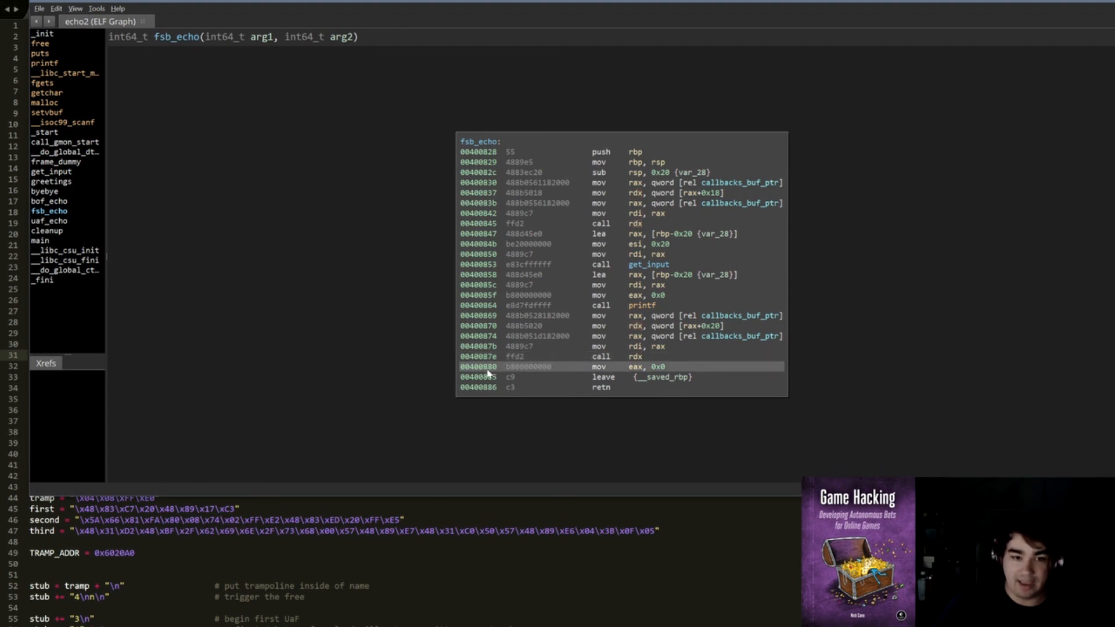
mouse_move(528, 366)
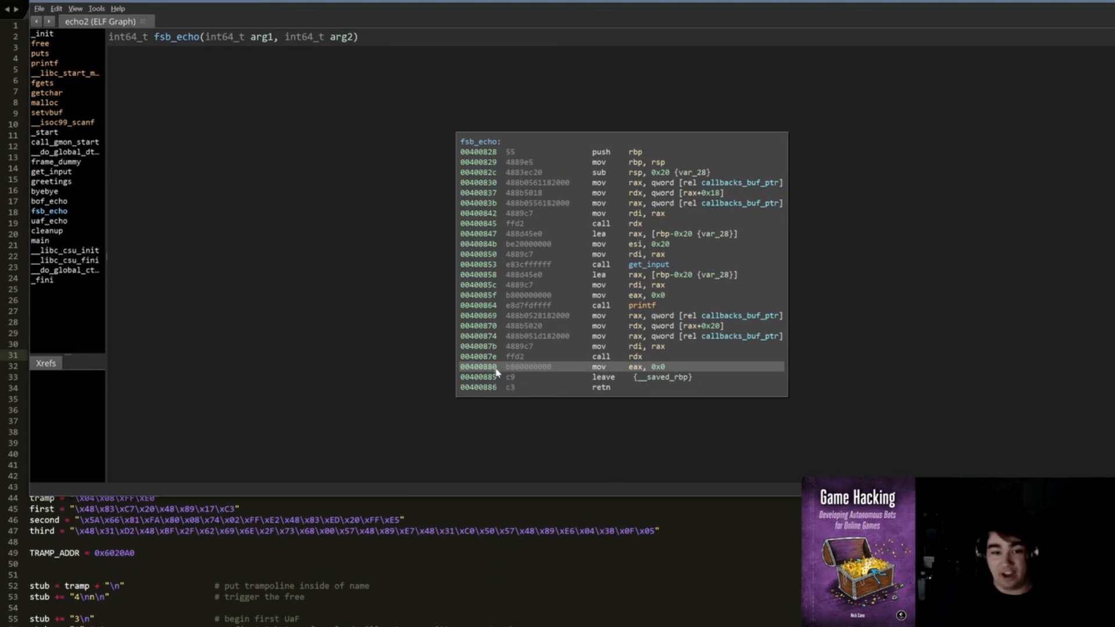
mouse_move(636, 362)
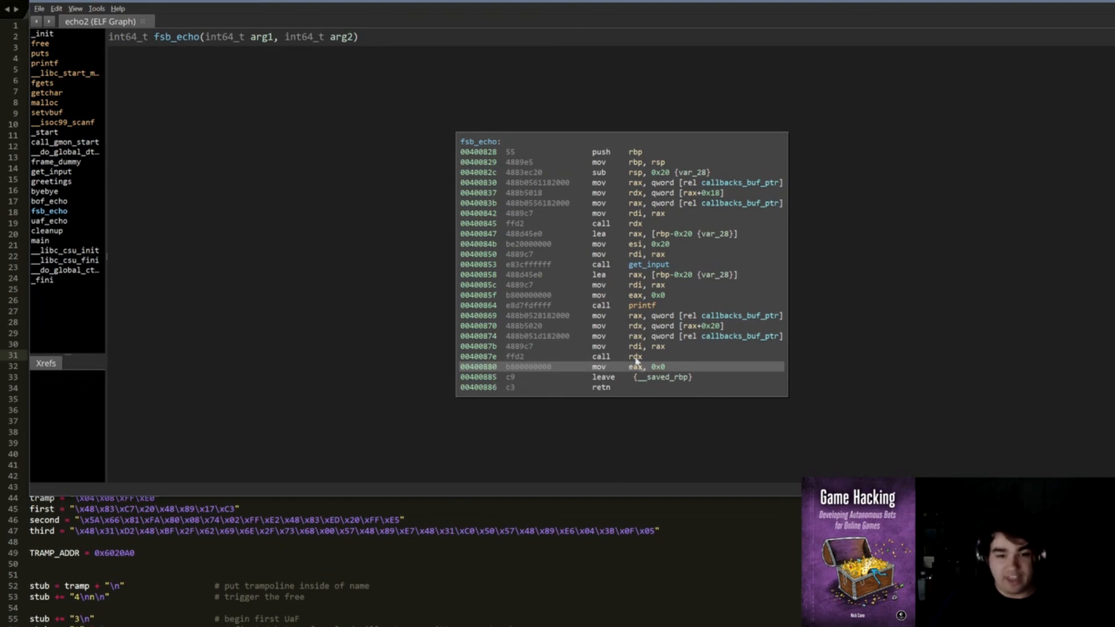
click(633, 355)
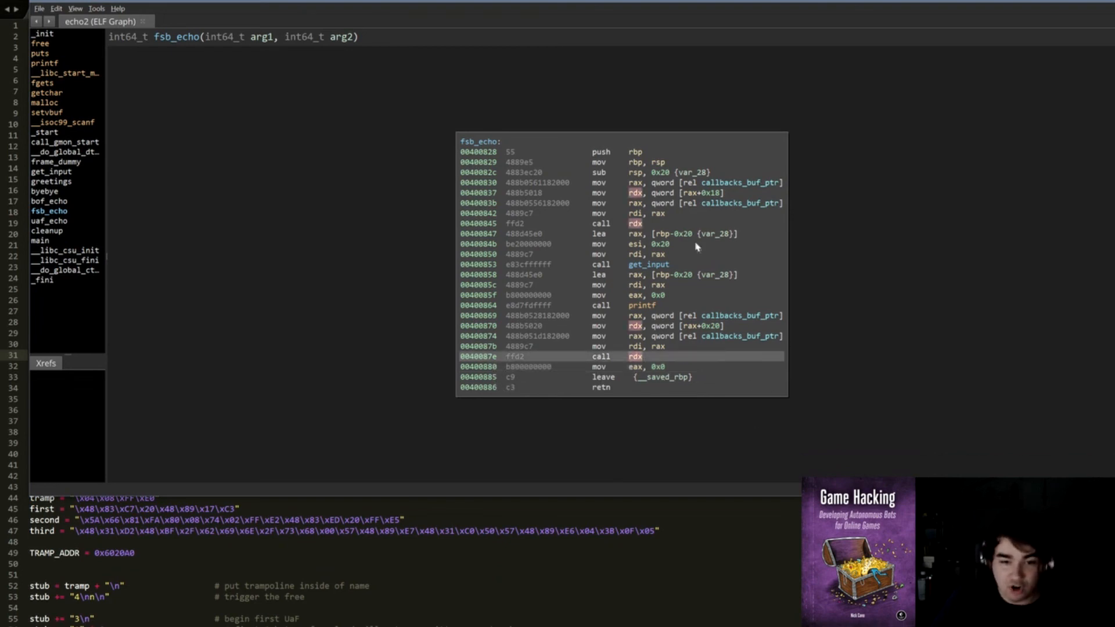
click(621, 223)
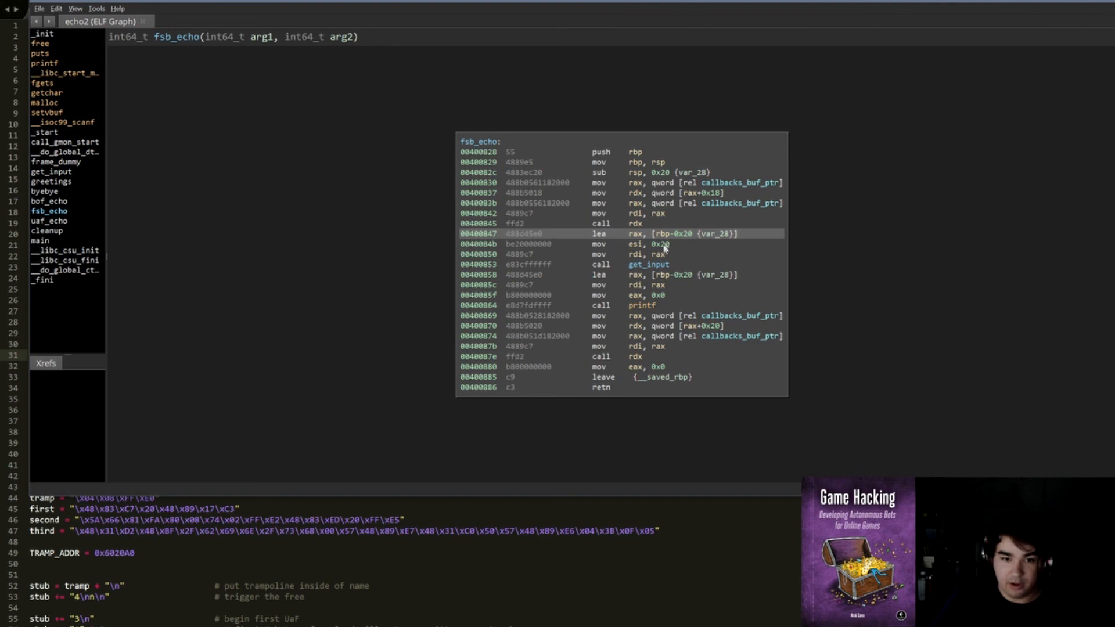
mouse_move(624, 347)
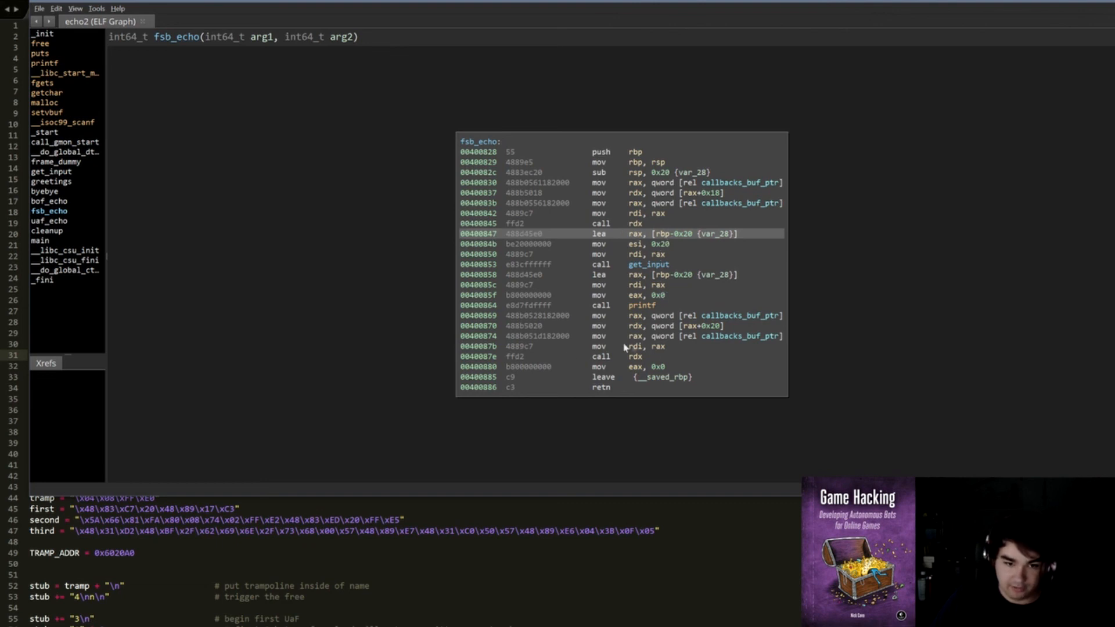
click(639, 355)
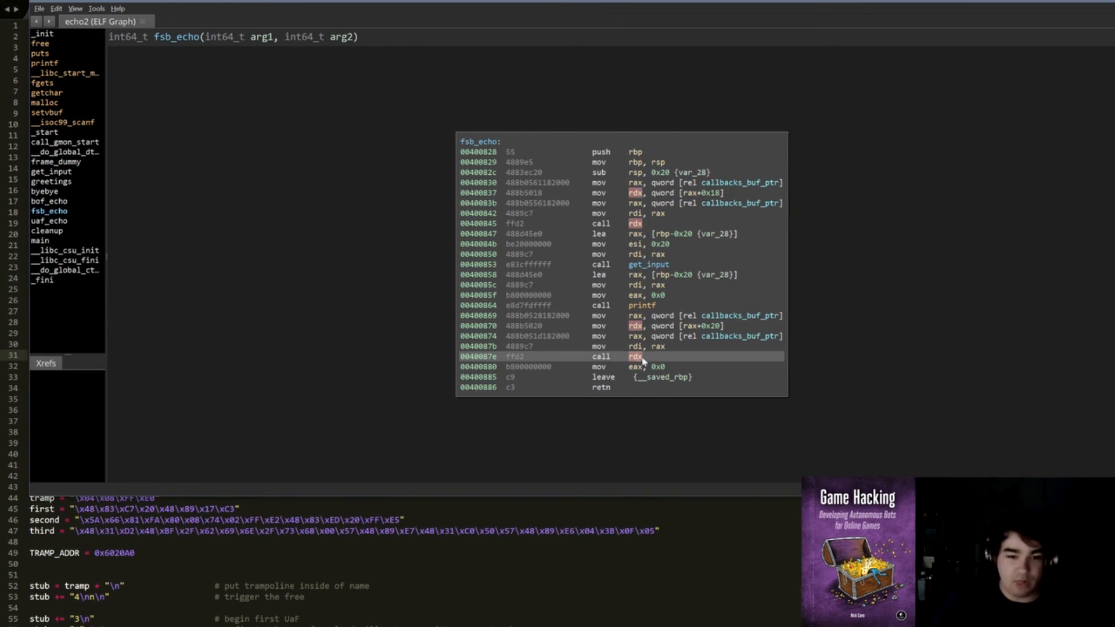
click(675, 233)
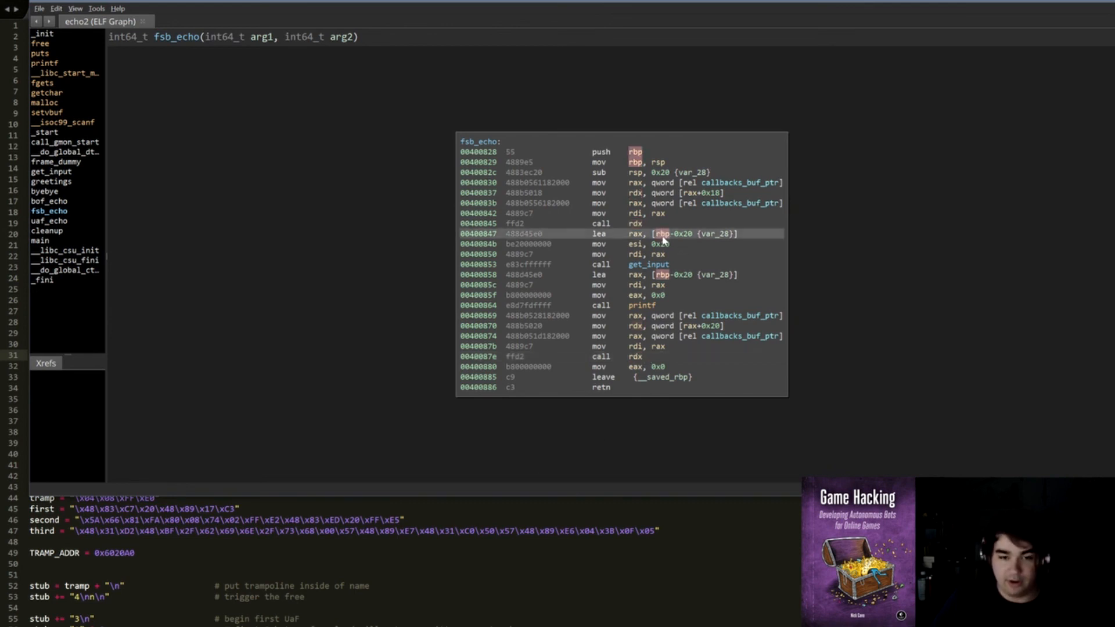
click(229, 11)
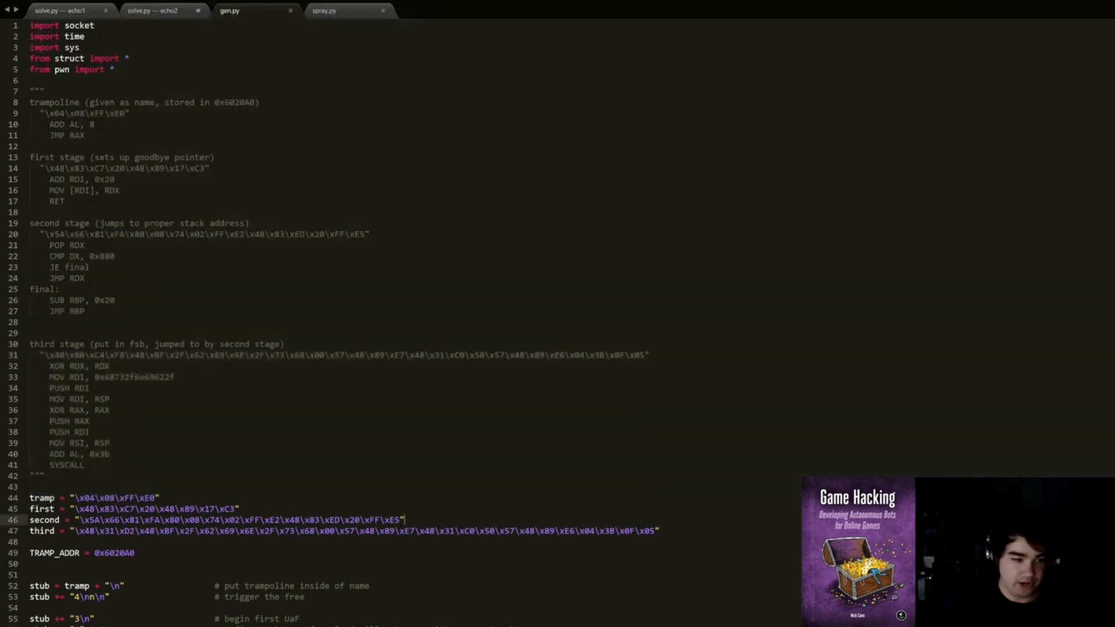